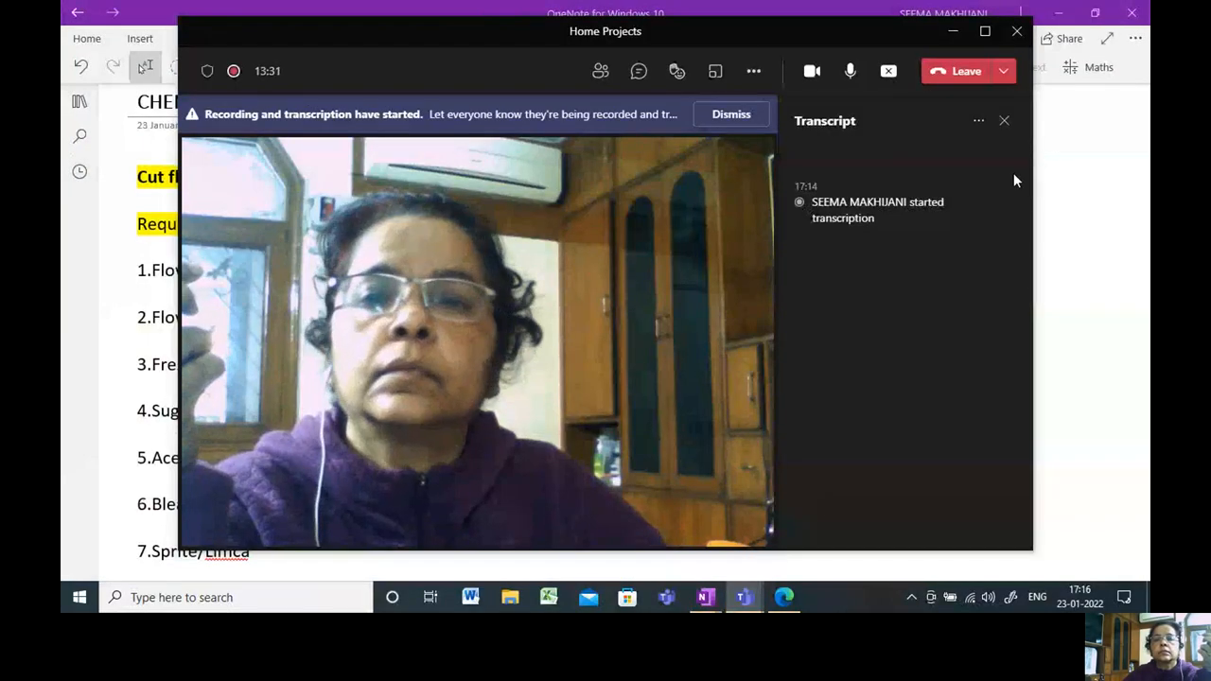
Step: Close the Teams transcript pane and recording notice, then minimize the meeting window
click(1004, 120)
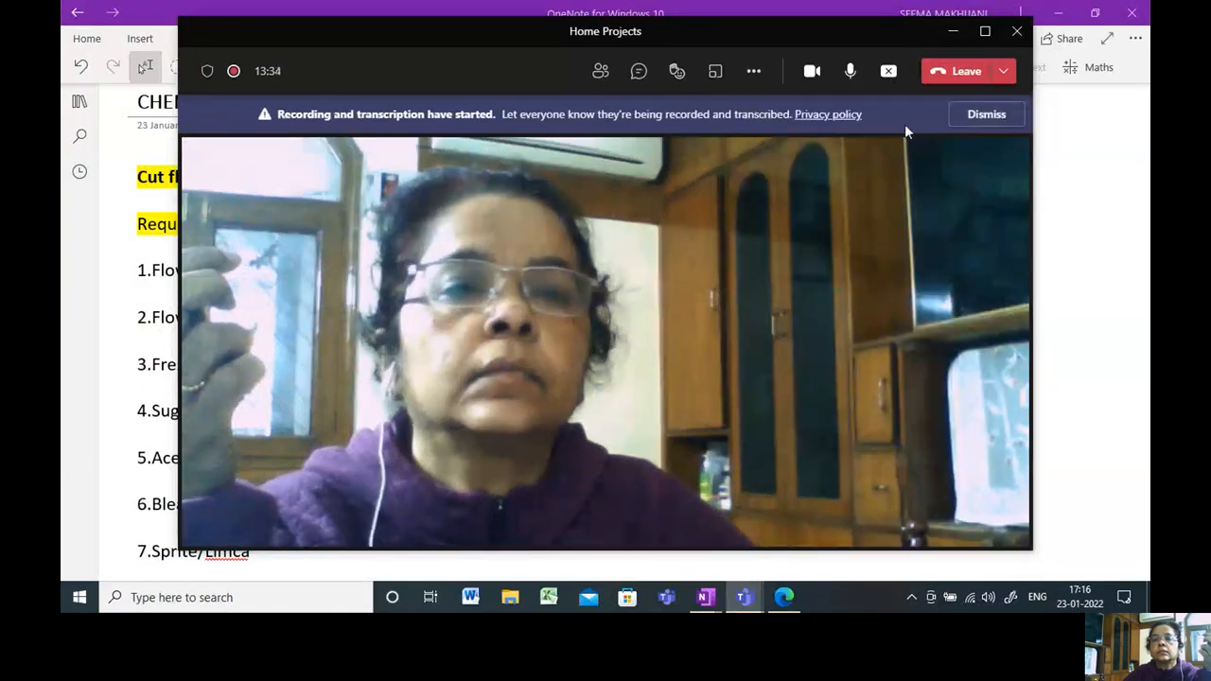
click(986, 114)
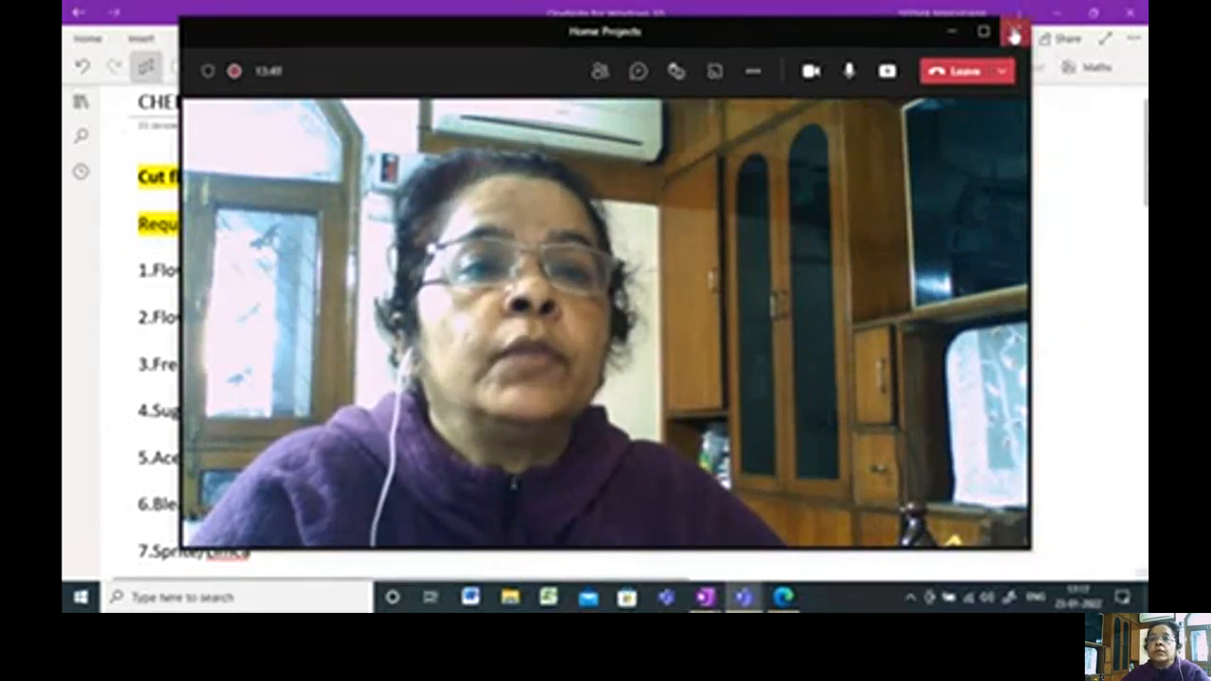
click(1012, 31)
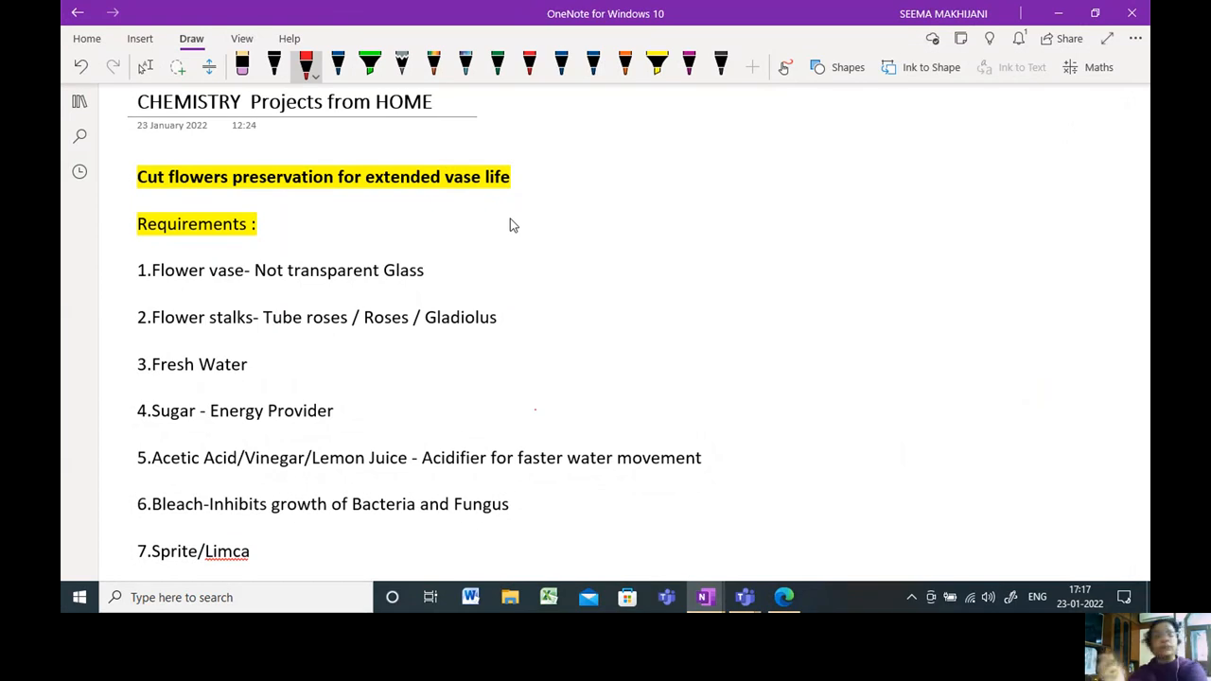
mouse_move(398, 128)
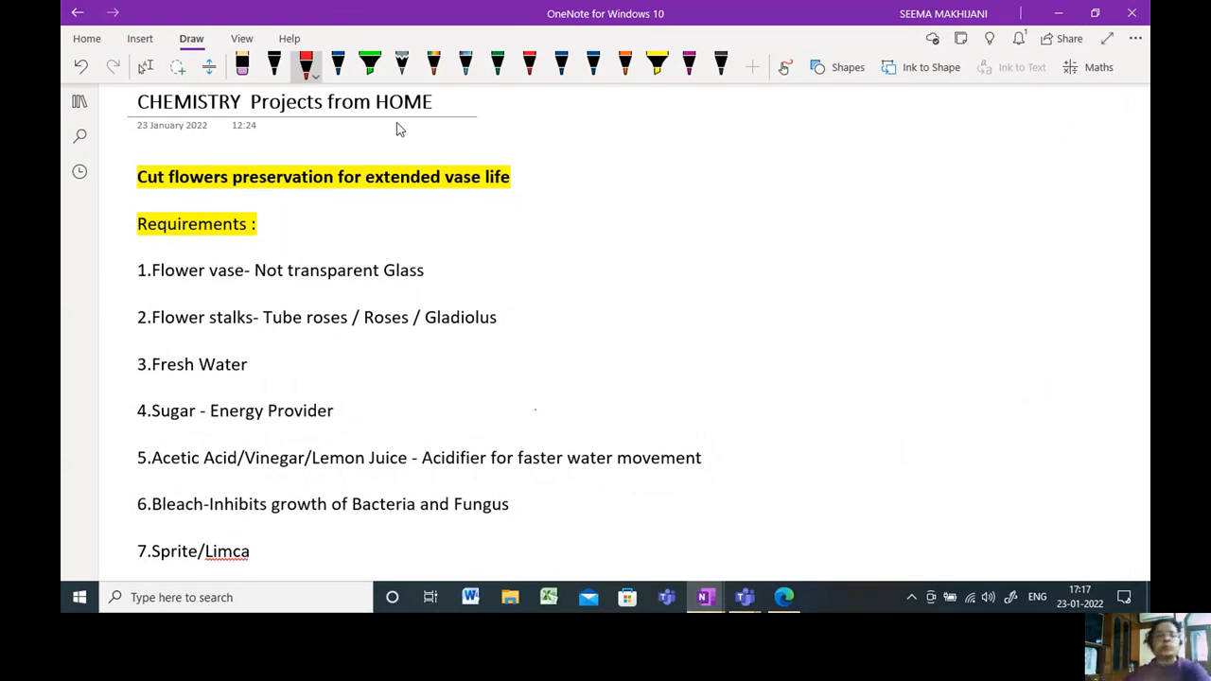
Step: In red ink, mark HOME, brace the heading as 'Aim', and underline Not transparent
drag(393, 127, 450, 100)
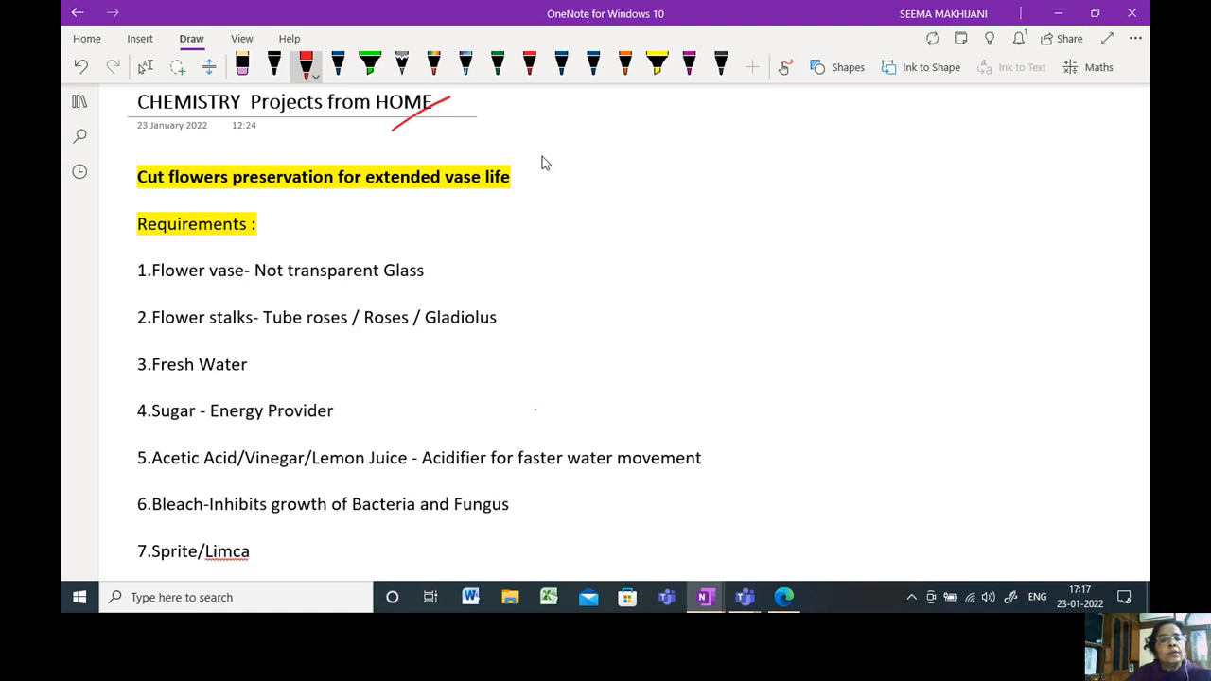
drag(521, 142, 525, 208)
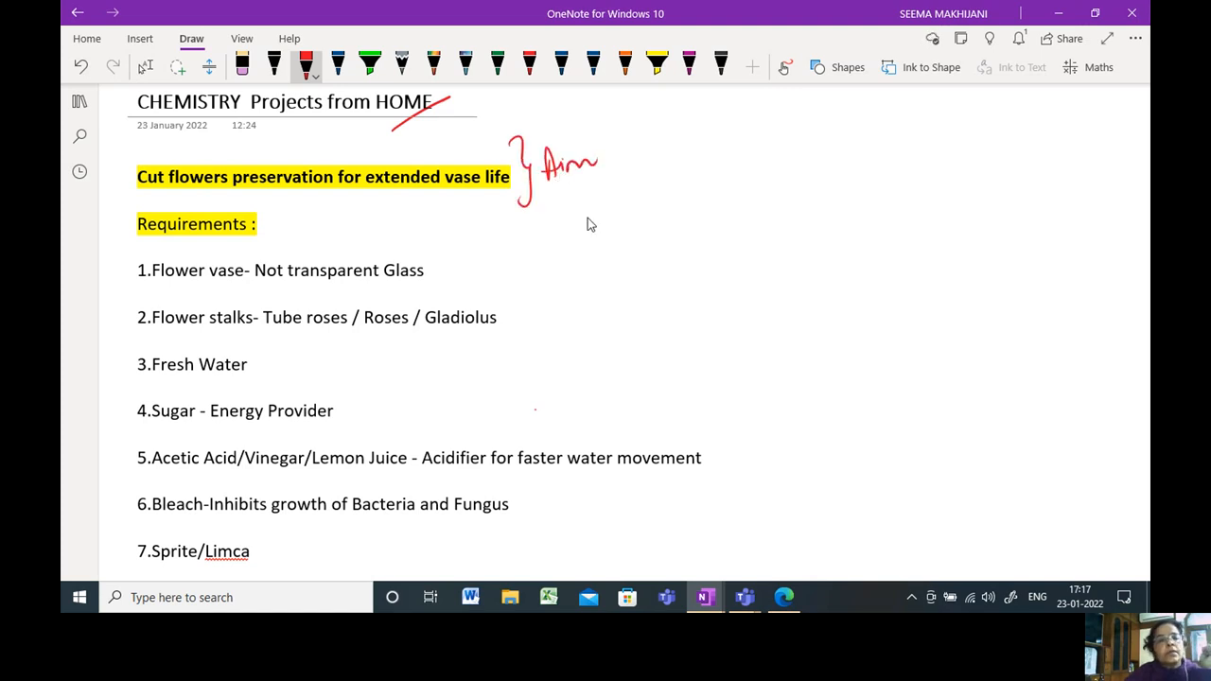
mouse_move(582, 249)
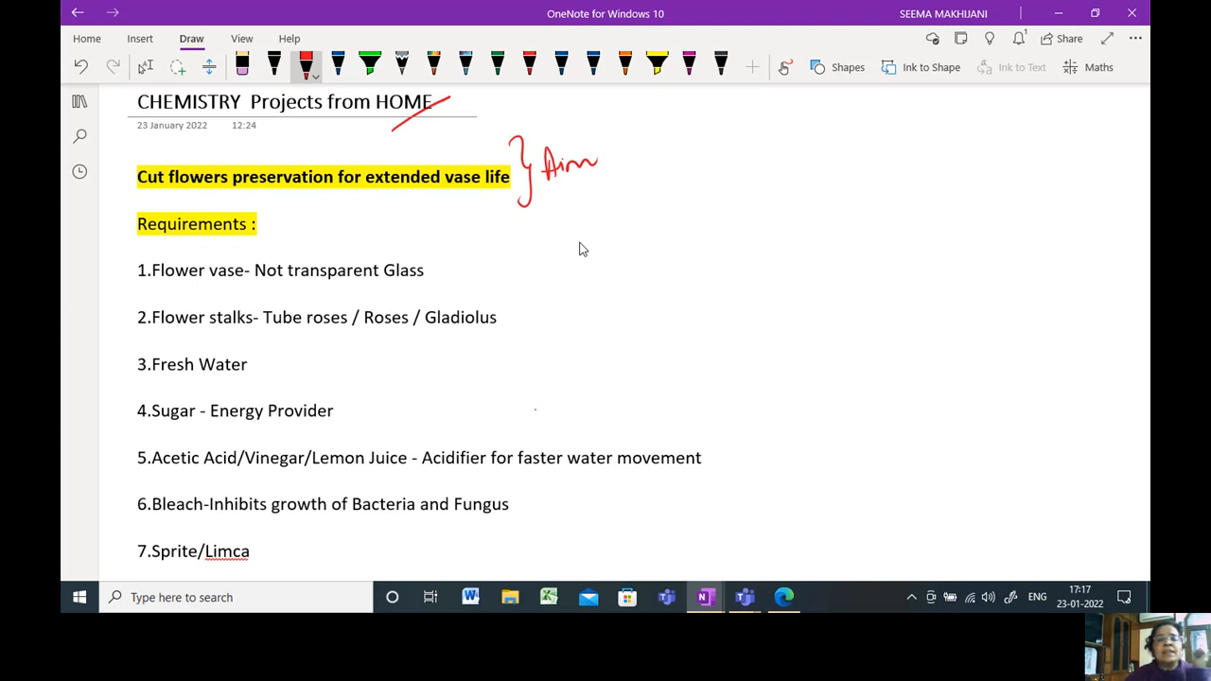
mouse_move(587, 241)
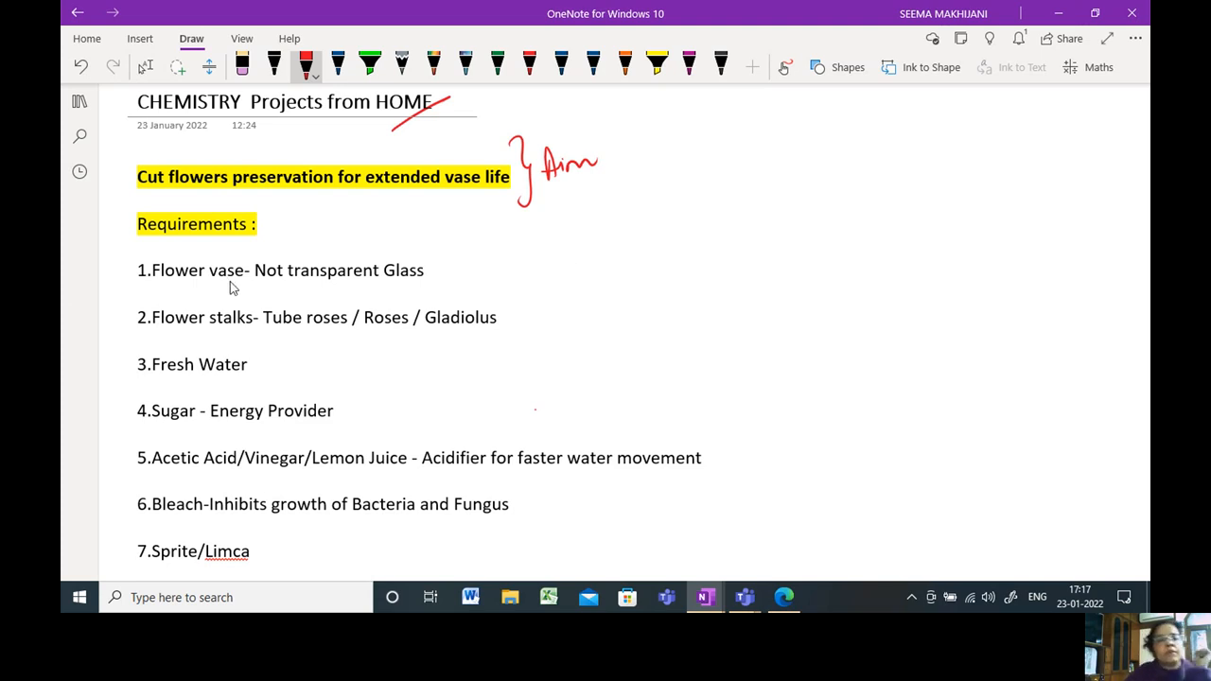
drag(255, 284, 293, 281)
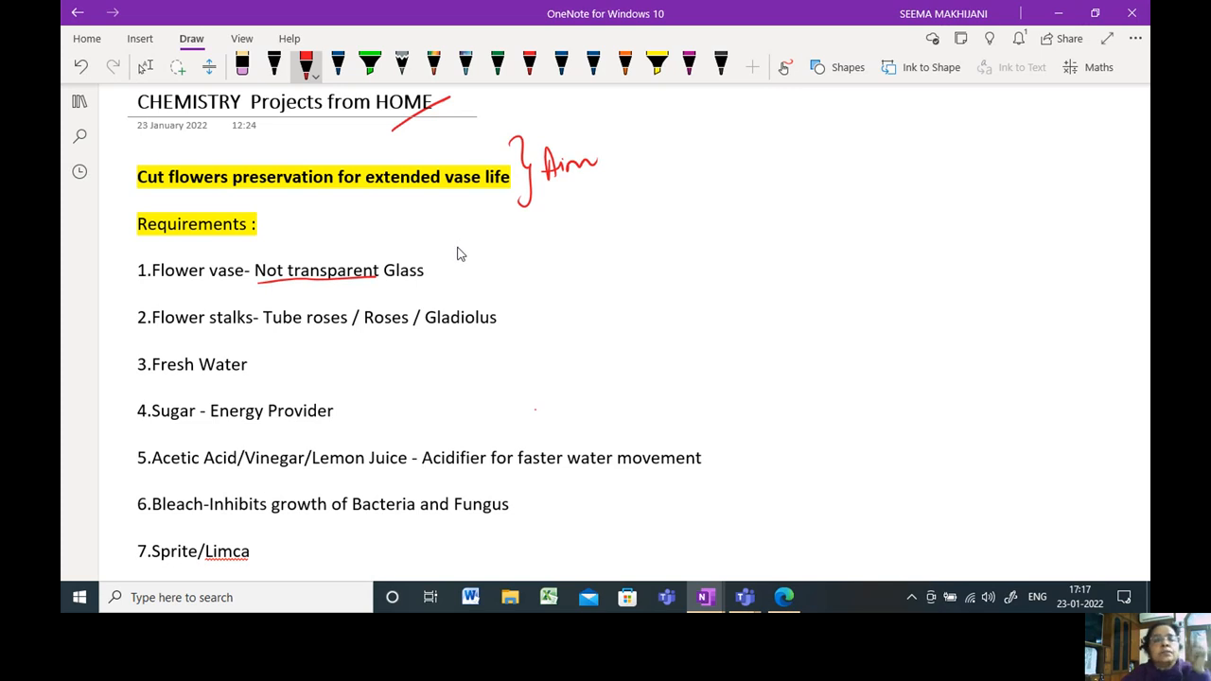
mouse_move(460, 254)
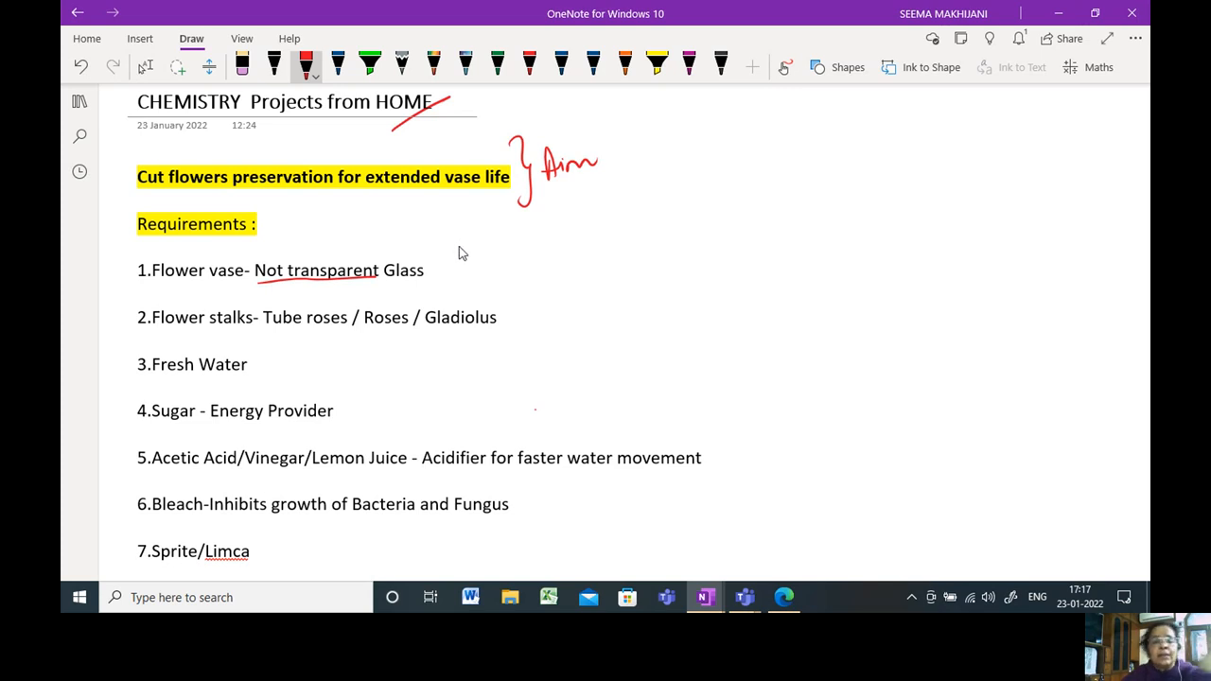
mouse_move(507, 288)
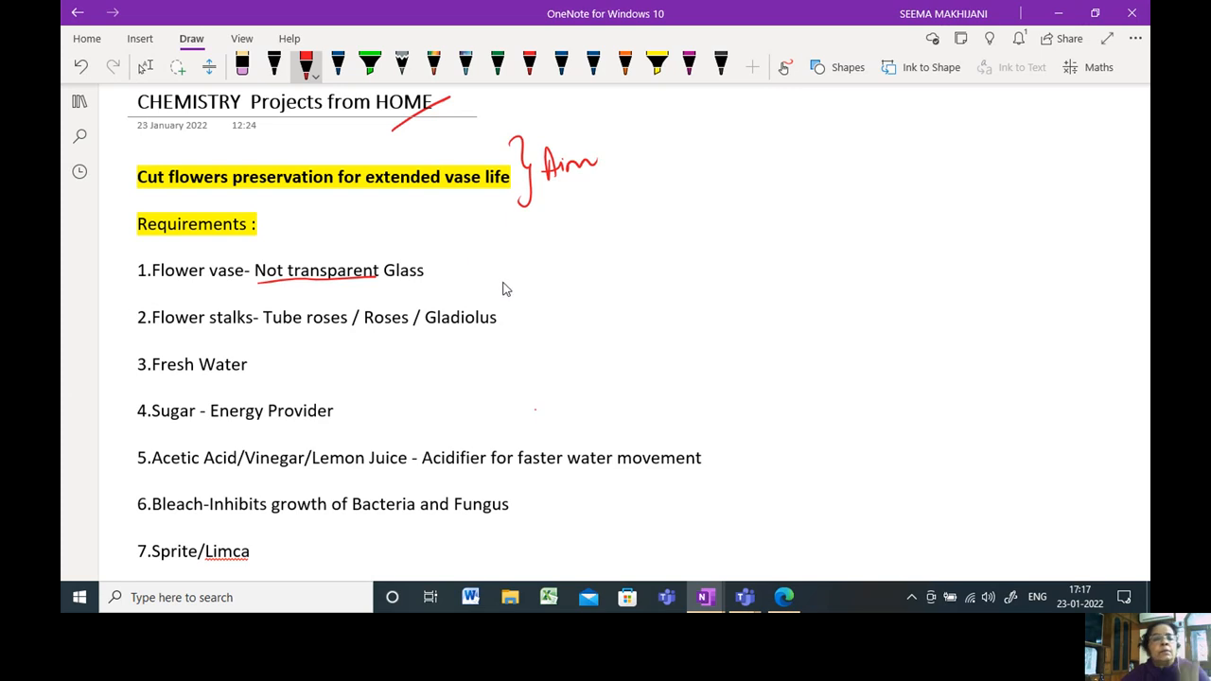
mouse_move(161, 344)
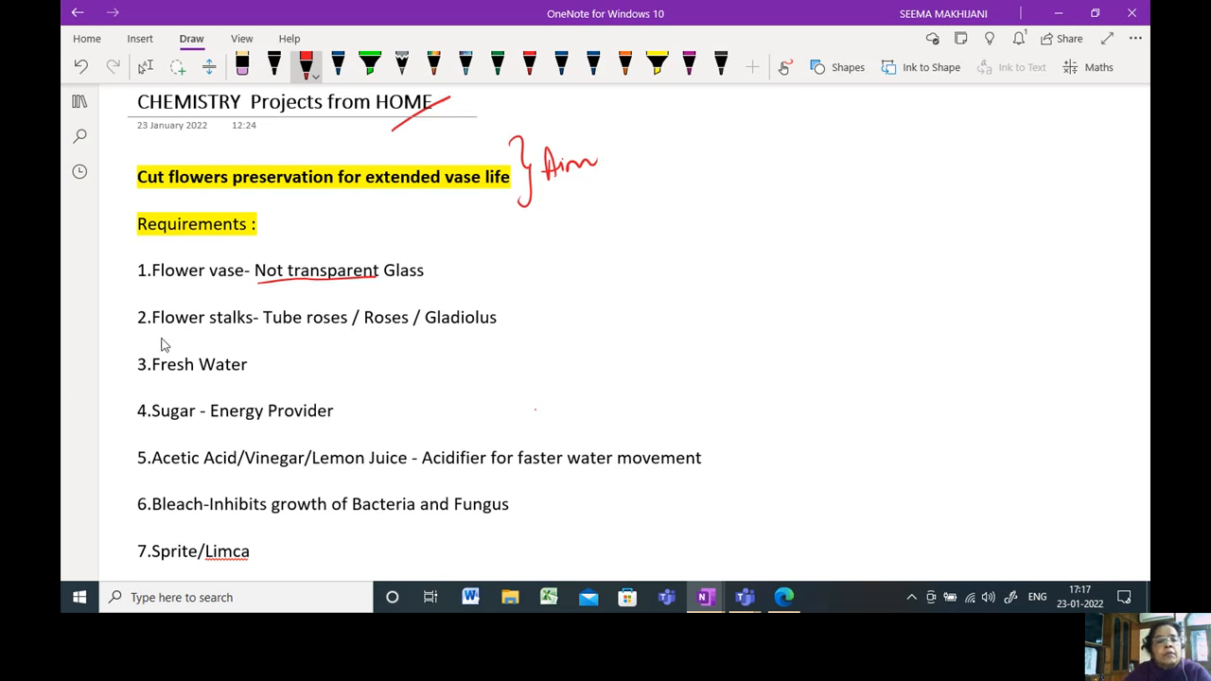
Step: Underline Flower stalks and Acidifier, tick flowers, Fresh Water and acids, circle Energy Provider
drag(139, 337, 240, 329)
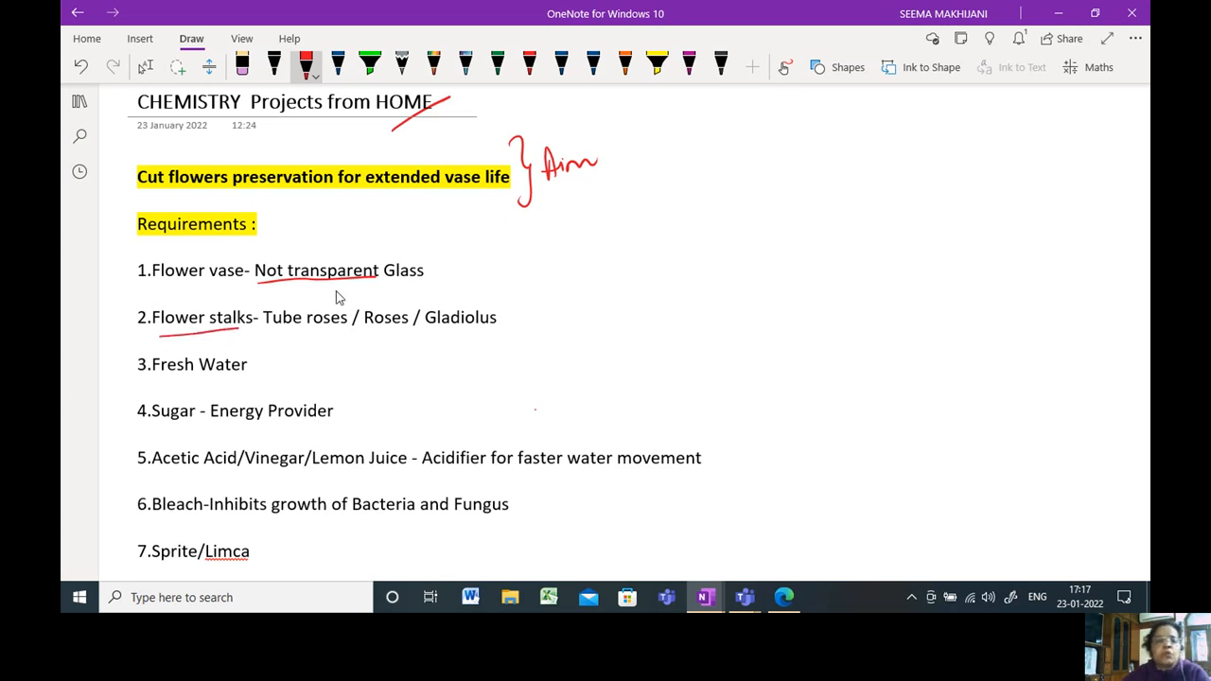
drag(312, 298, 336, 284)
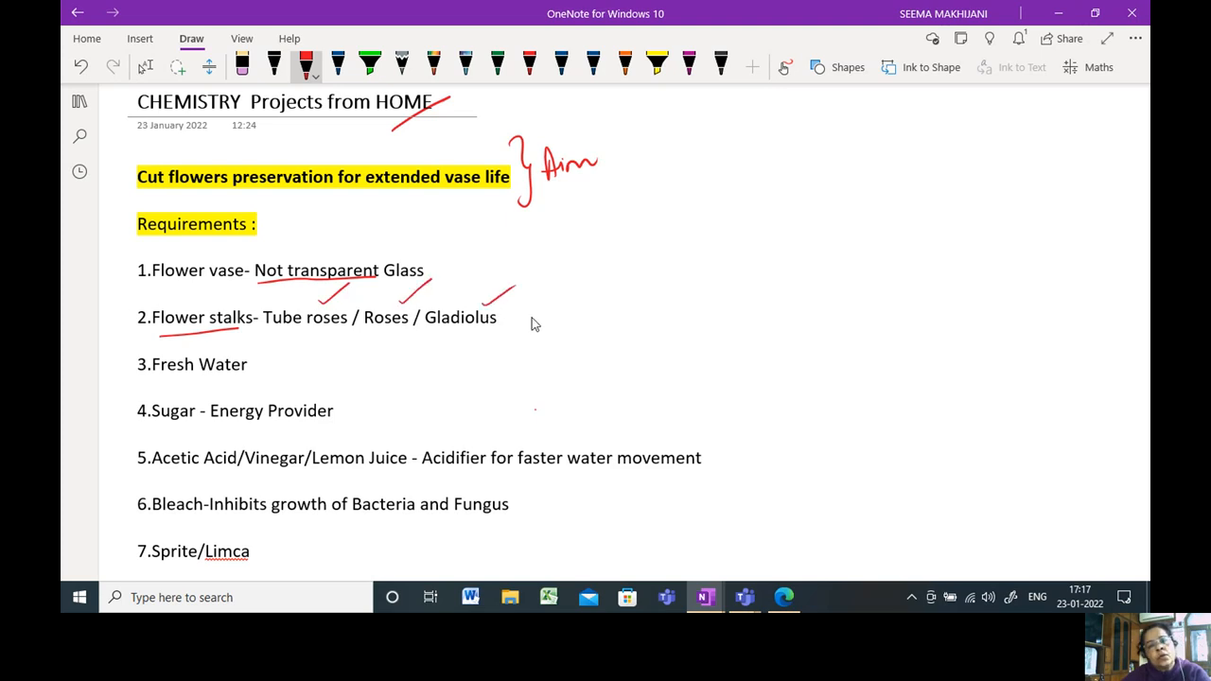
drag(530, 317, 577, 312)
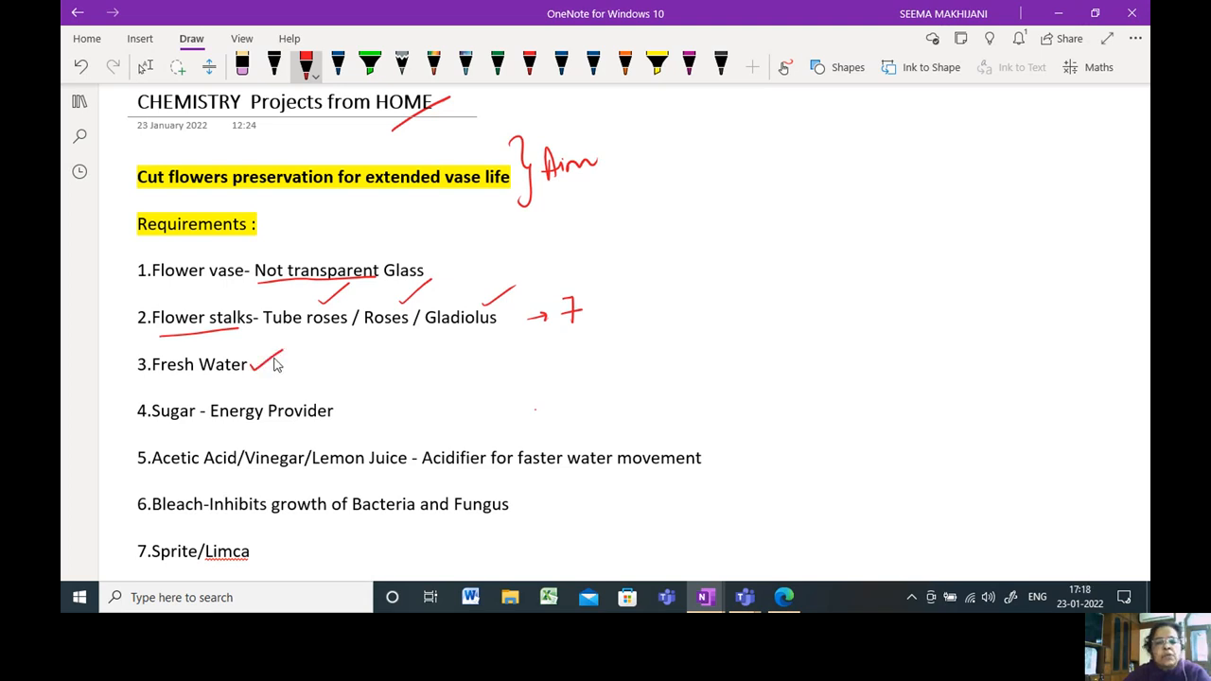
mouse_move(242, 431)
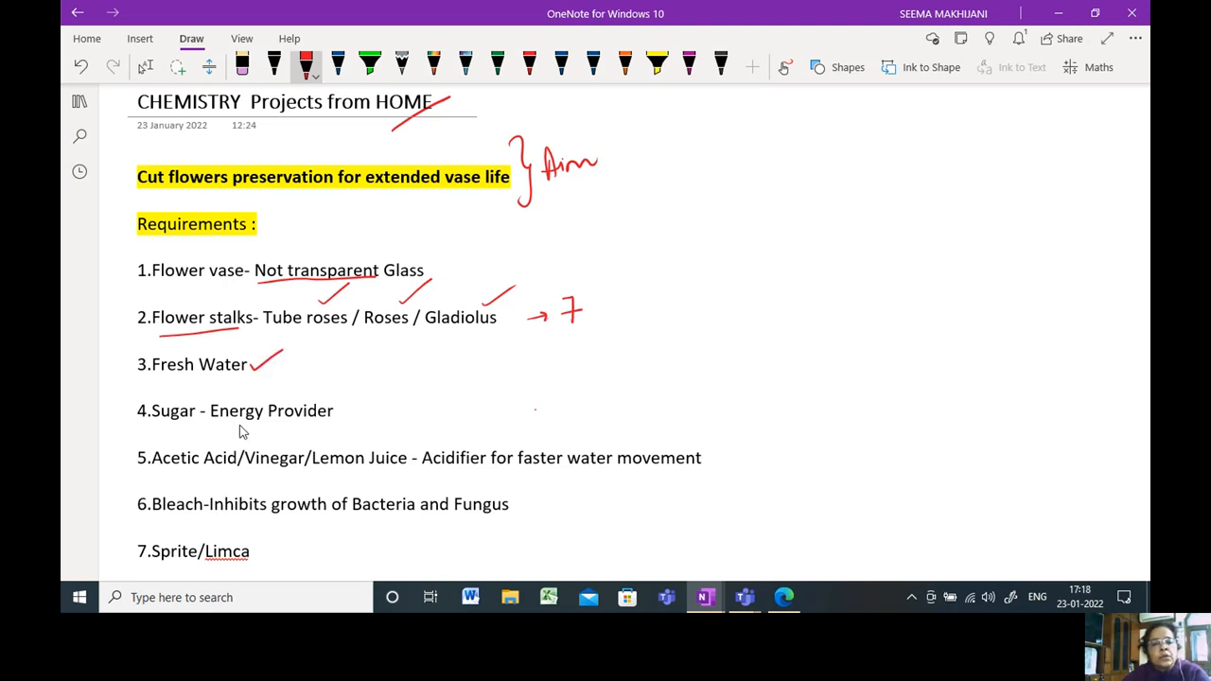
drag(274, 402, 336, 393)
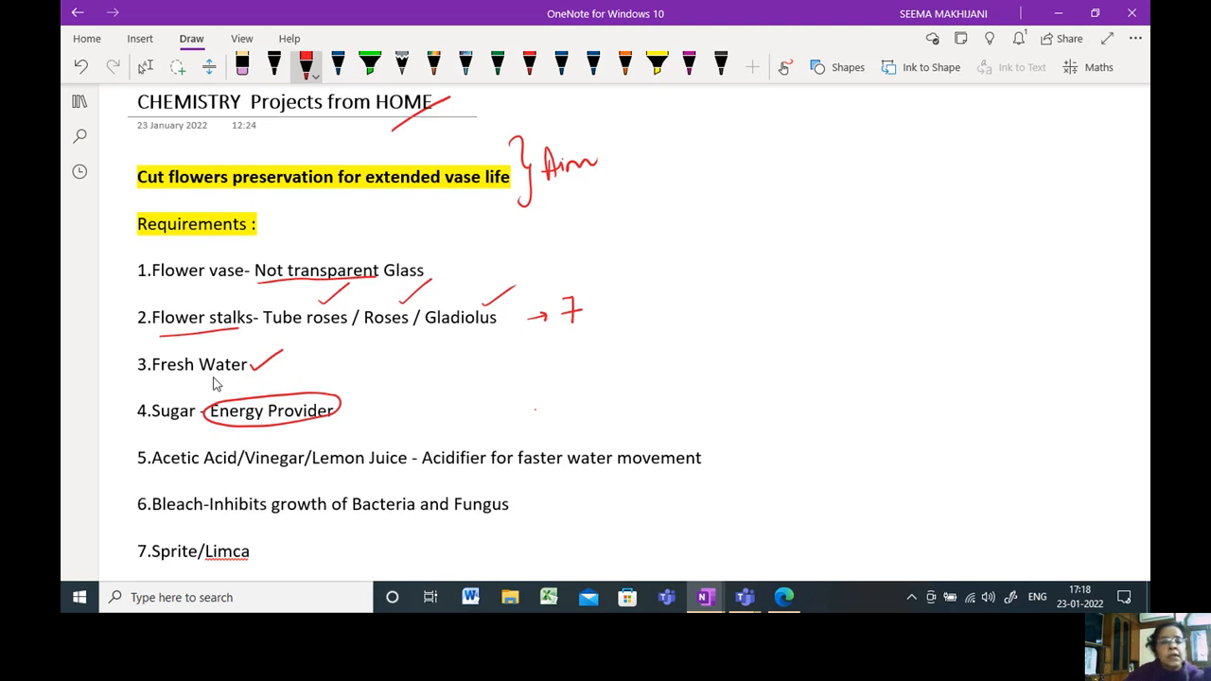
mouse_move(437, 483)
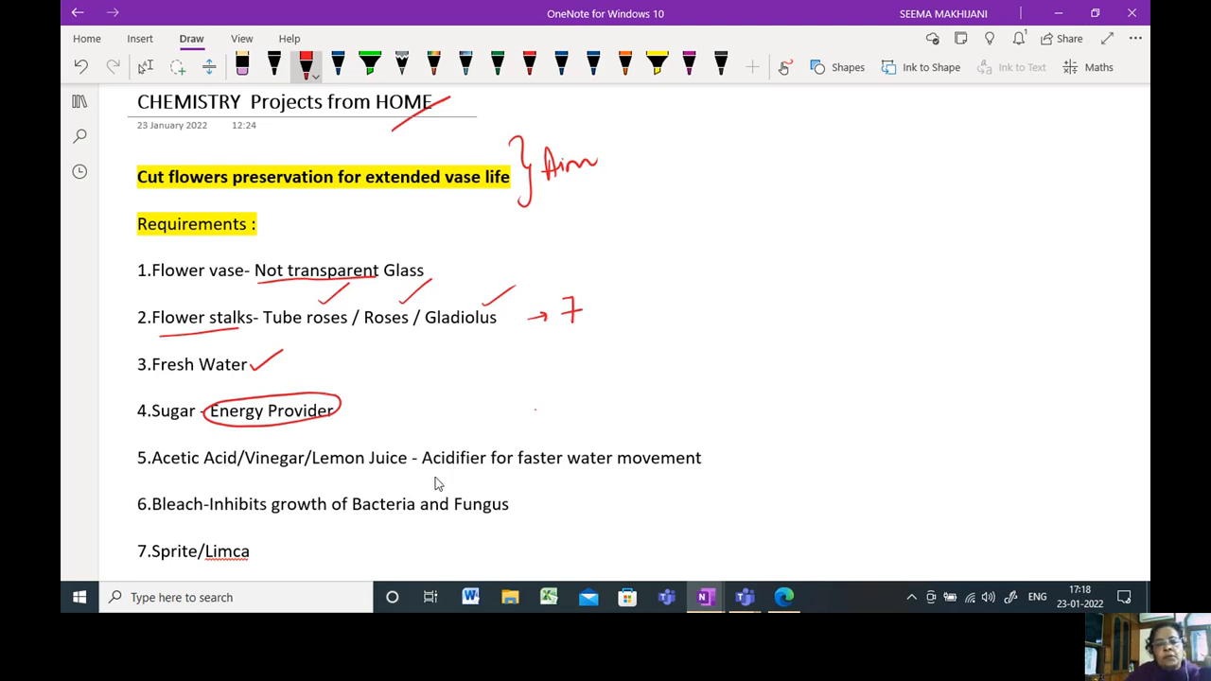
drag(421, 468, 483, 470)
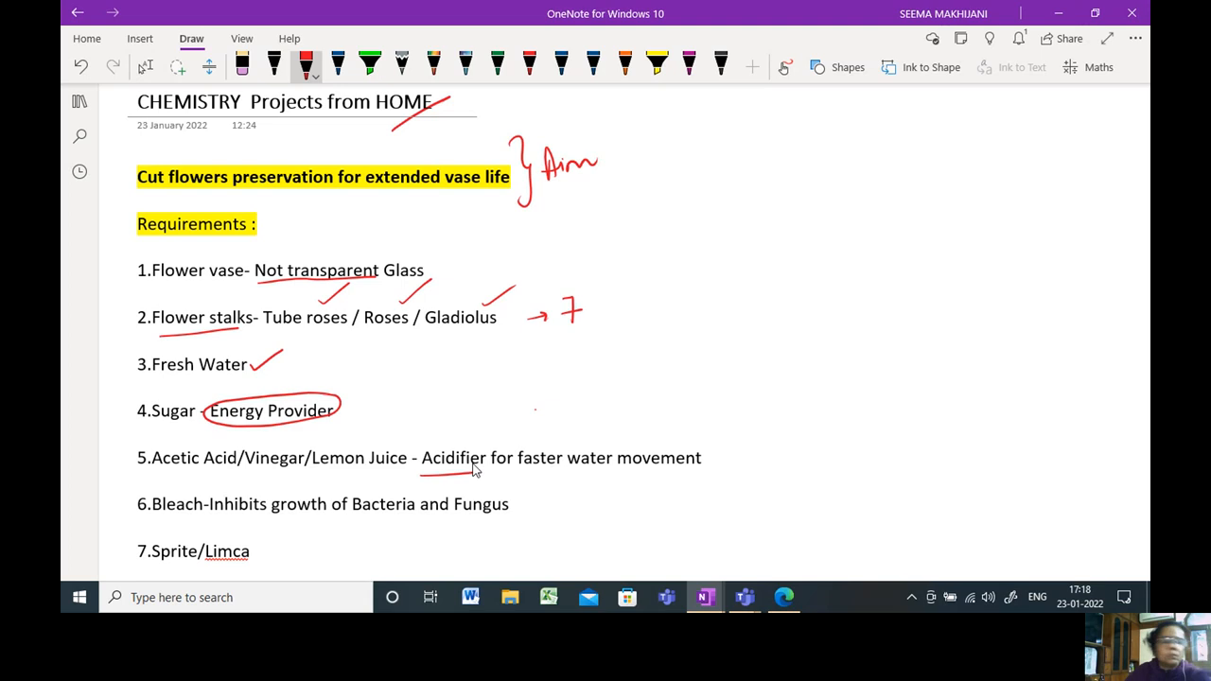
mouse_move(189, 482)
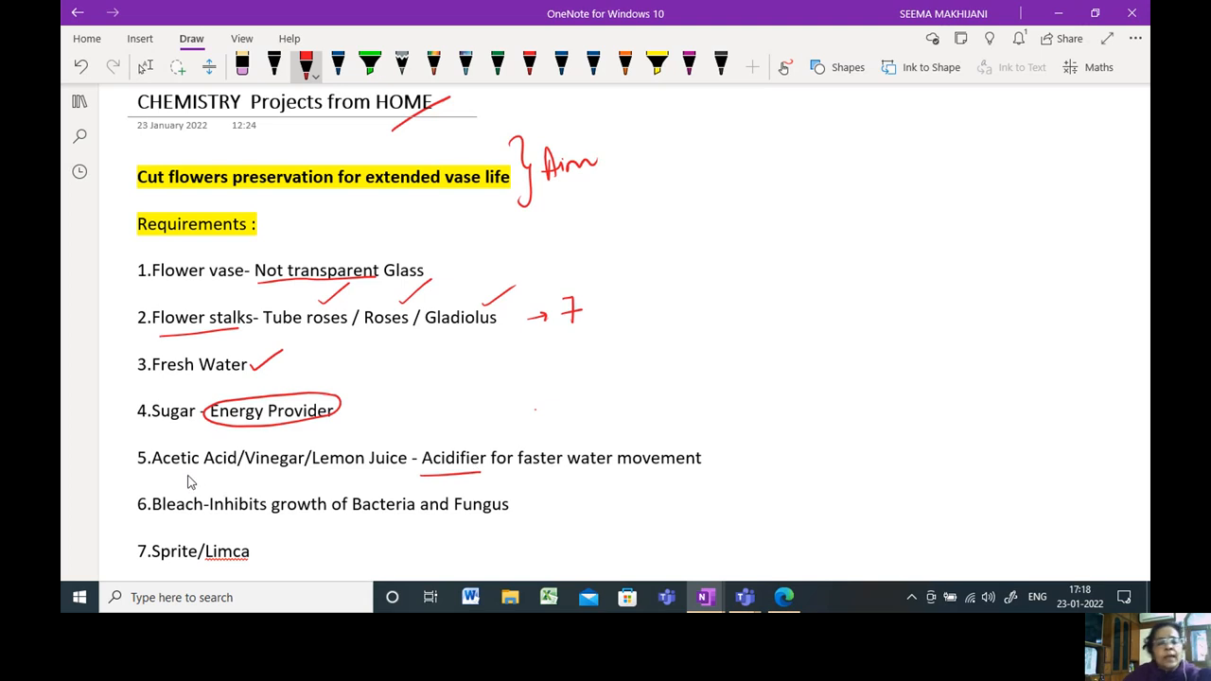
drag(190, 478, 270, 464)
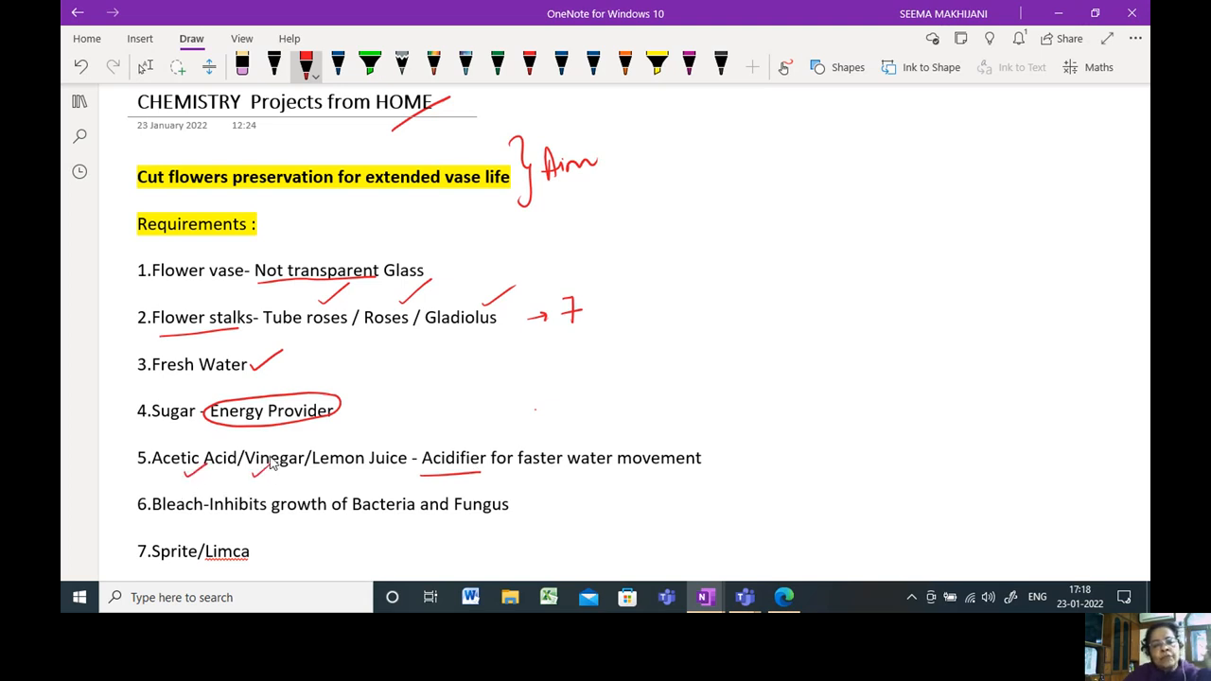
mouse_move(394, 432)
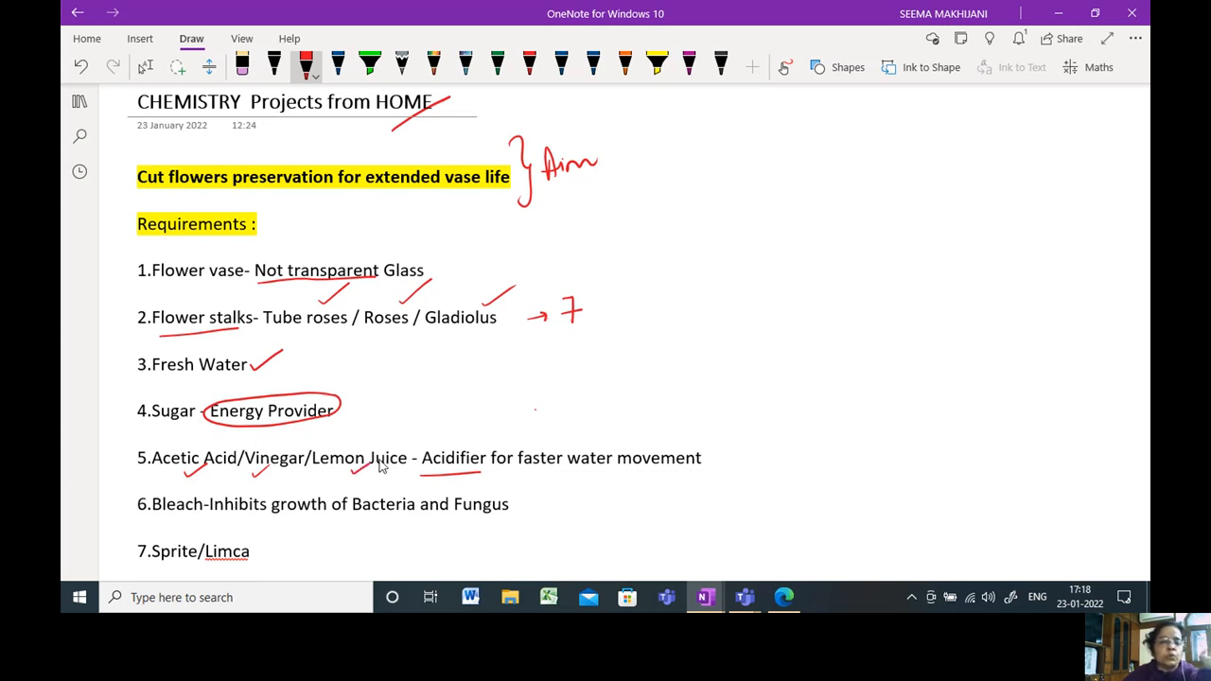
mouse_move(338, 511)
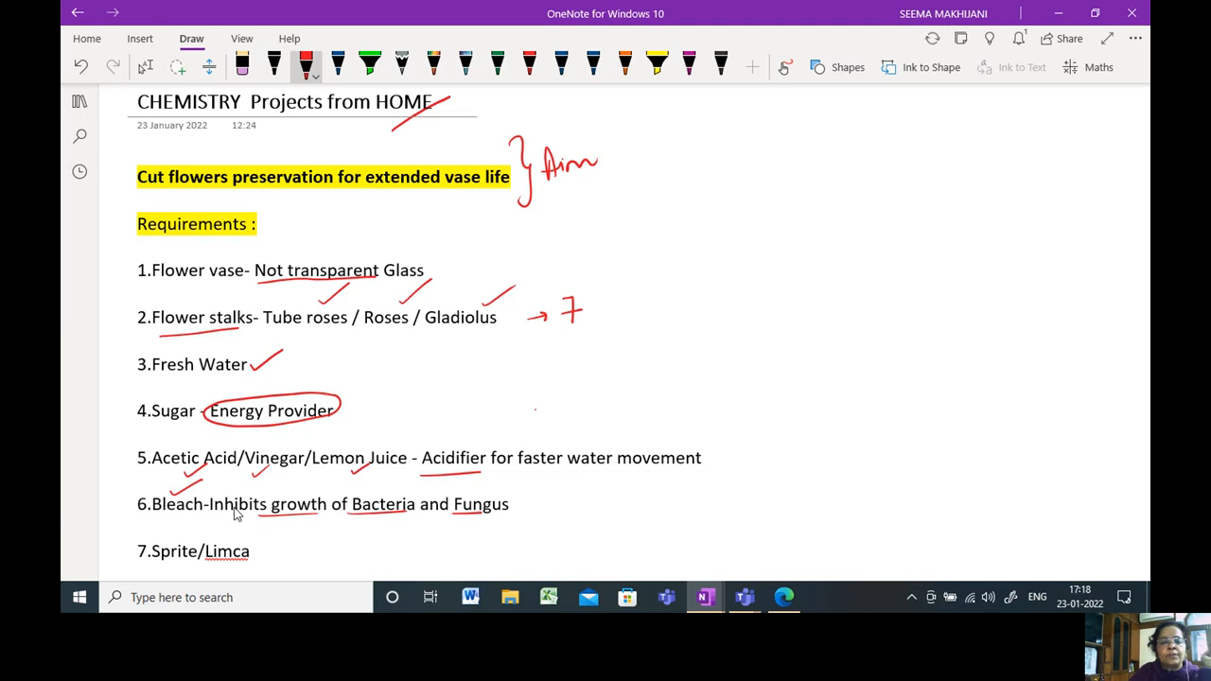
Step: Circle Bleach in red and handwrite an underlined 'Ala bleach' beside item 6
drag(137, 492, 213, 515)
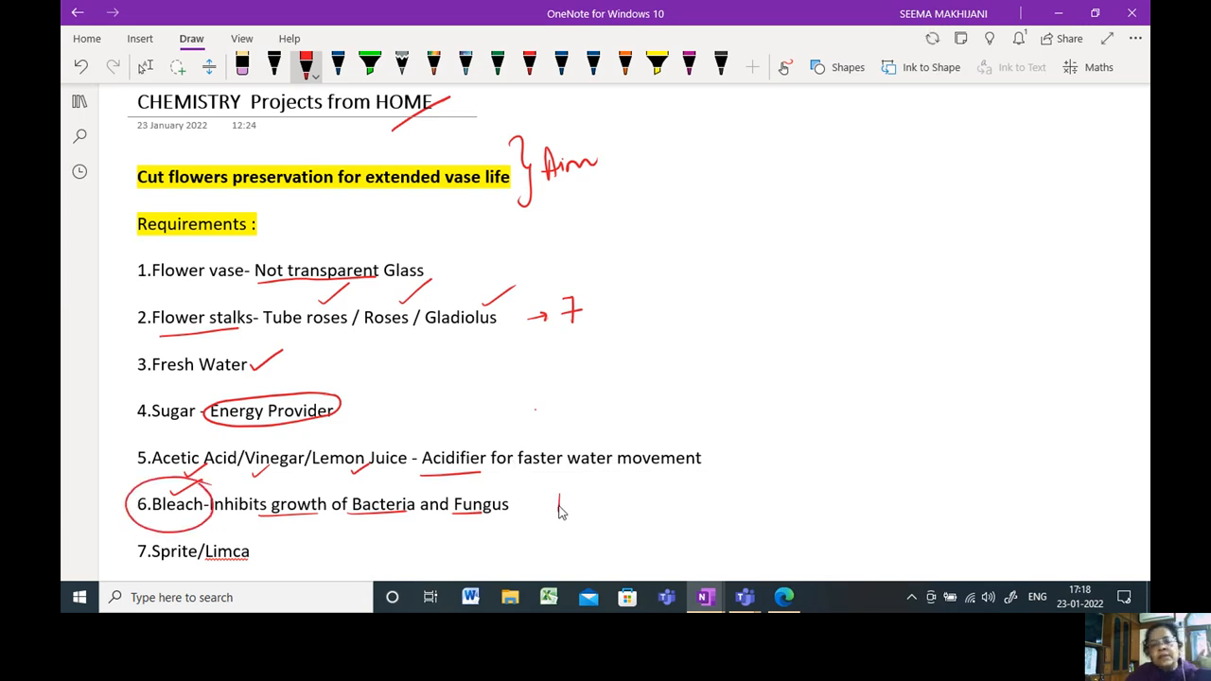
drag(558, 506, 638, 506)
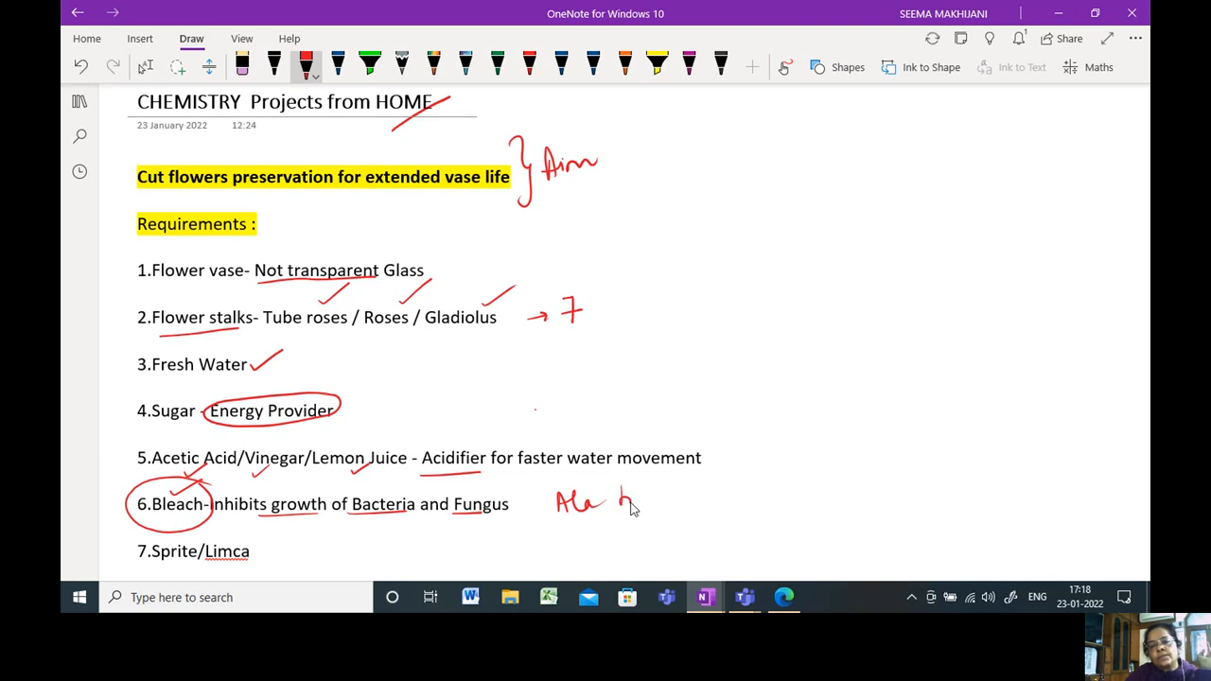
drag(619, 497, 705, 501)
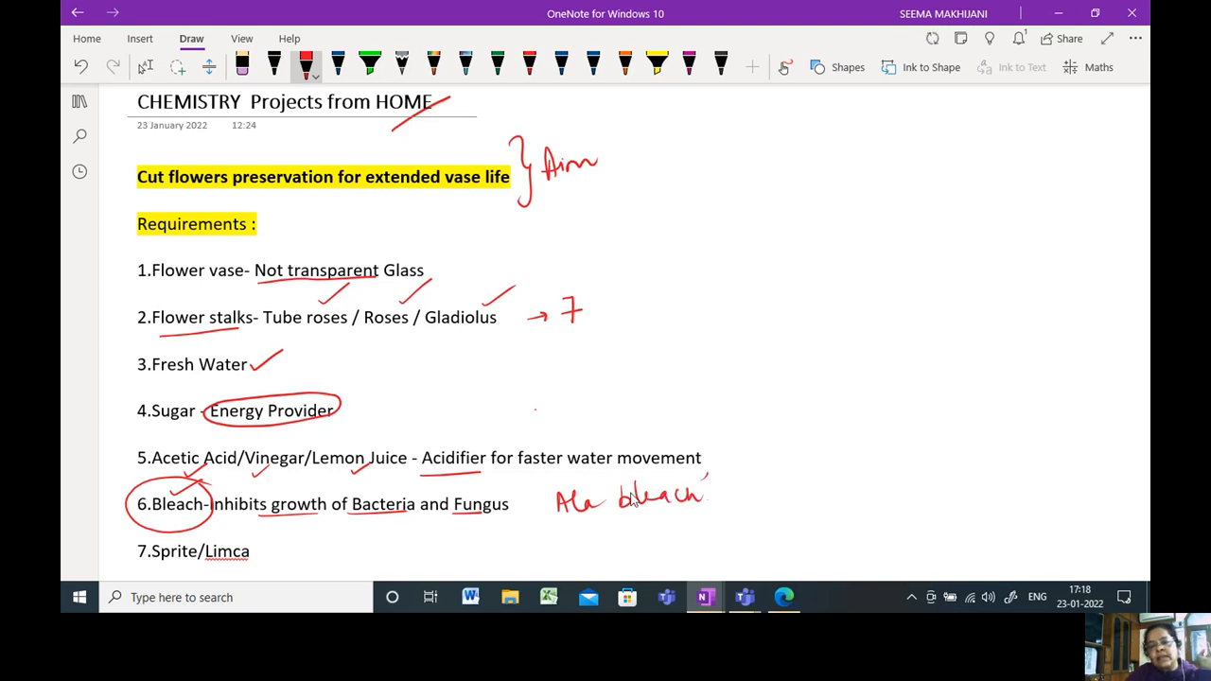
drag(556, 525, 705, 511)
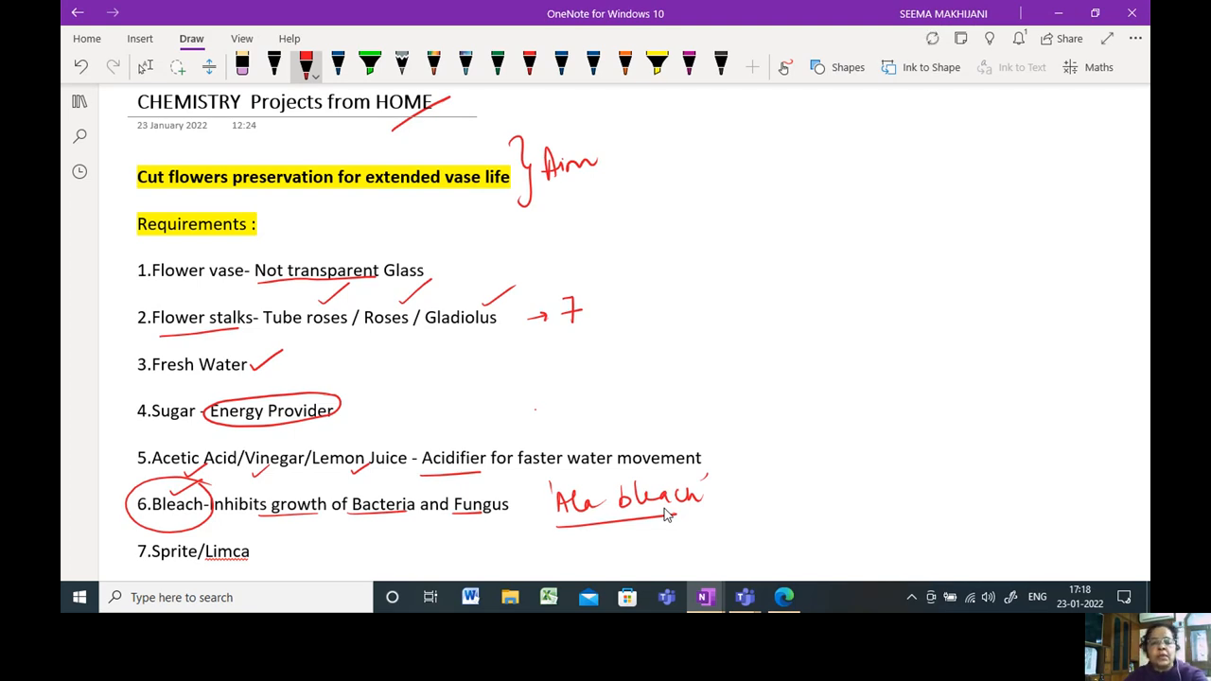
mouse_move(754, 481)
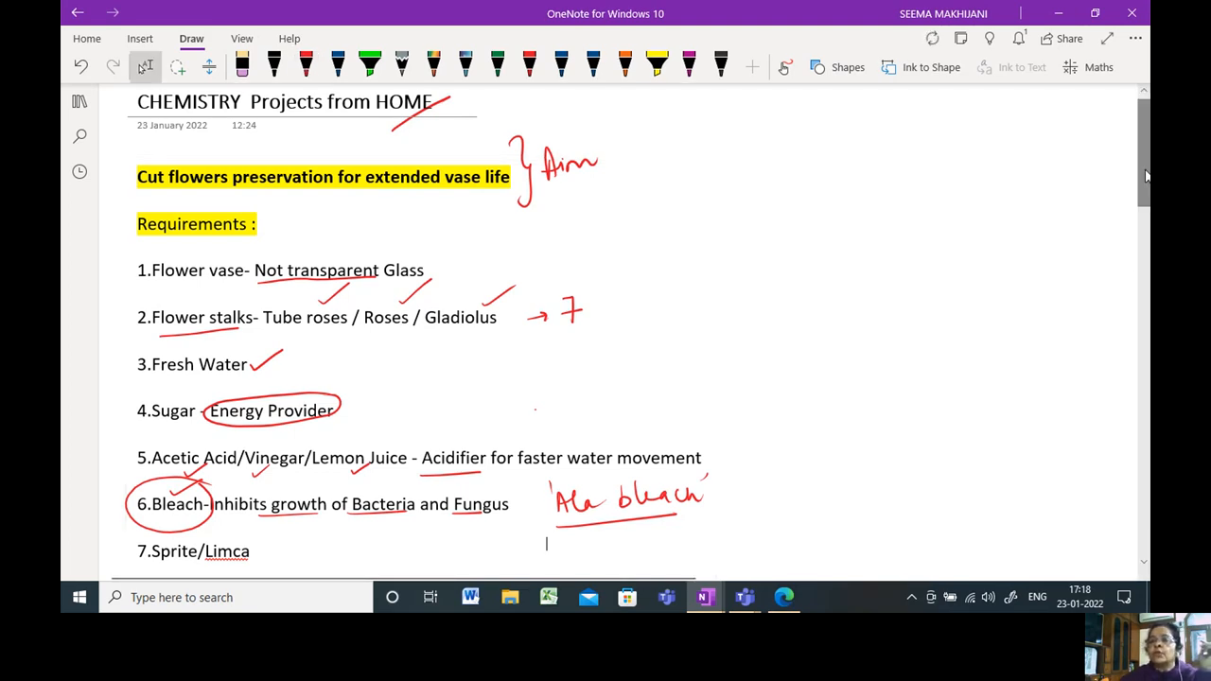
Step: Stop inking with the selection tool and scroll down through the materials list
scroll(down, 3)
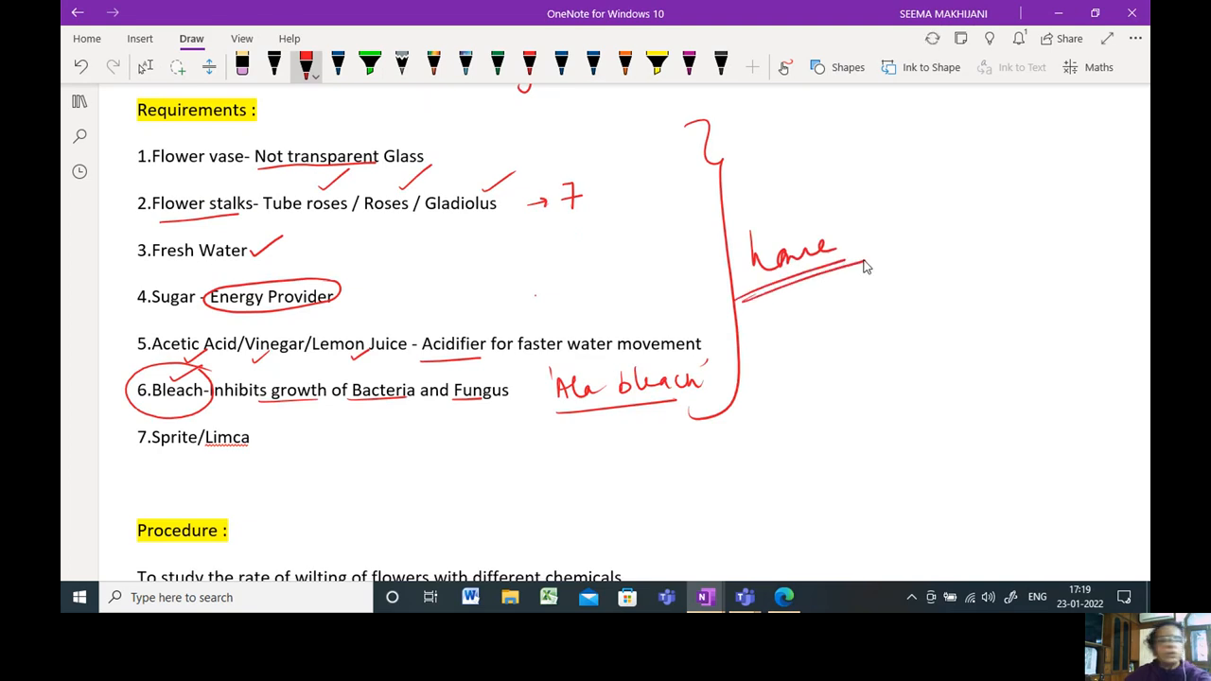
click(145, 66)
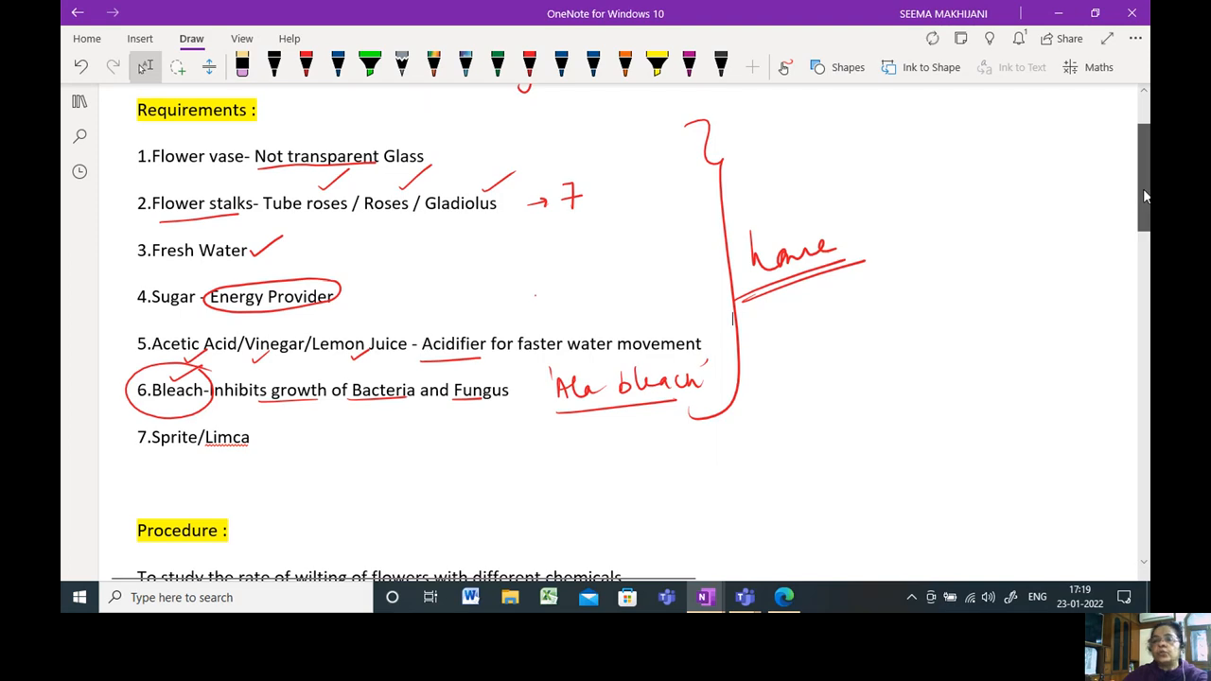
scroll(down, 3)
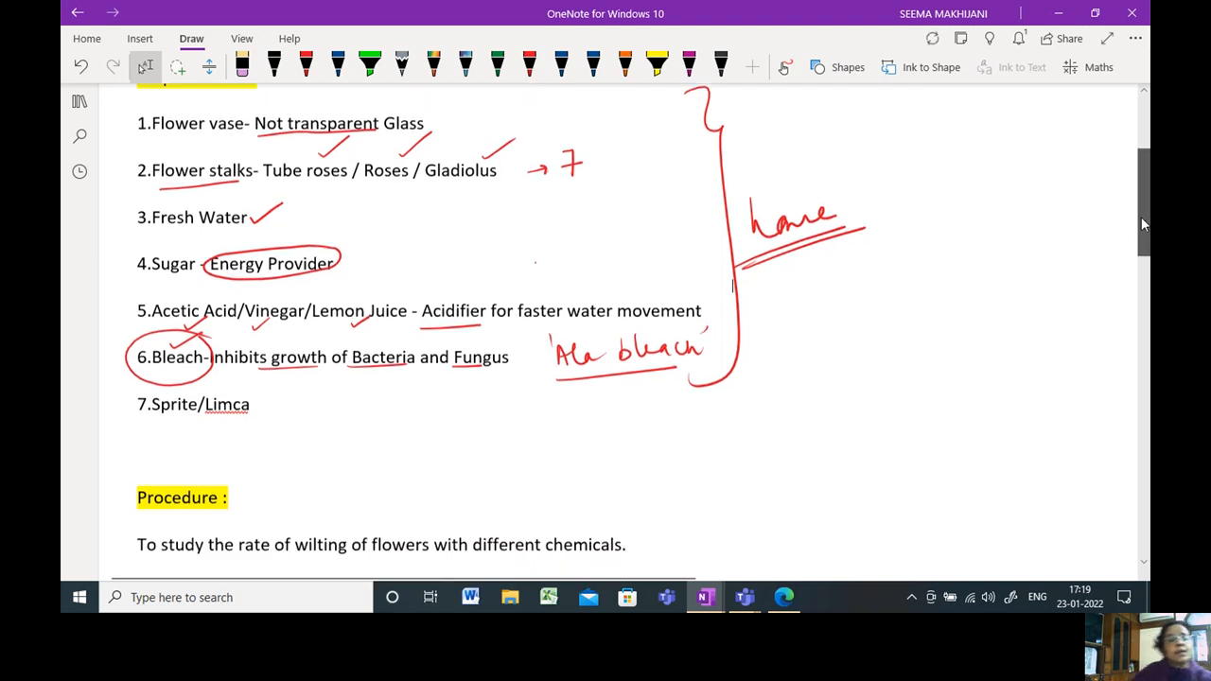
scroll(down, 3)
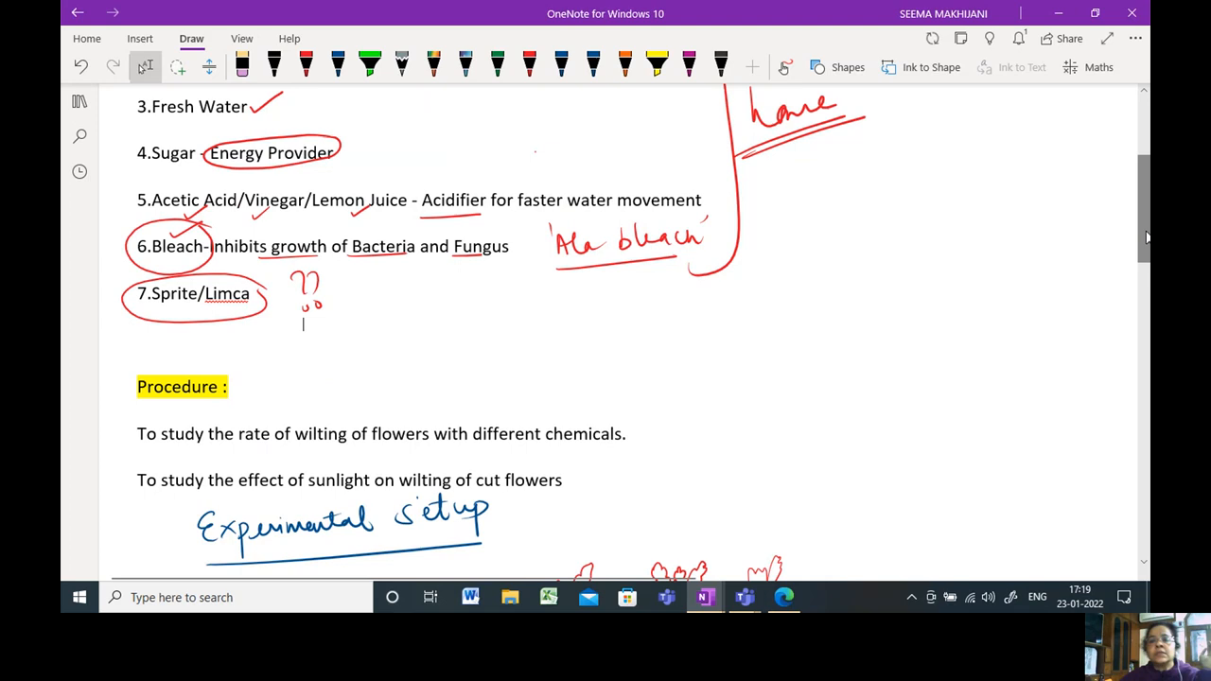
Step: Underline wilting of flowers, different chemicals, and cut flowers in the procedure aims in green
scroll(down, 3)
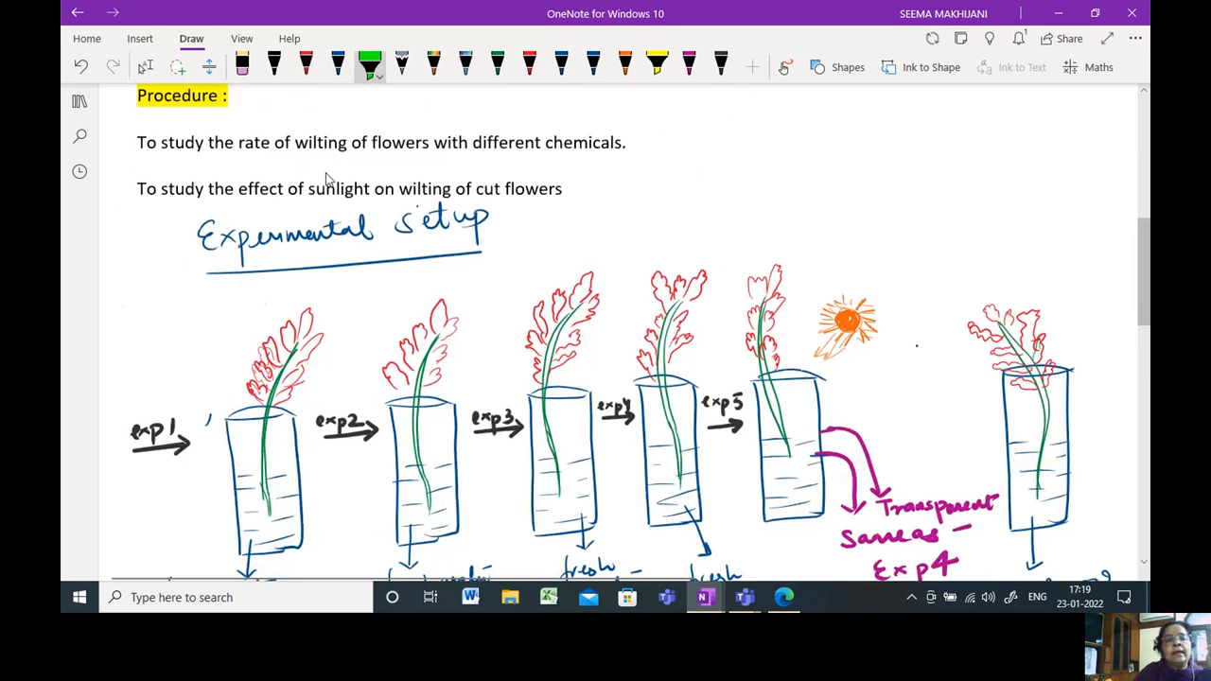
mouse_move(377, 166)
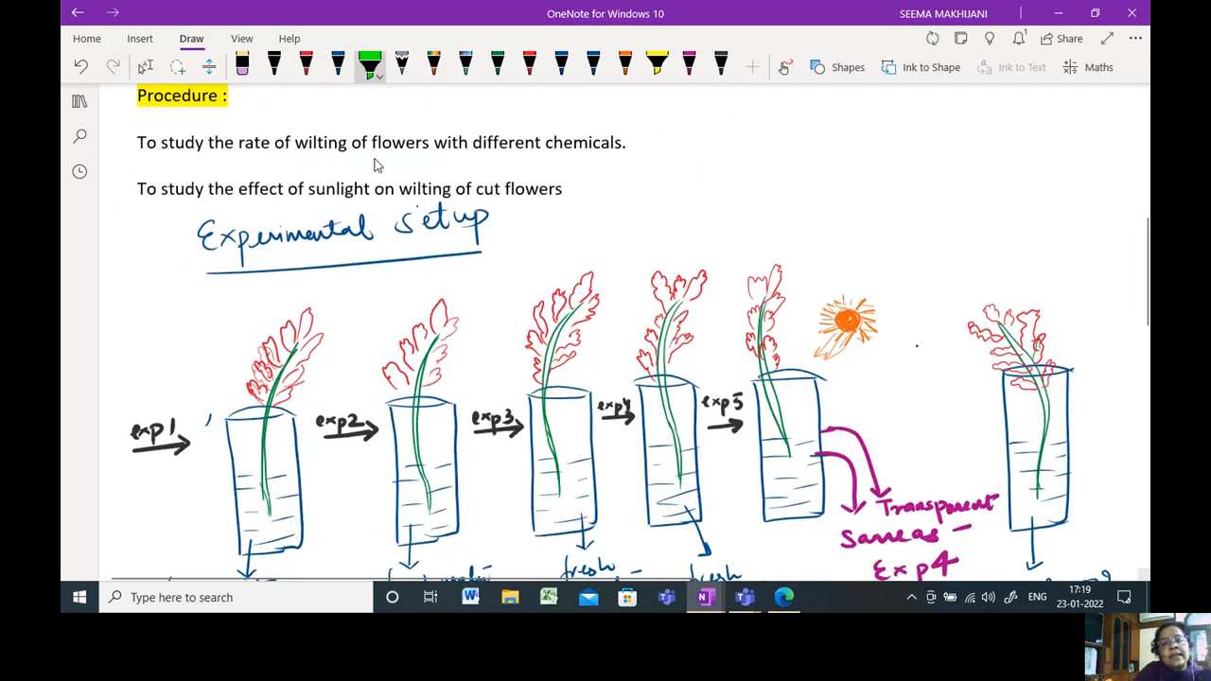
drag(296, 161, 428, 158)
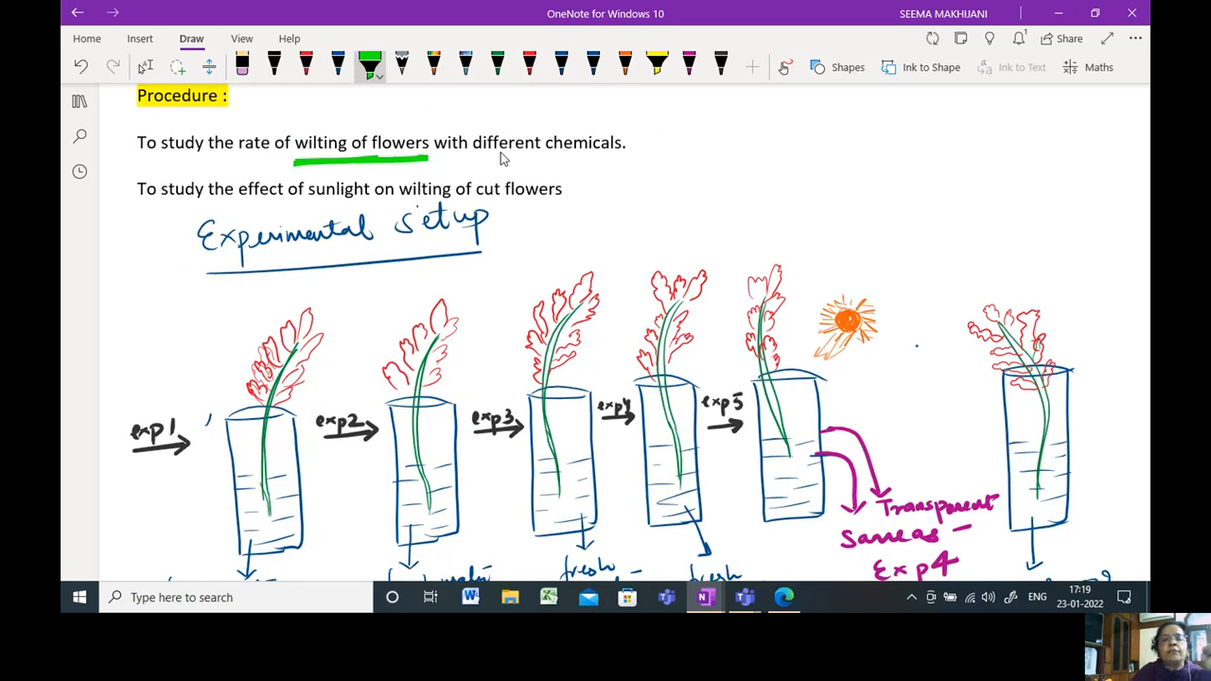
drag(477, 155, 624, 149)
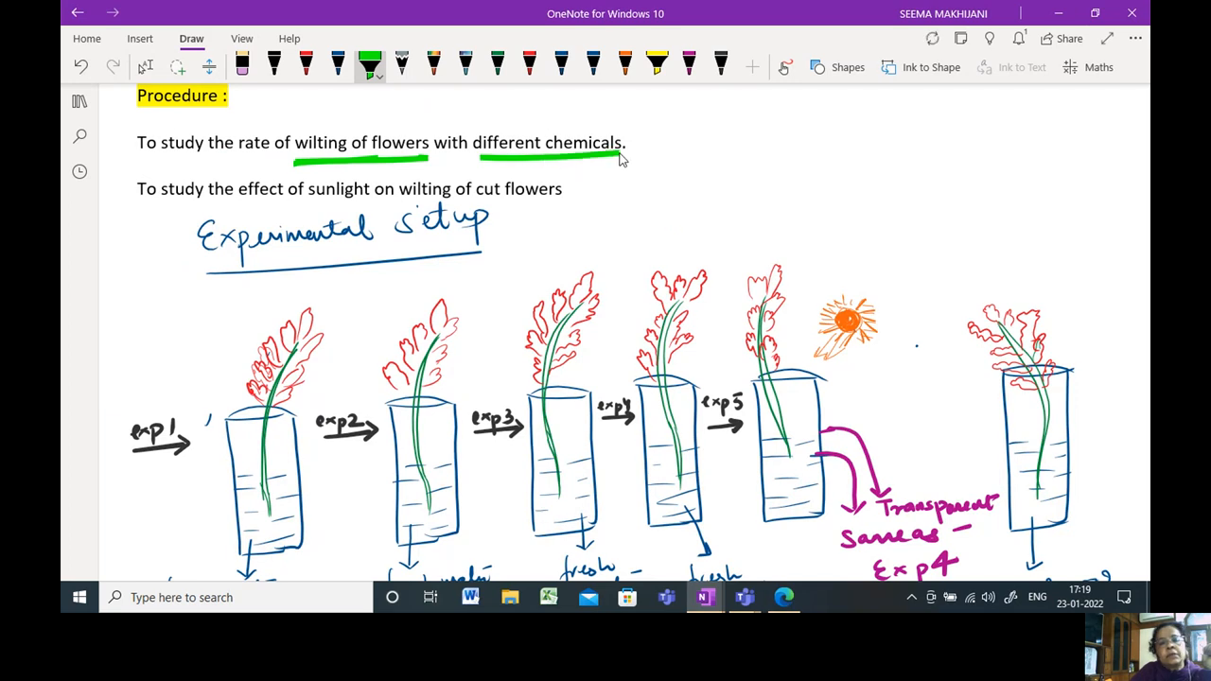
mouse_move(121, 221)
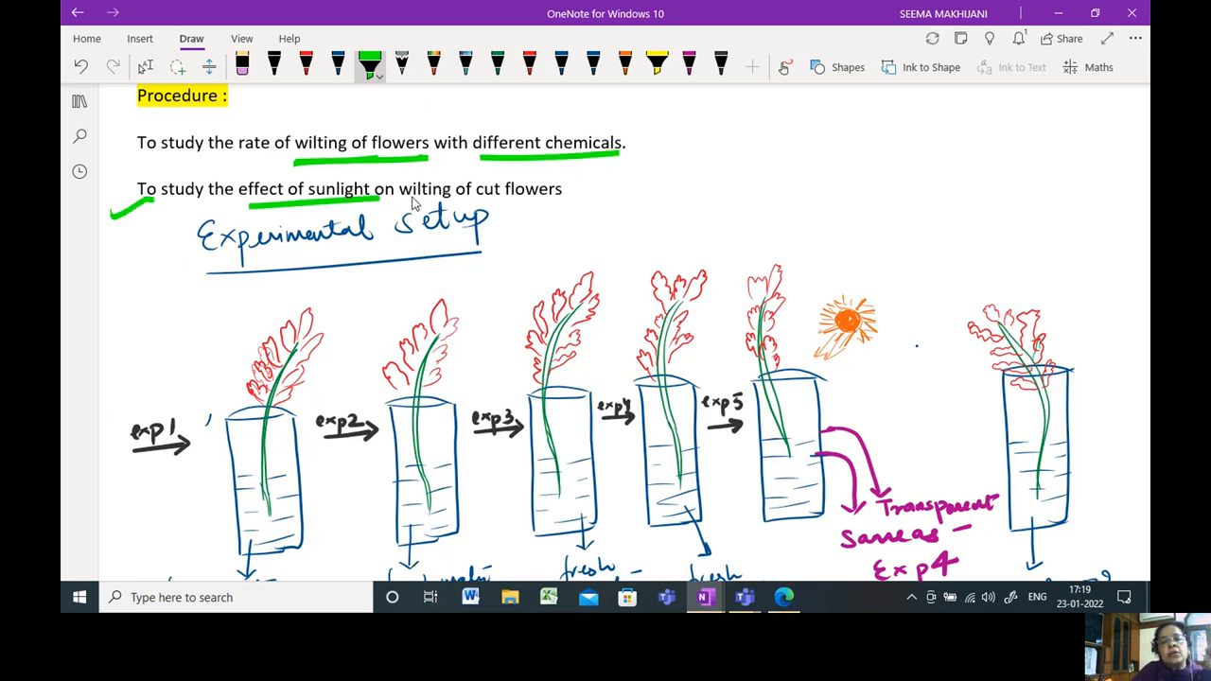
drag(402, 202, 544, 202)
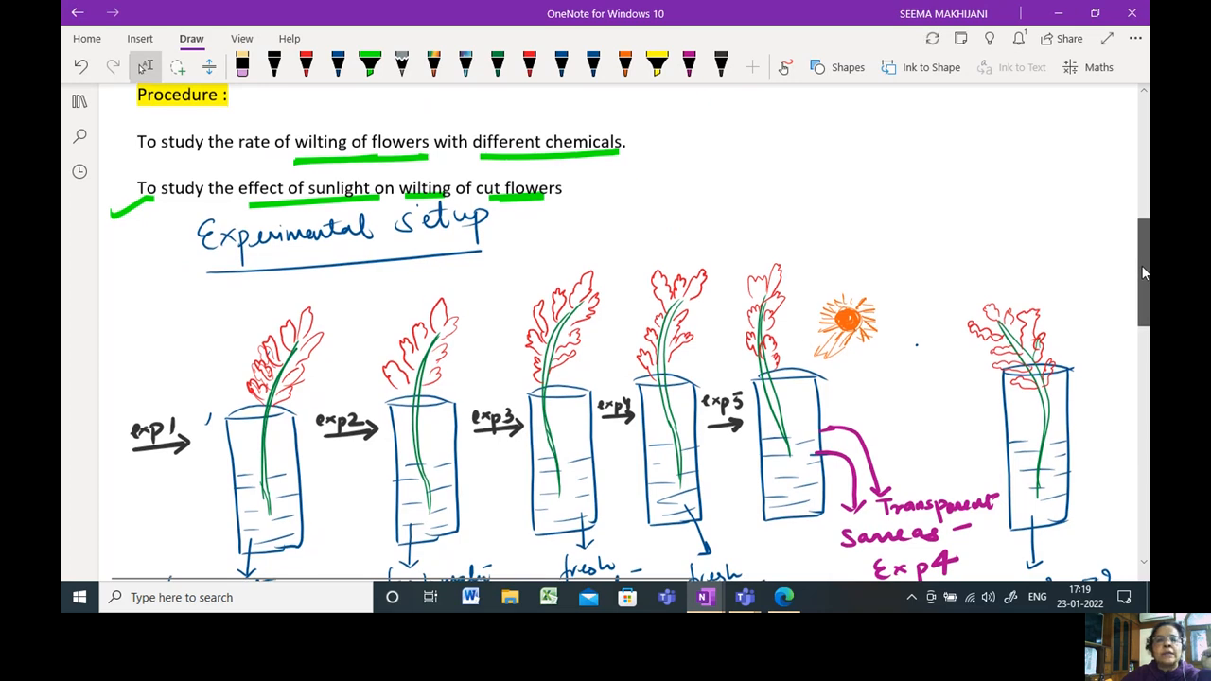
Step: Label the first glass 'steel glass' in green and tick fresh water in red
scroll(down, 3)
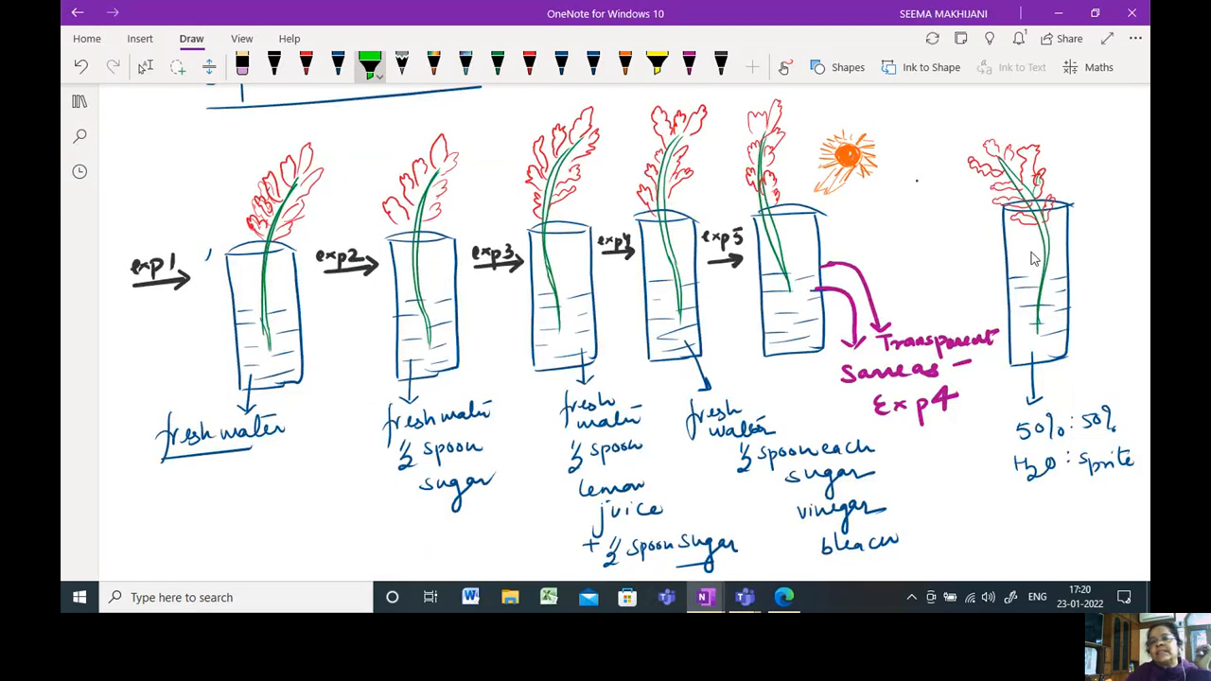
mouse_move(943, 212)
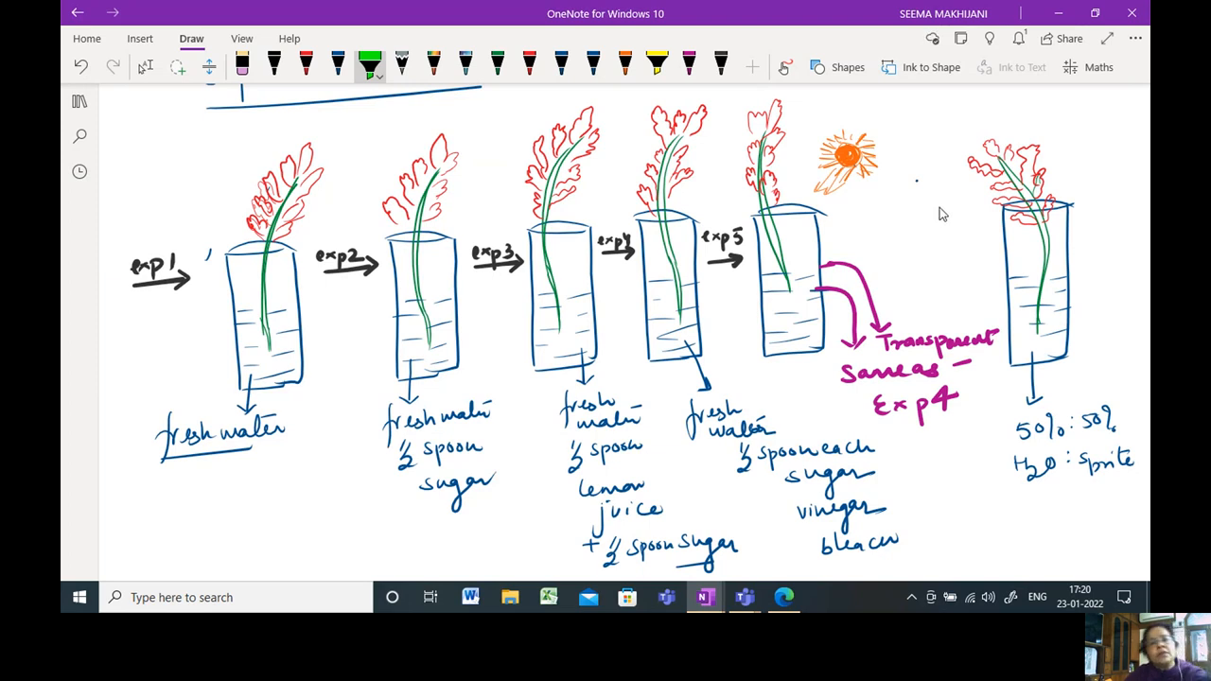
mouse_move(932, 211)
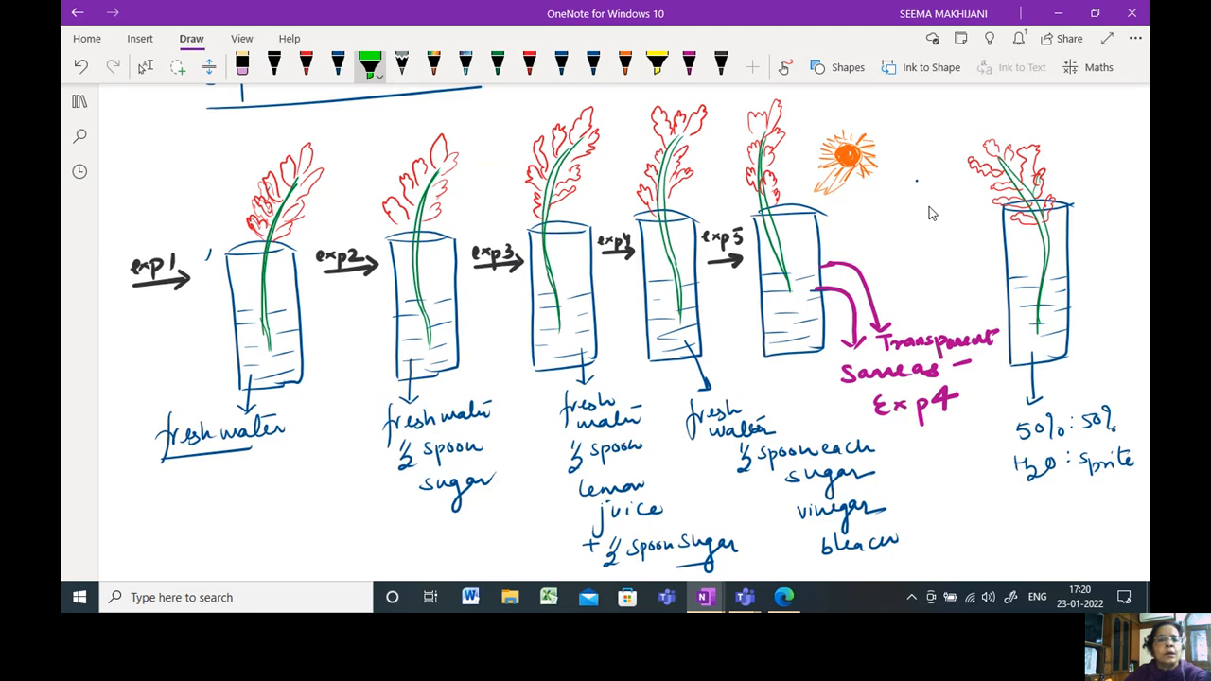
drag(142, 170, 189, 152)
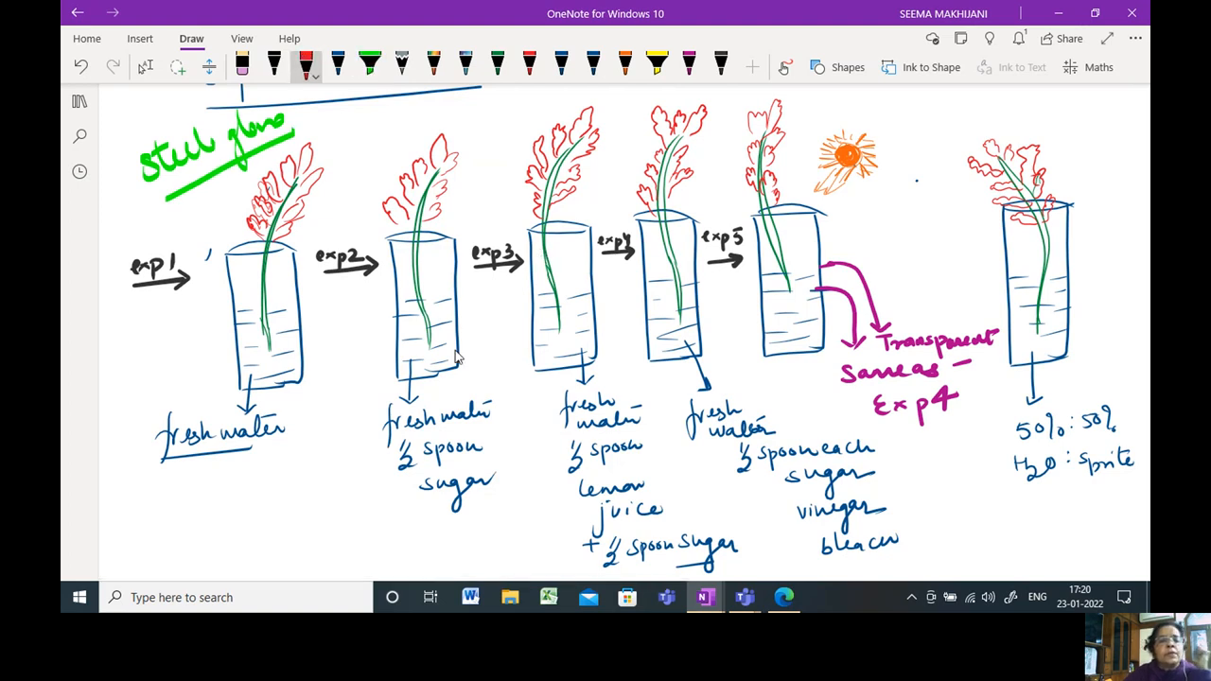
mouse_move(462, 355)
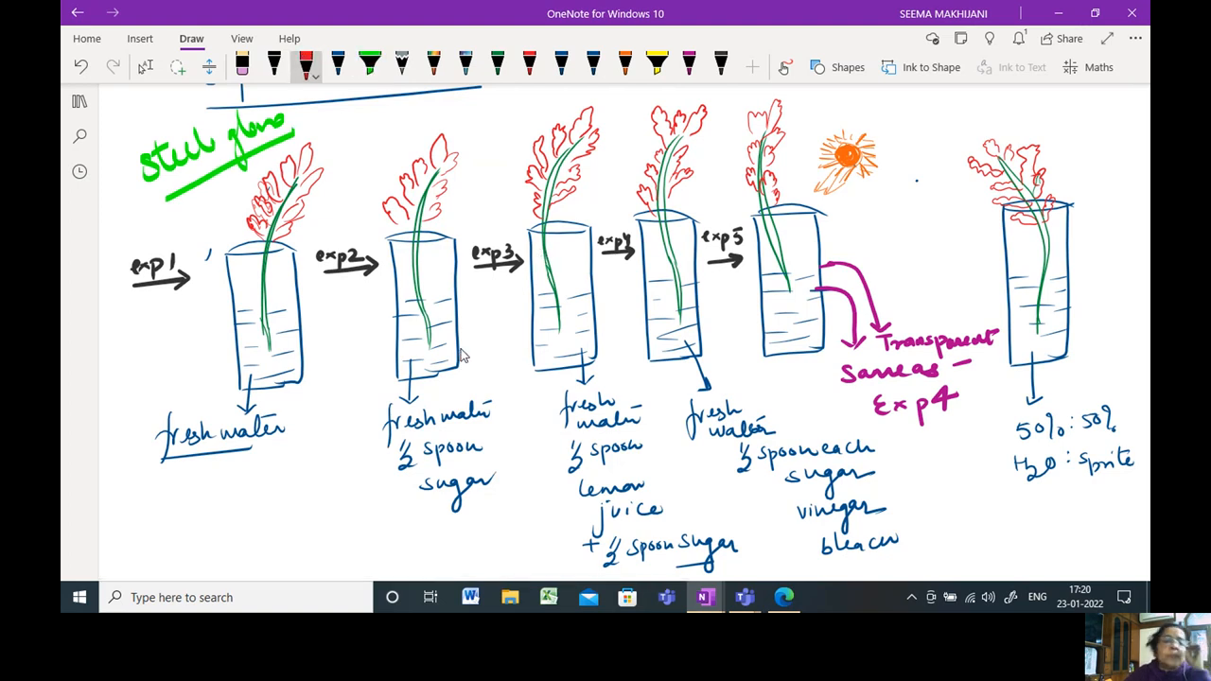
mouse_move(312, 237)
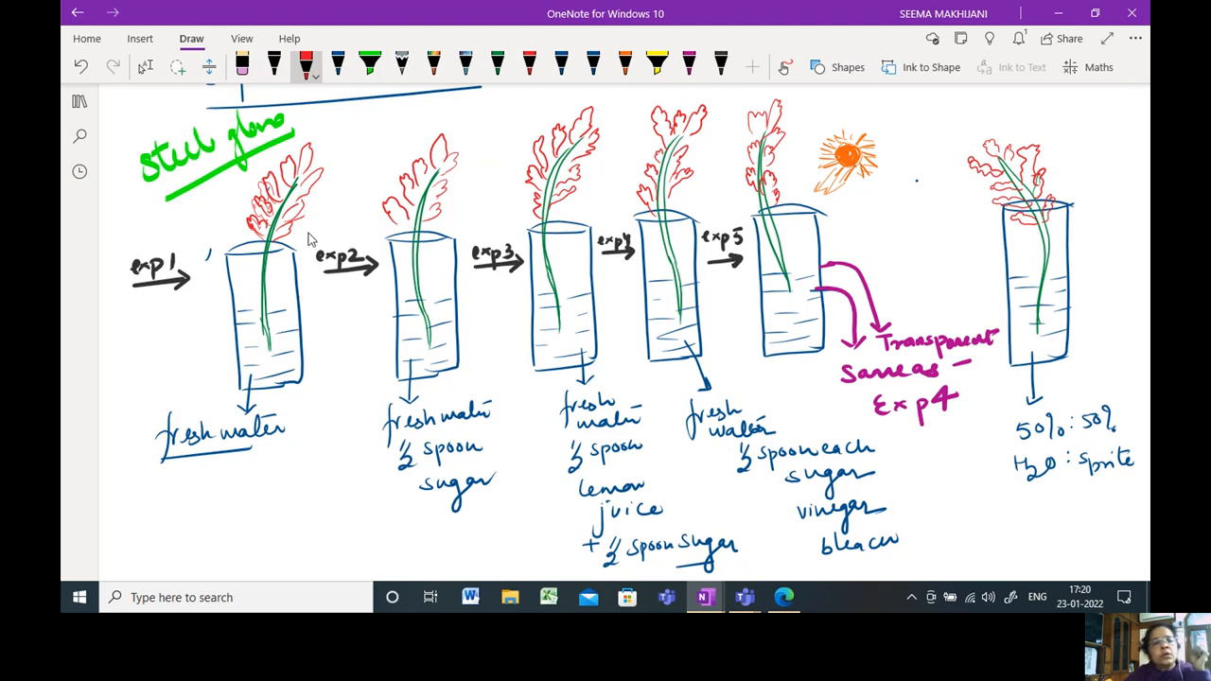
mouse_move(965, 178)
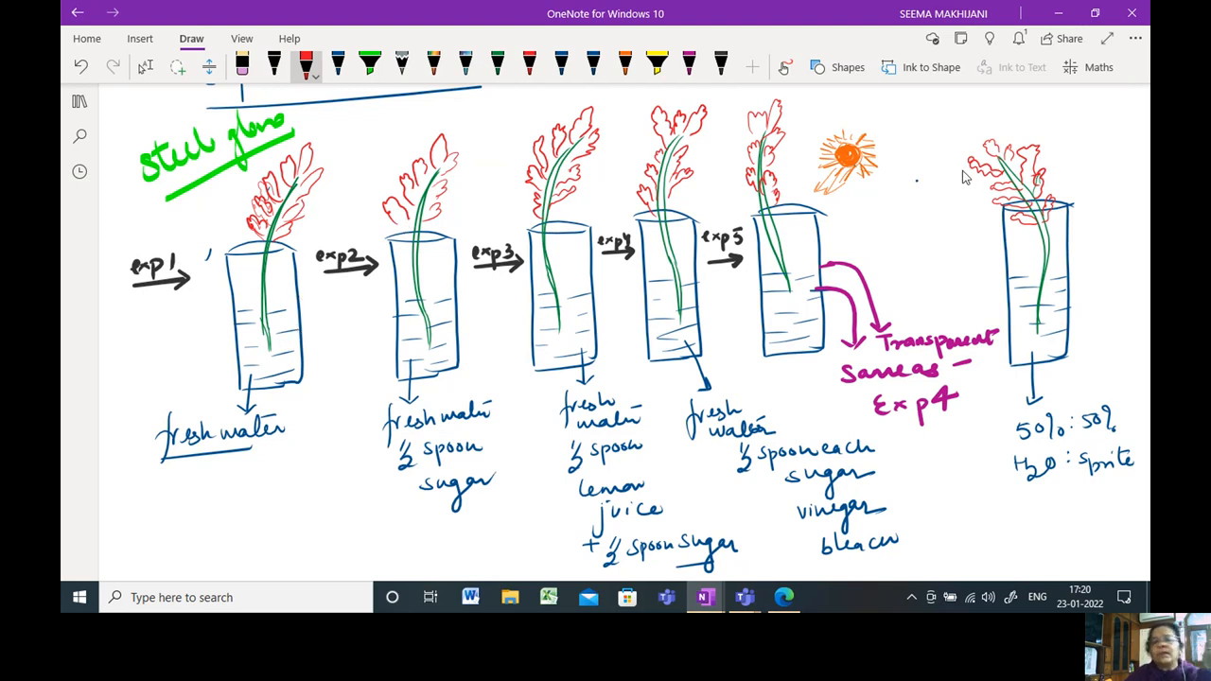
mouse_move(215, 491)
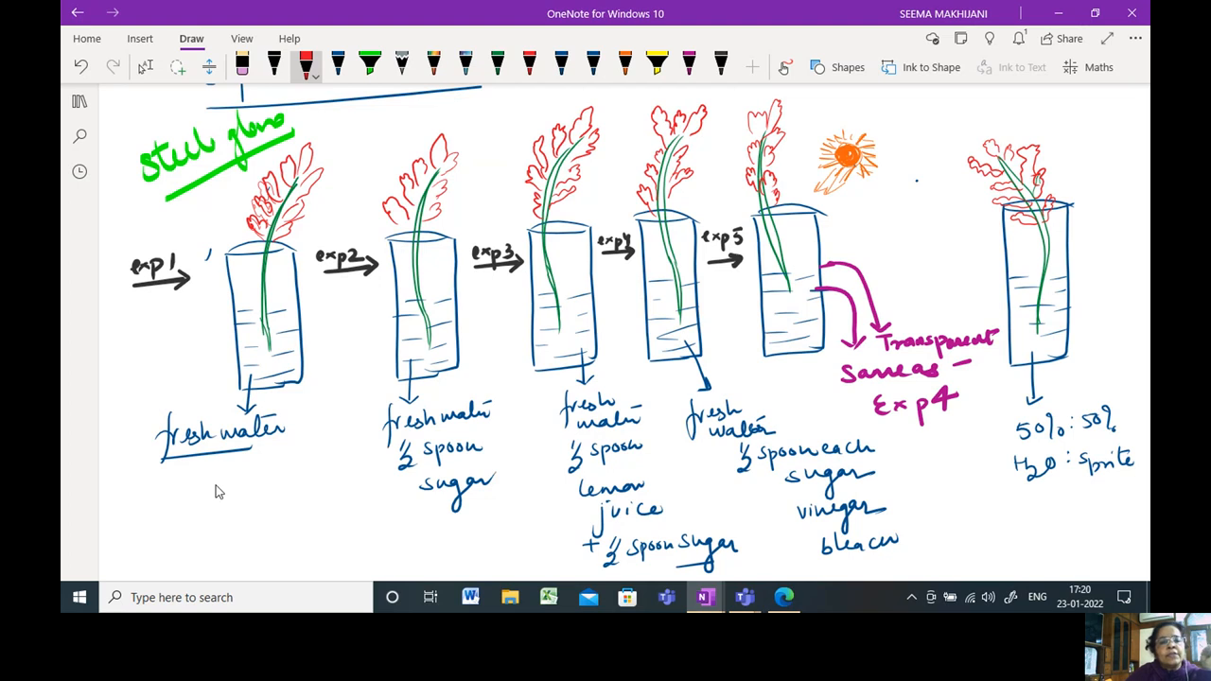
drag(131, 445, 142, 430)
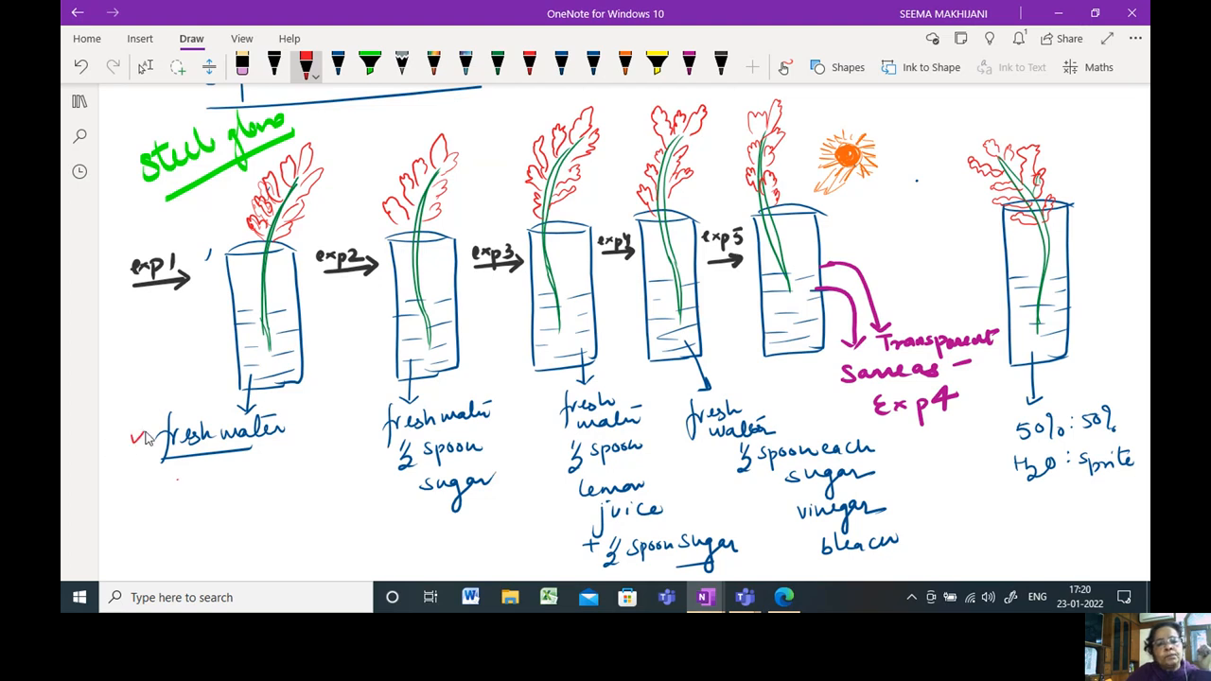
drag(137, 440, 169, 417)
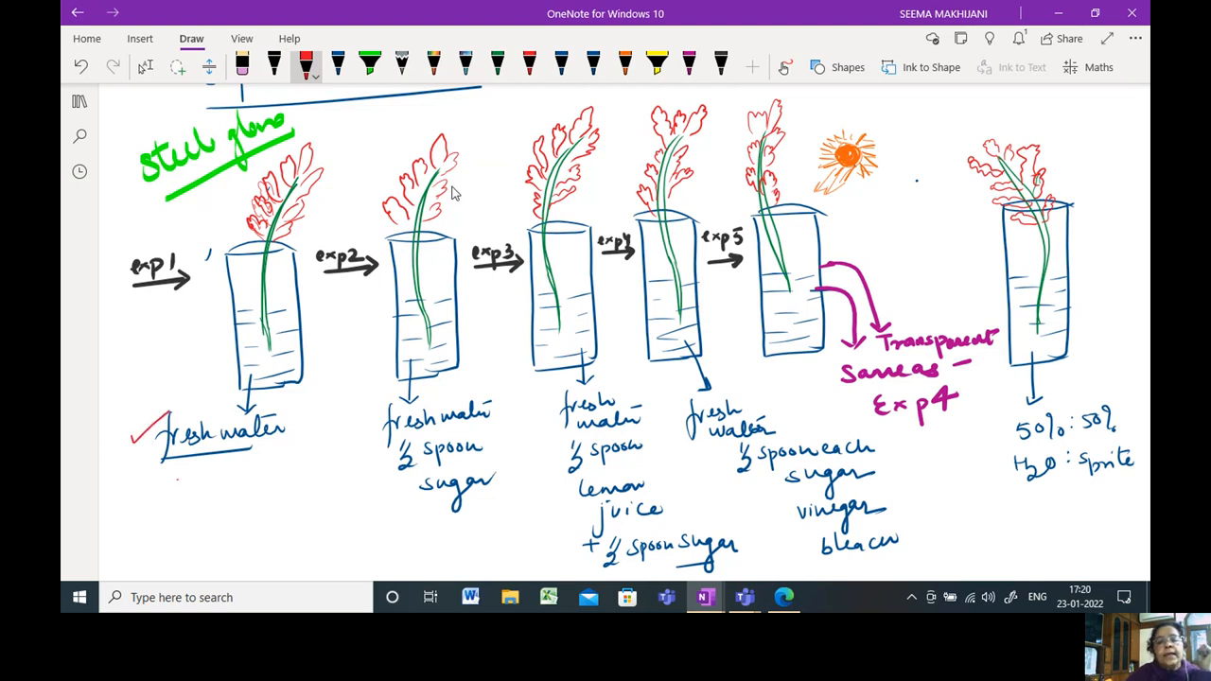
Step: Underline and bracket experiment 2 and 3 ingredients in red, ticking and circling lemon juice
drag(431, 432, 492, 427)
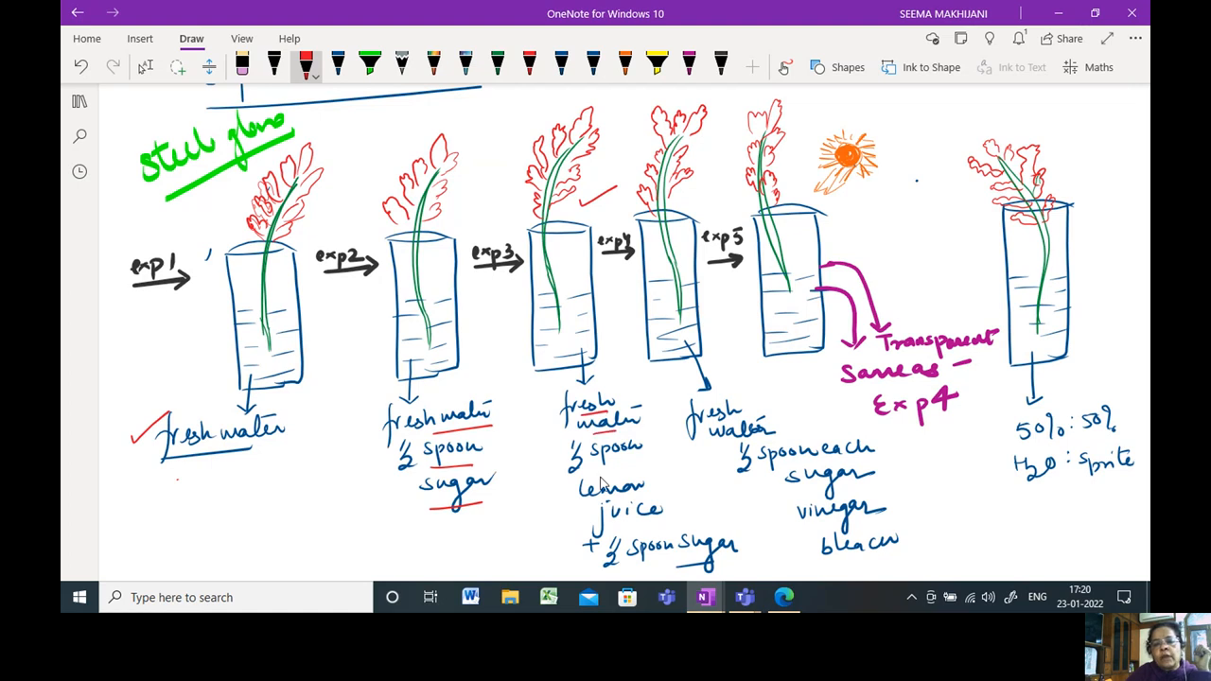
drag(591, 475, 648, 471)
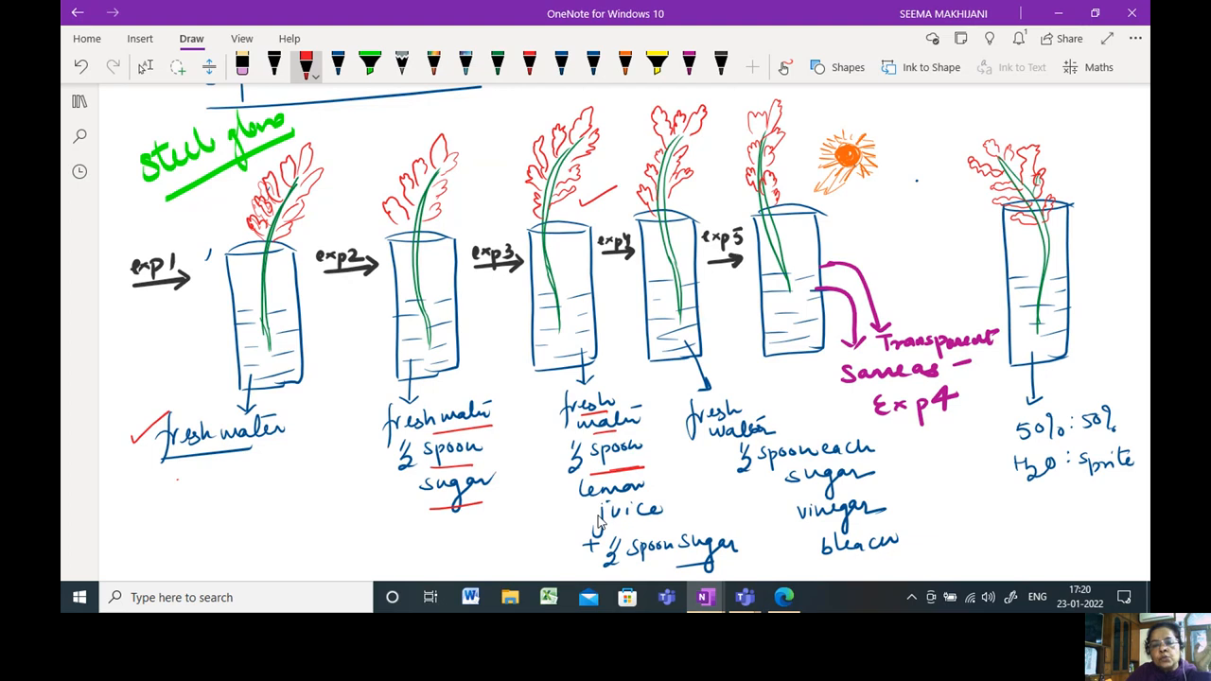
drag(596, 523, 658, 530)
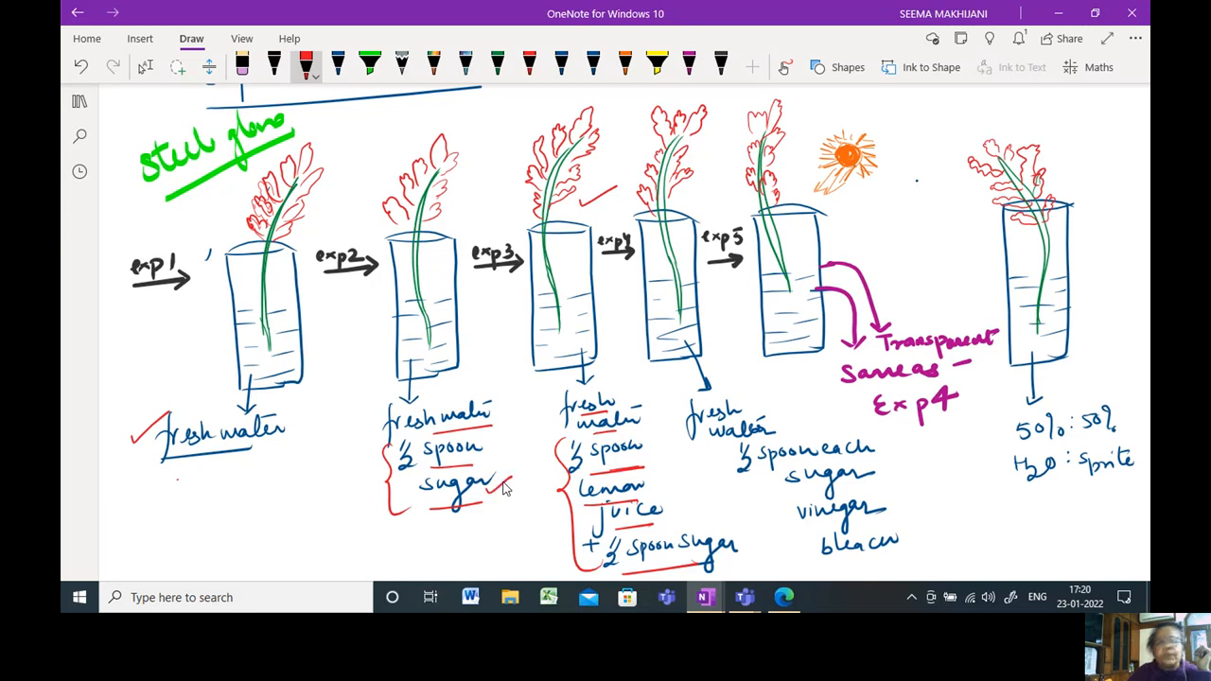
mouse_move(687, 407)
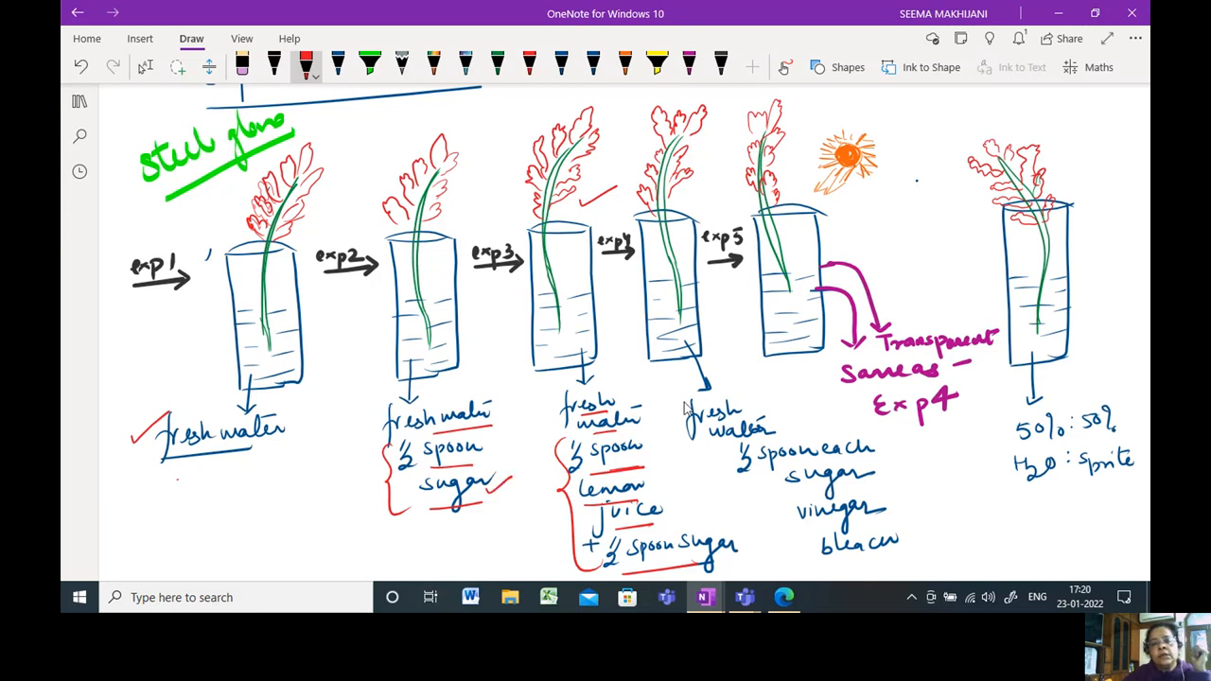
drag(660, 492, 679, 473)
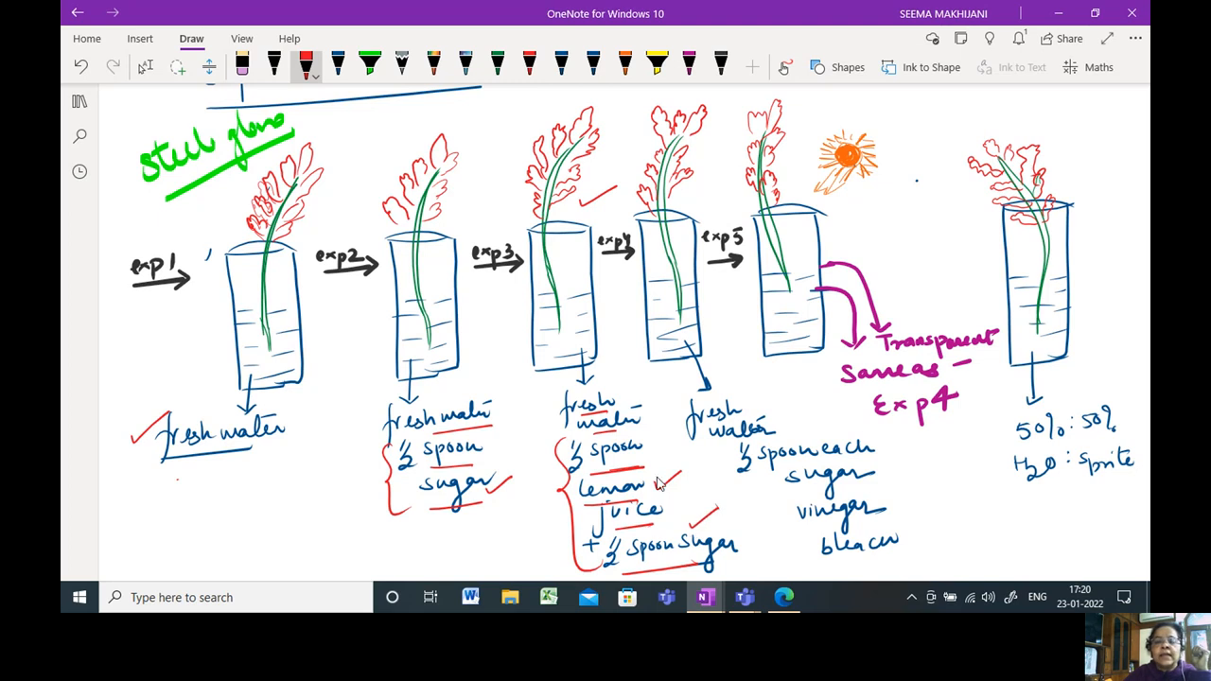
drag(563, 482, 672, 526)
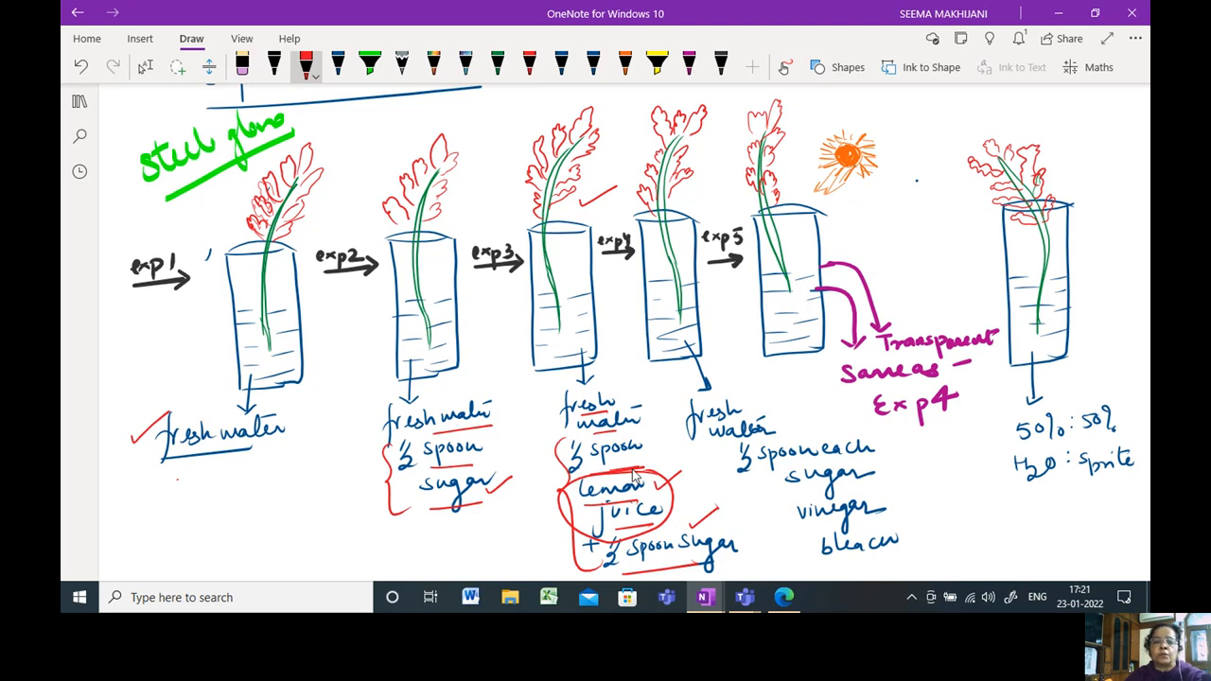
mouse_move(592, 277)
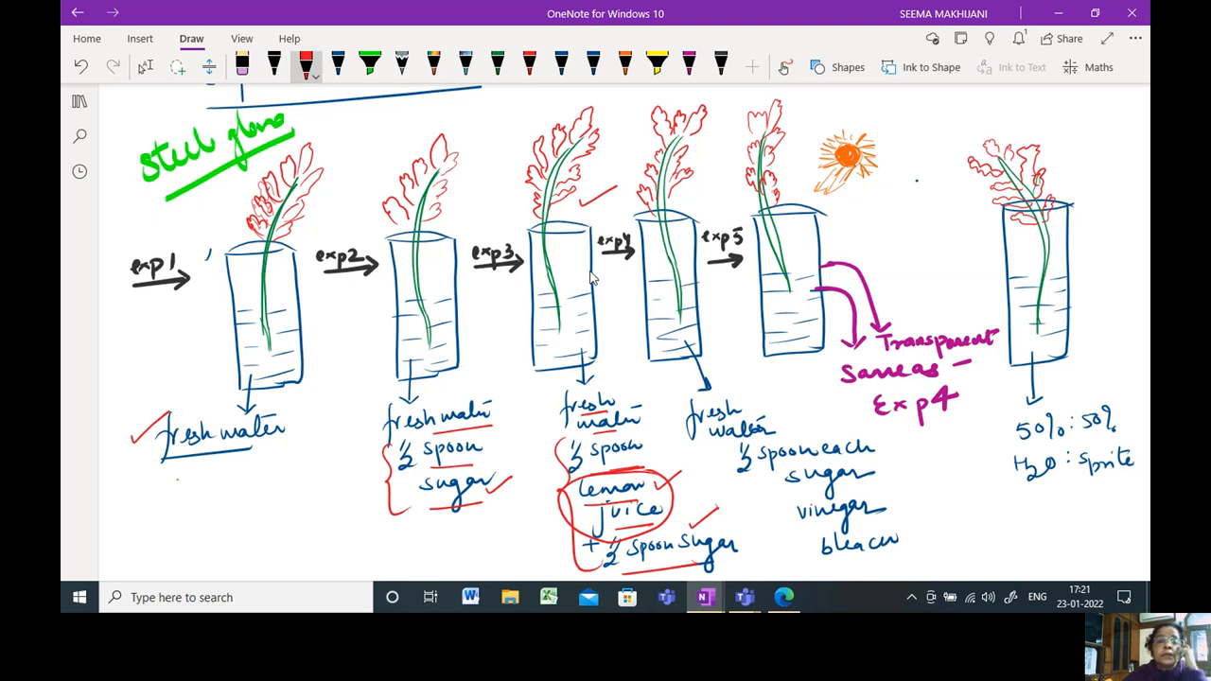
mouse_move(756, 407)
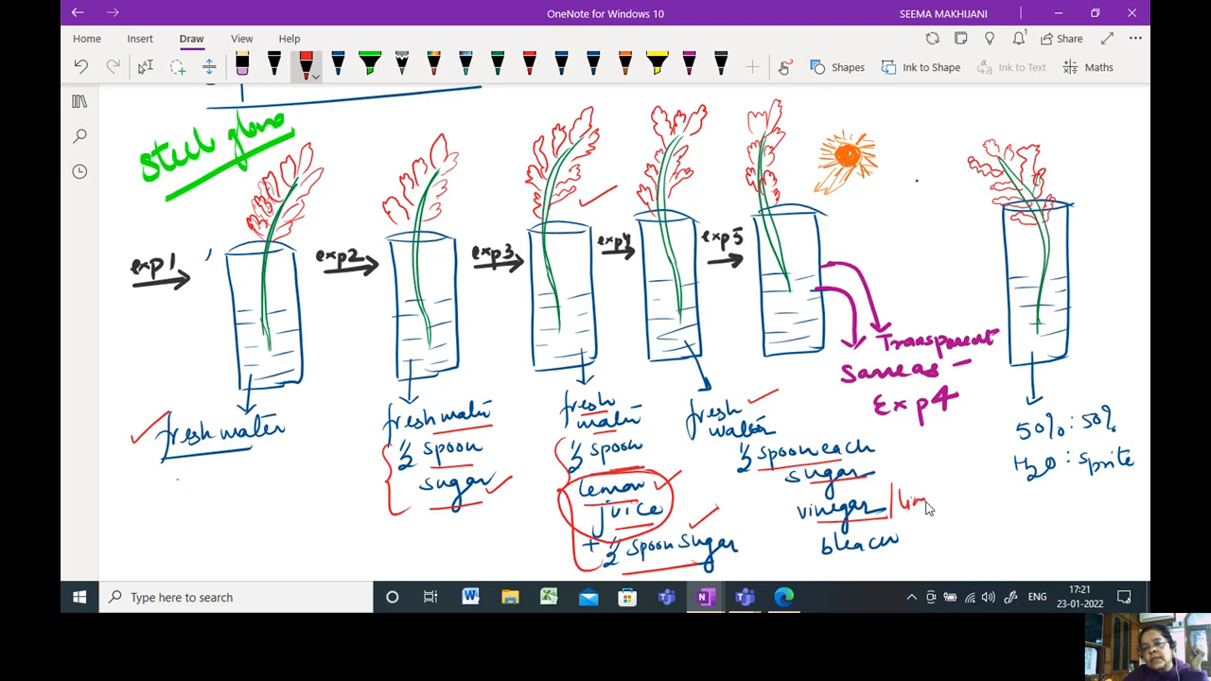
Step: Handwrite 'lime juice' beside vinegar and '1 spoon' beside bleach in experiment 4
drag(913, 506, 984, 501)
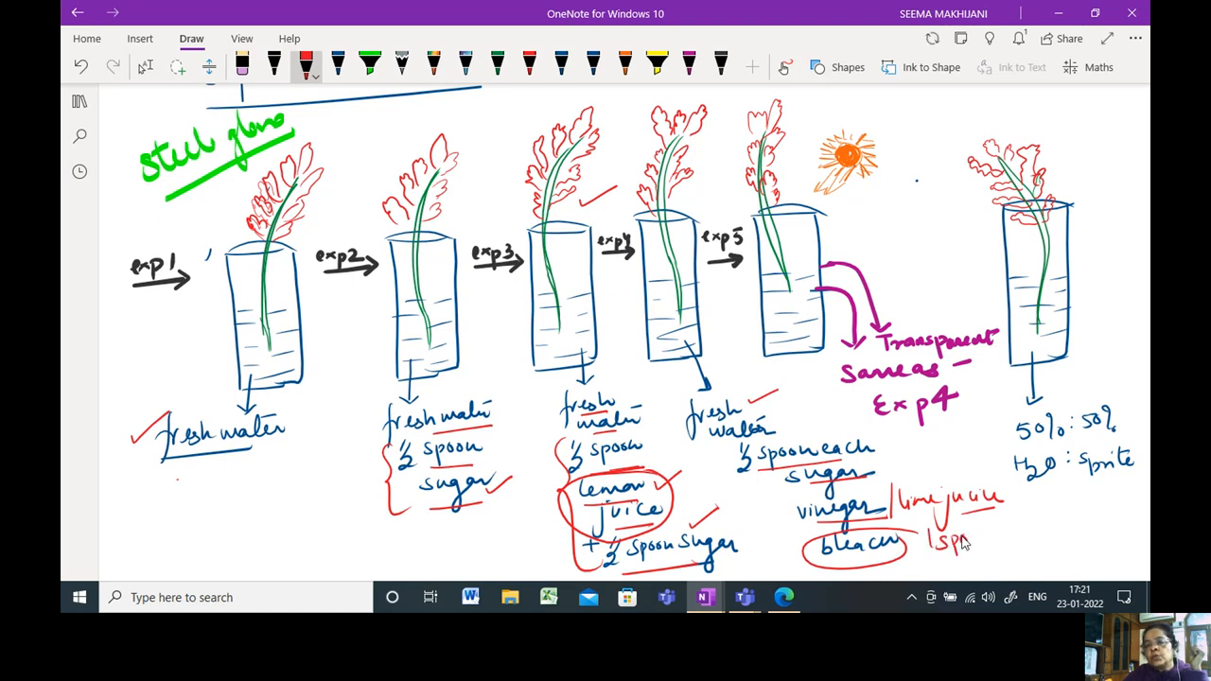
drag(946, 534, 984, 558)
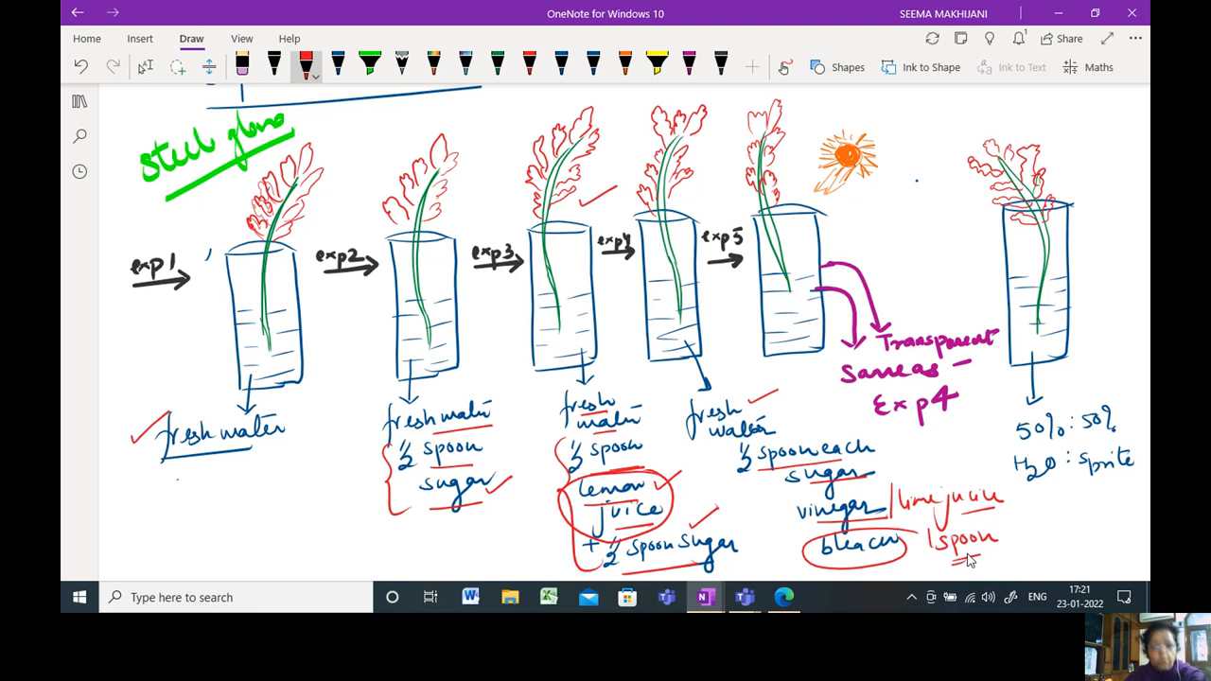
mouse_move(922, 529)
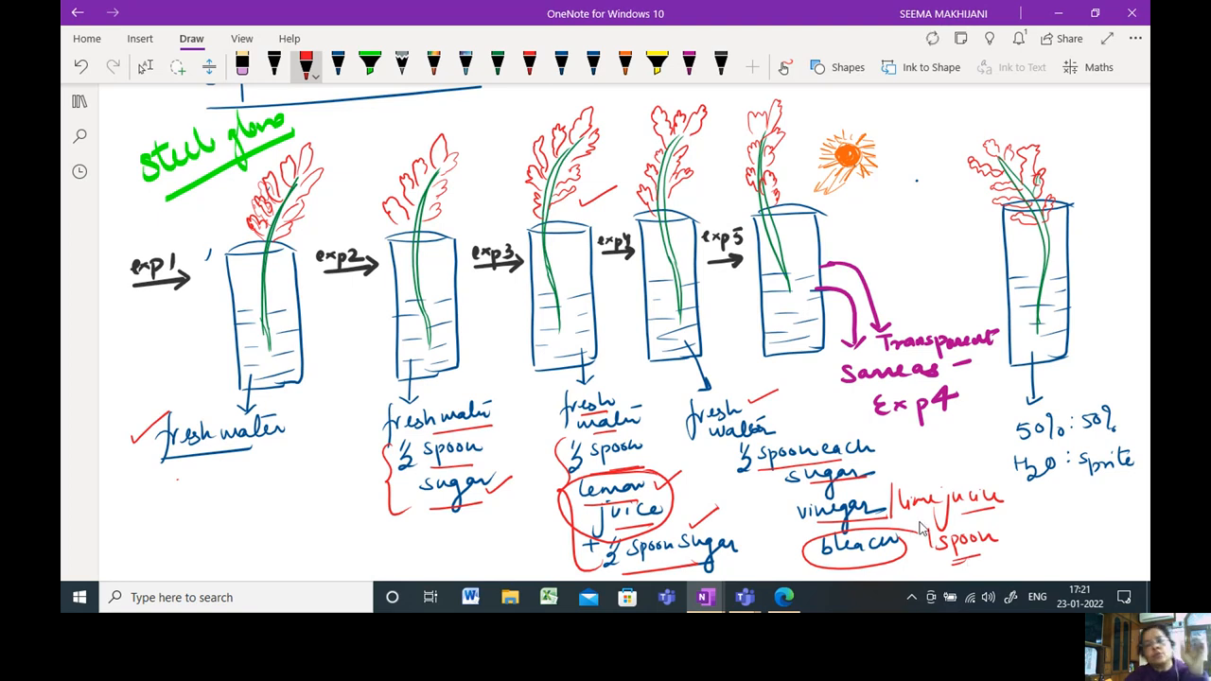
mouse_move(831, 385)
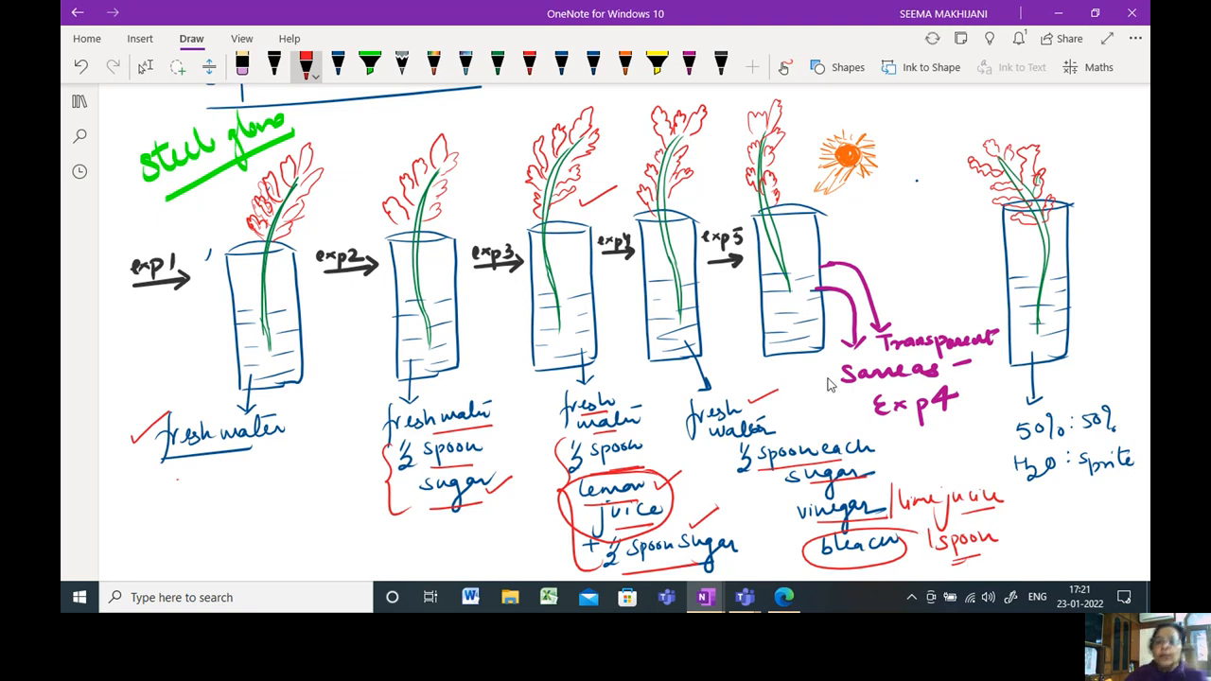
mouse_move(769, 323)
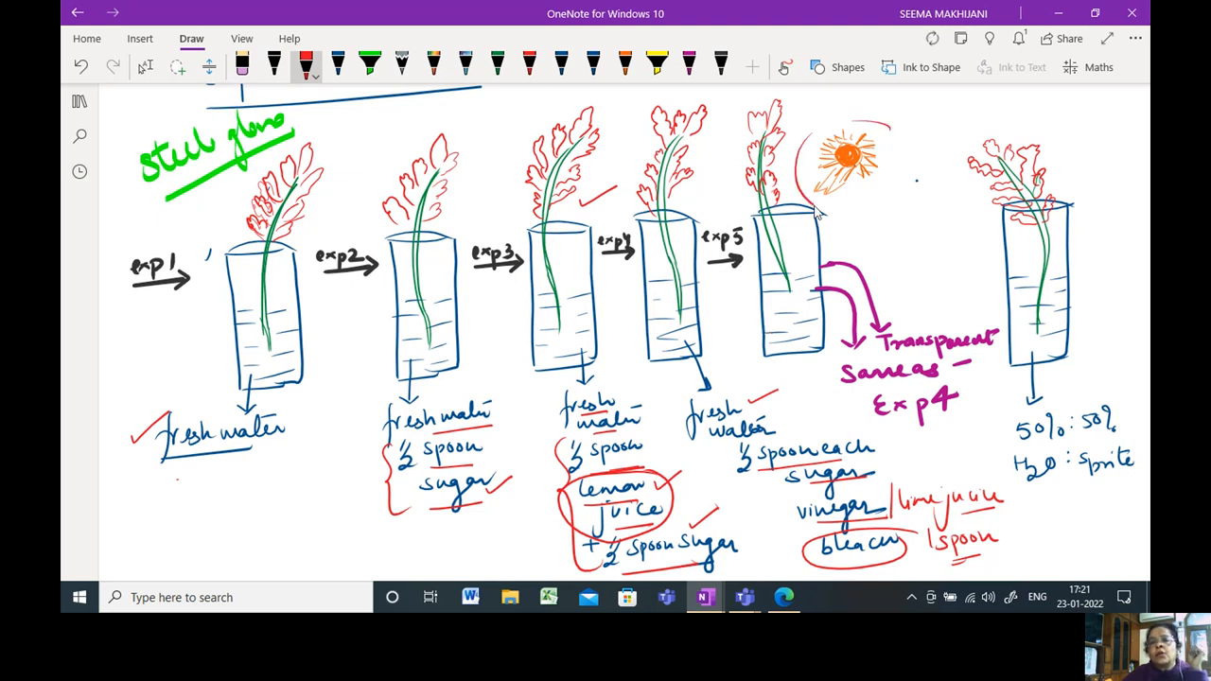
Step: Circle the sun, write 'glass' above Transparent, and circle and tick the 50%:50% H2O : Sprite note
drag(804, 212, 852, 123)
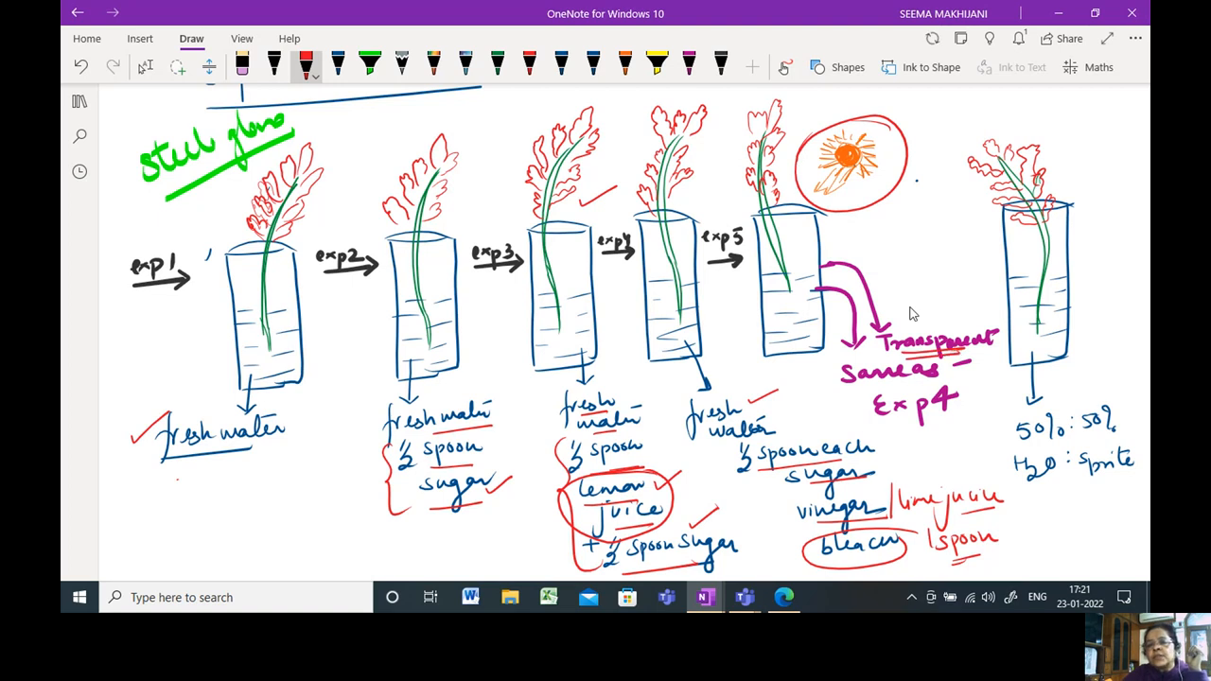
drag(899, 303, 961, 312)
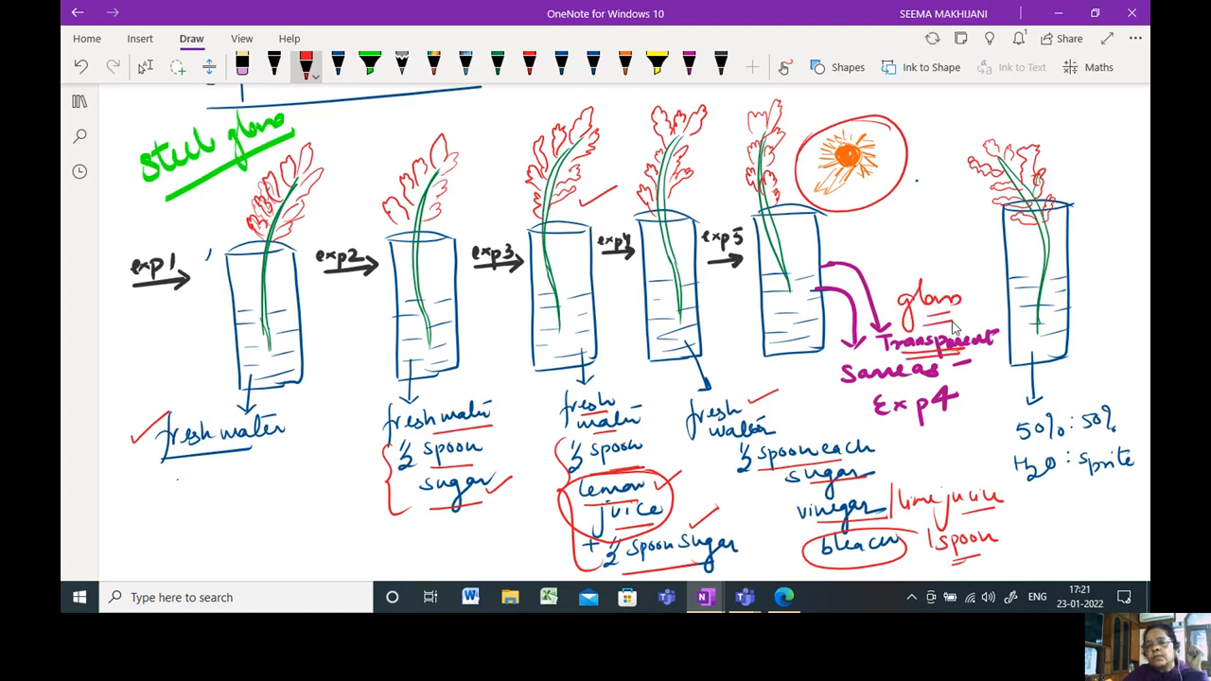
mouse_move(809, 433)
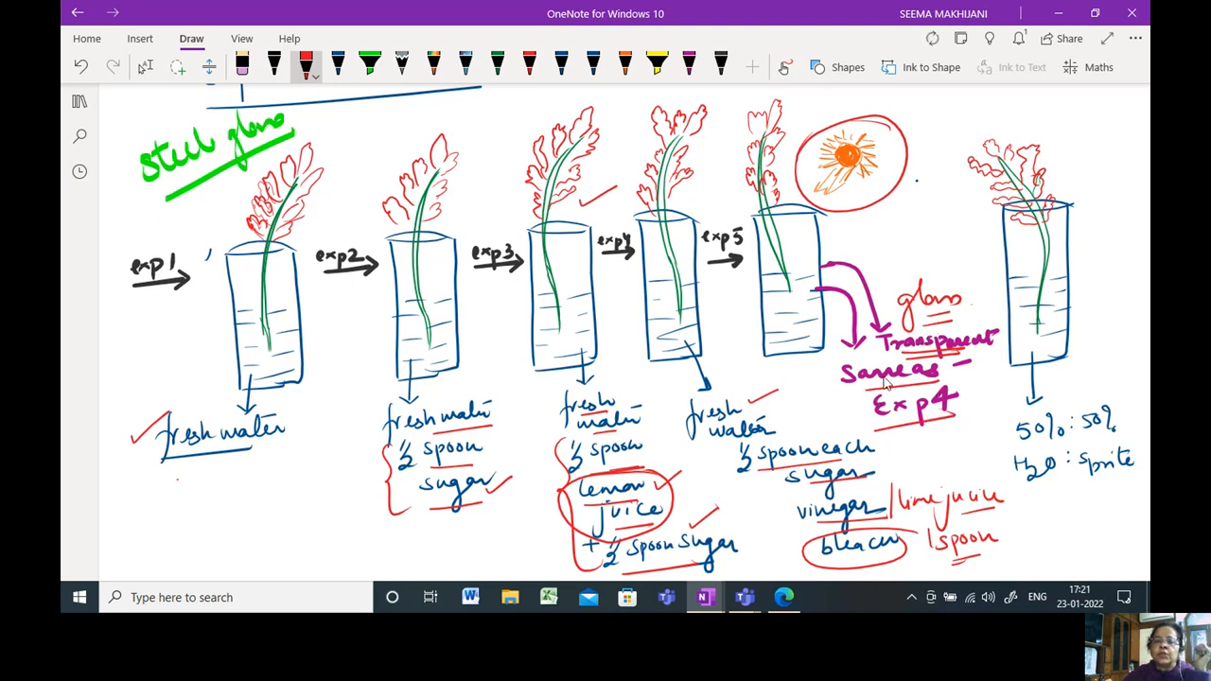
mouse_move(871, 396)
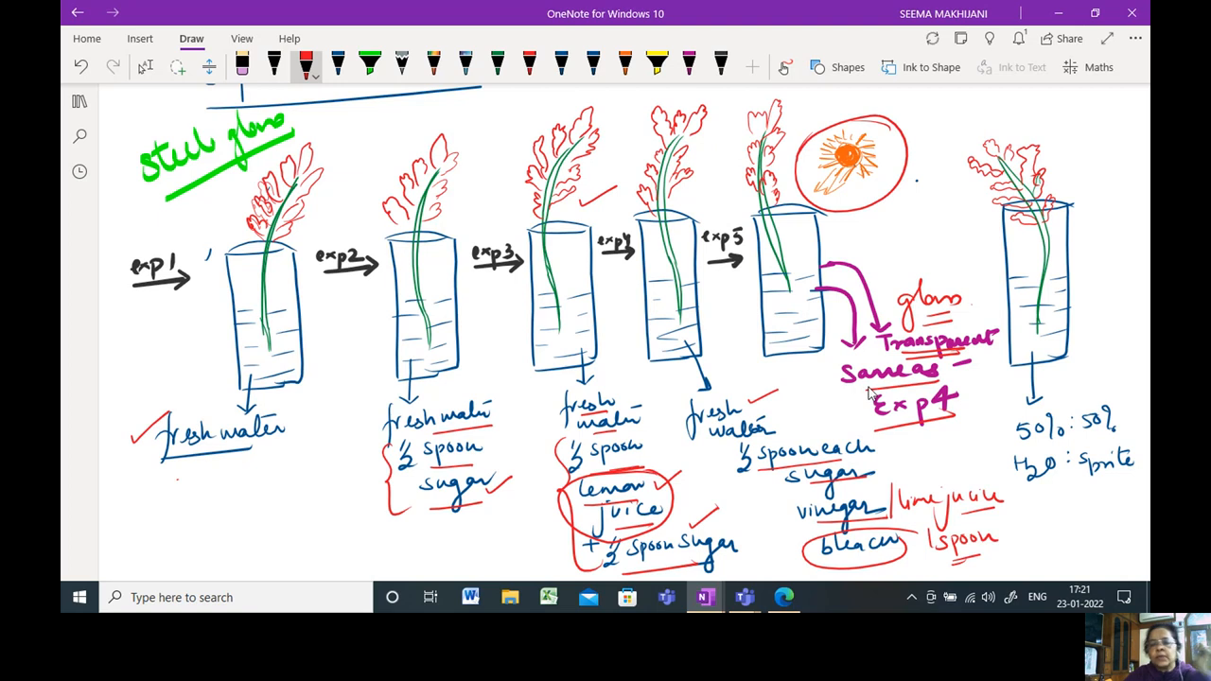
mouse_move(899, 499)
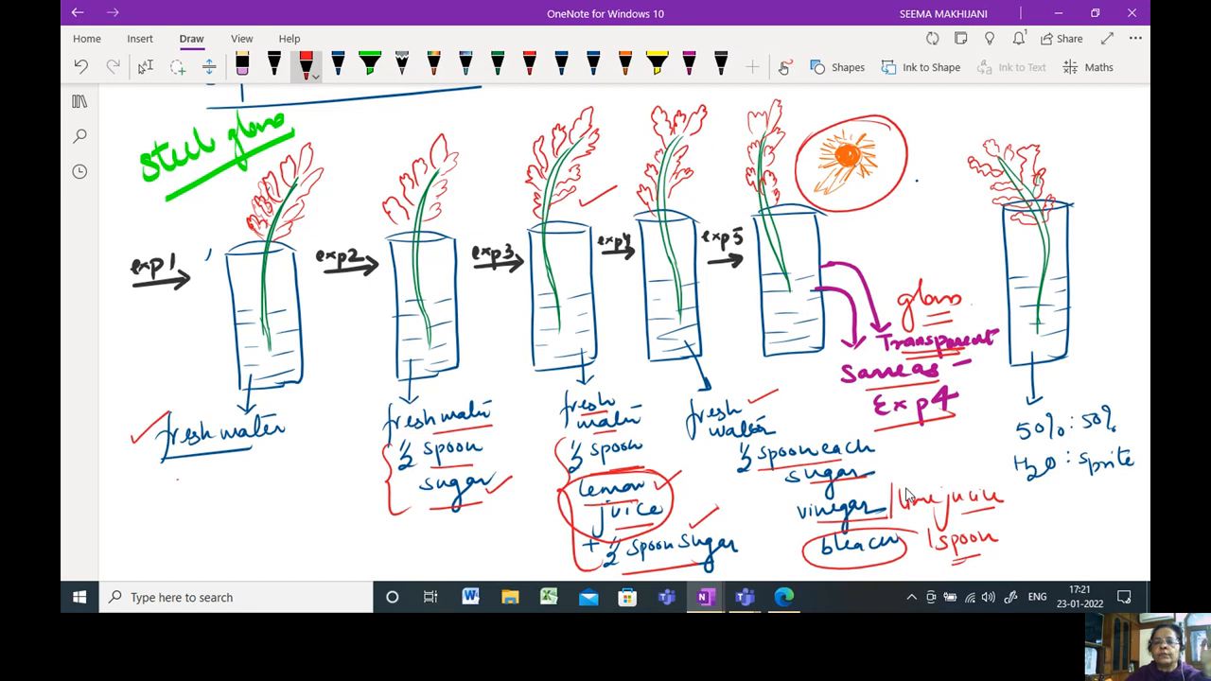
mouse_move(1033, 385)
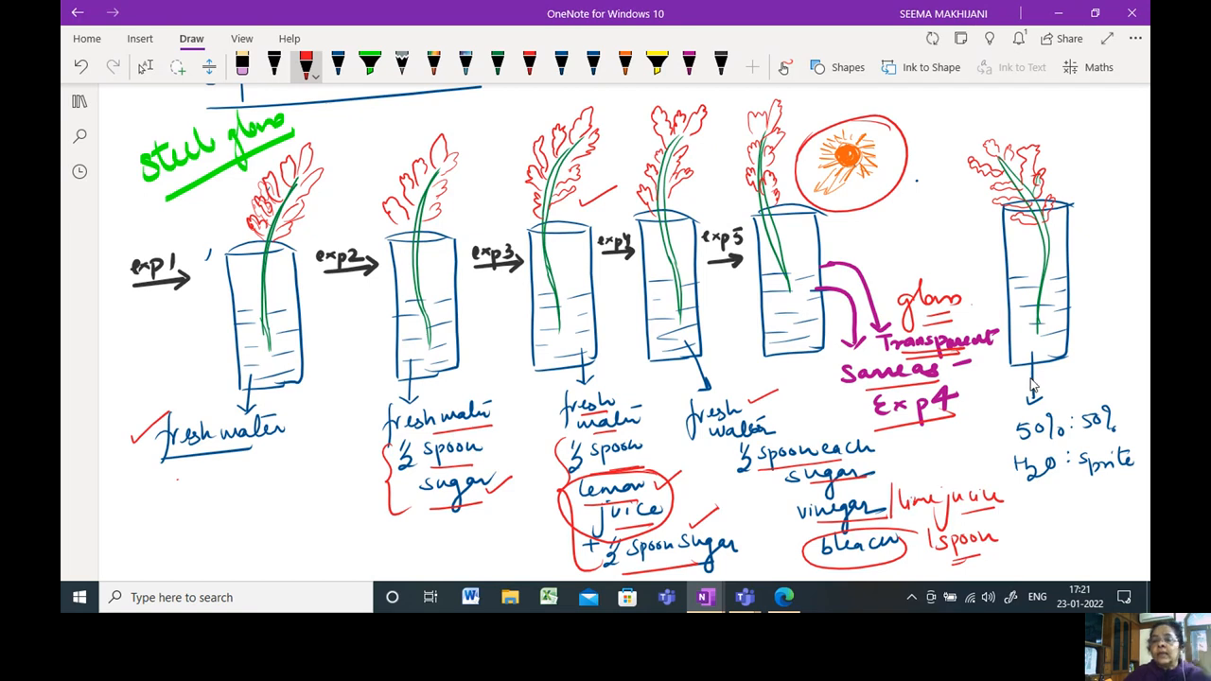
drag(1007, 397, 1121, 388)
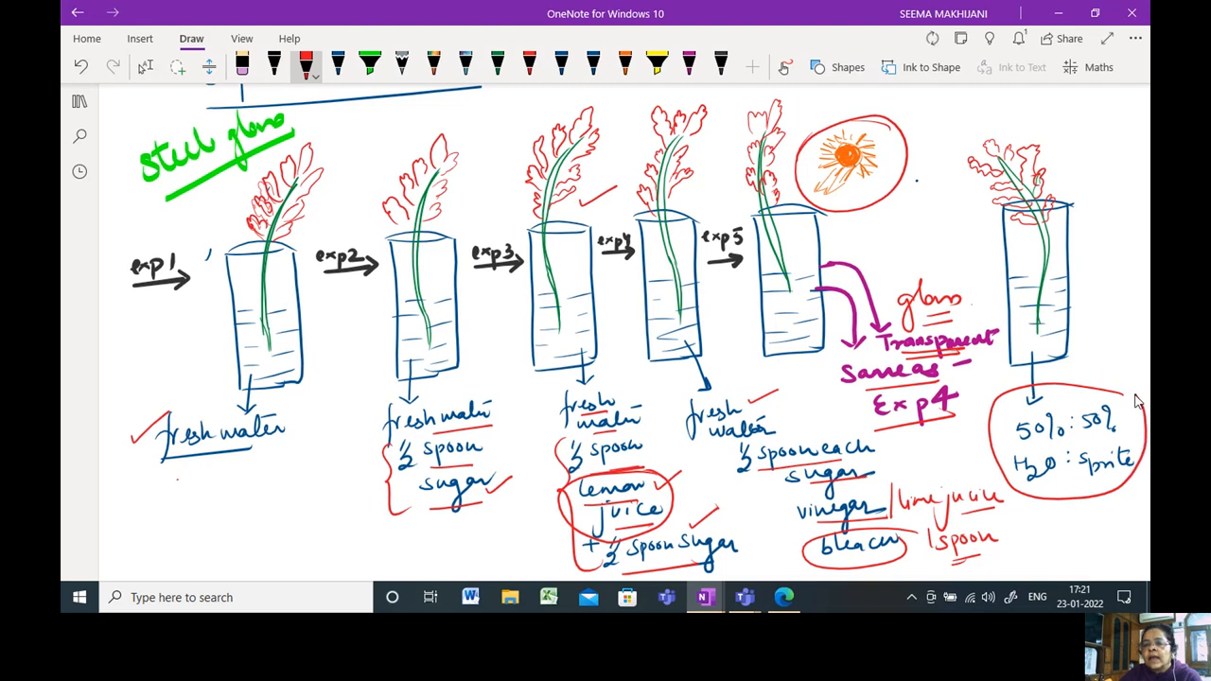
drag(1050, 398, 1126, 378)
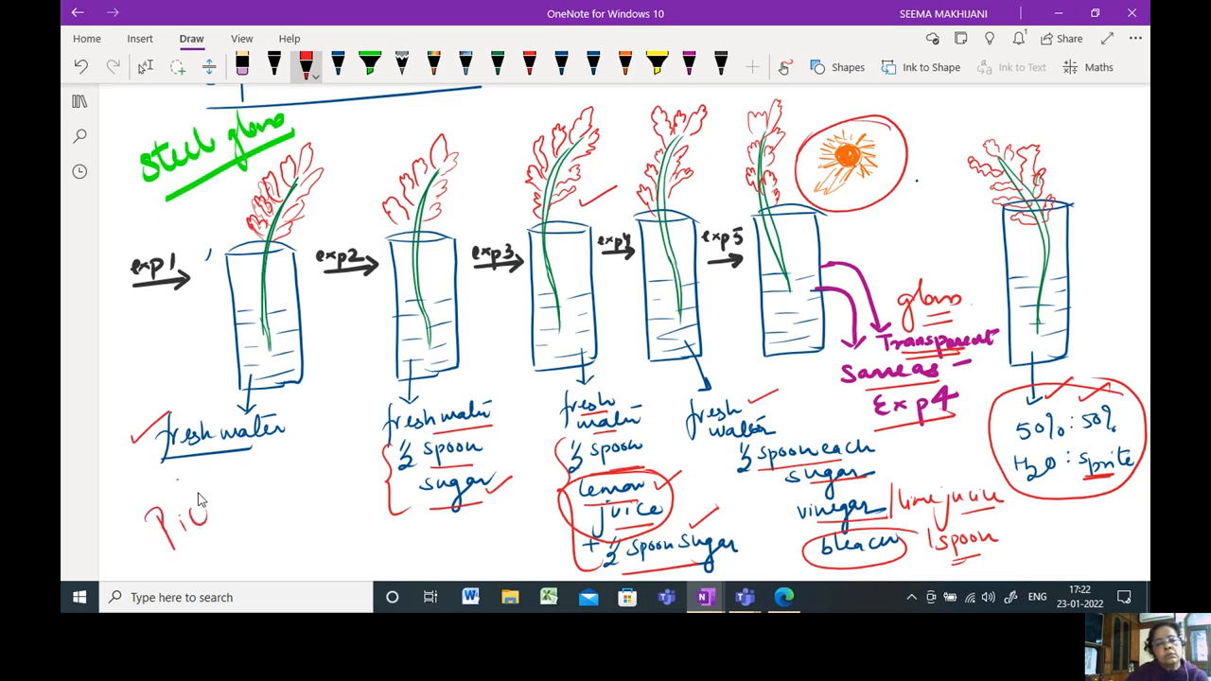
Step: Handwrite 'Pictures' below fresh water in red and underline it
drag(209, 492, 274, 563)
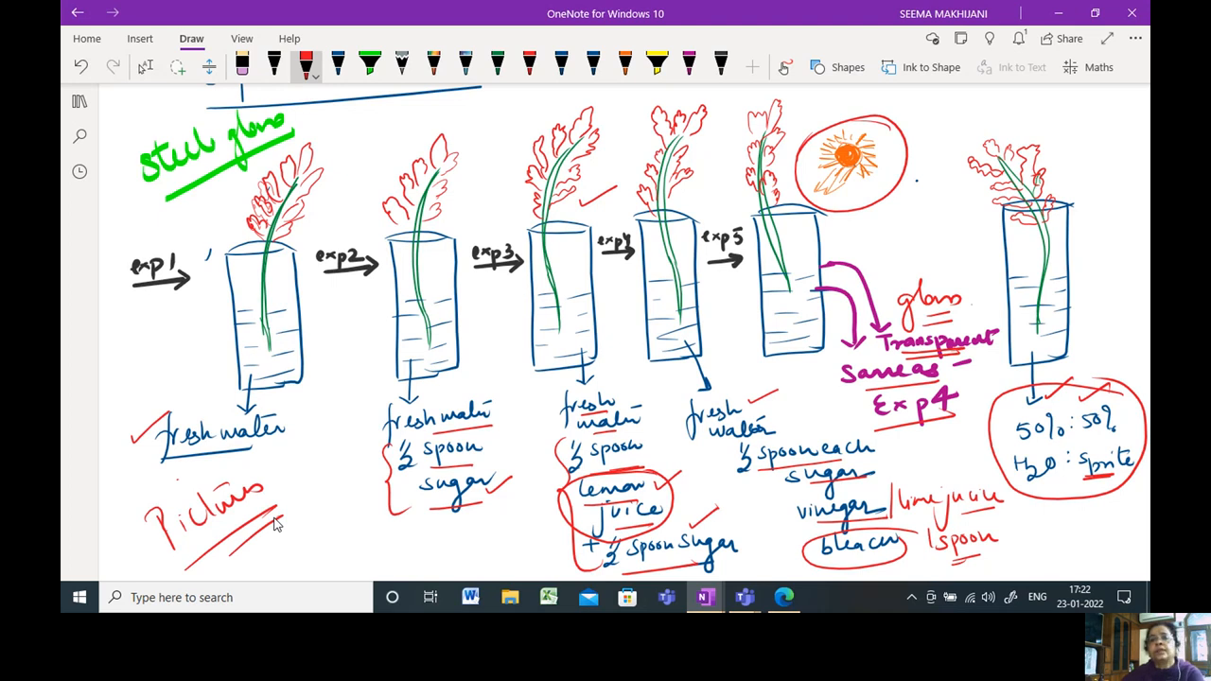
drag(889, 235, 840, 232)
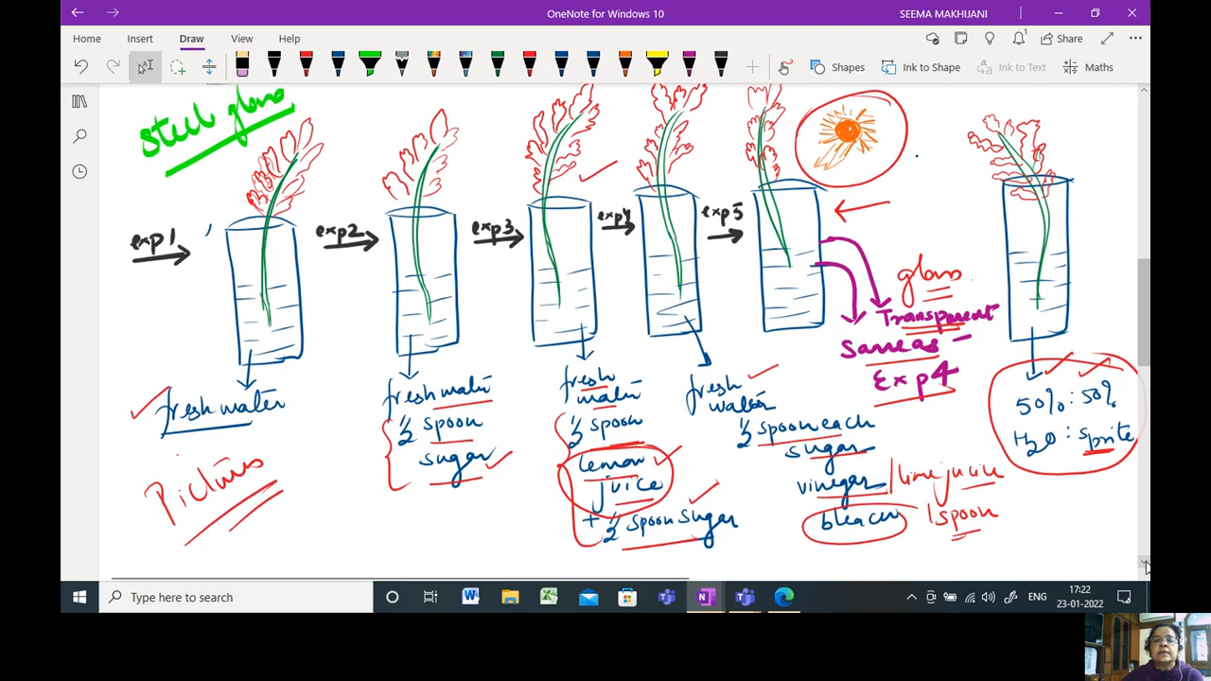
Step: Scroll down past the experiment sketches to reach the Observations list
scroll(down, 3)
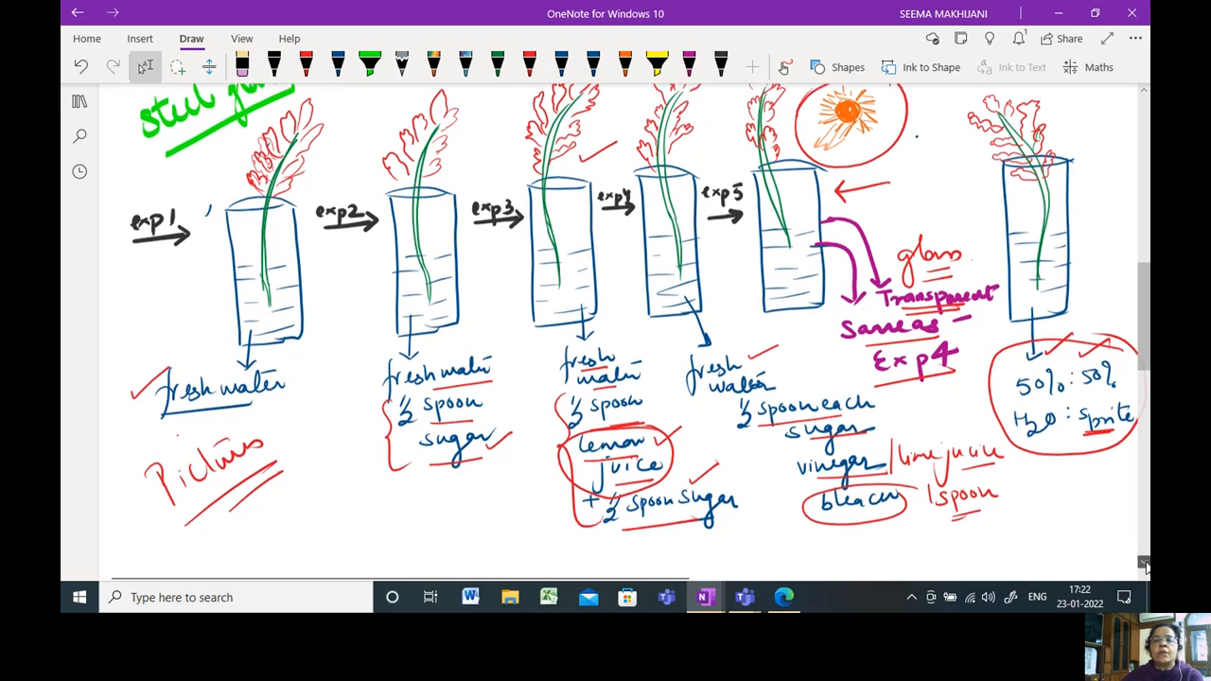
scroll(down, 3)
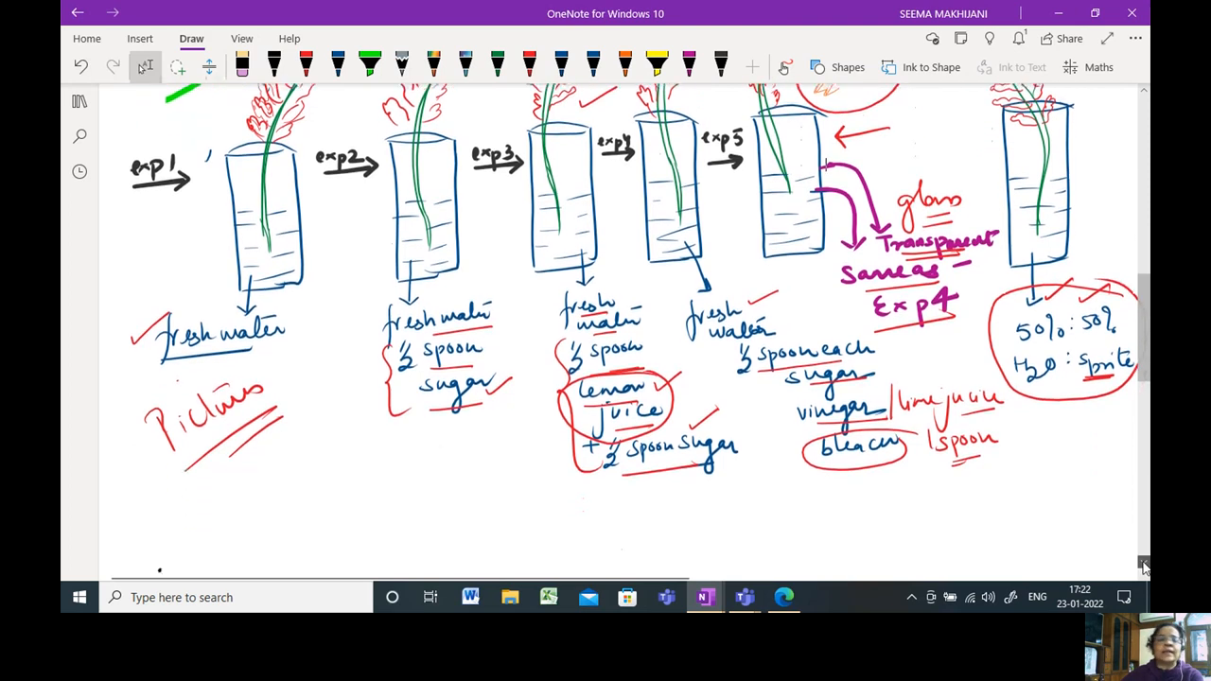
scroll(down, 3)
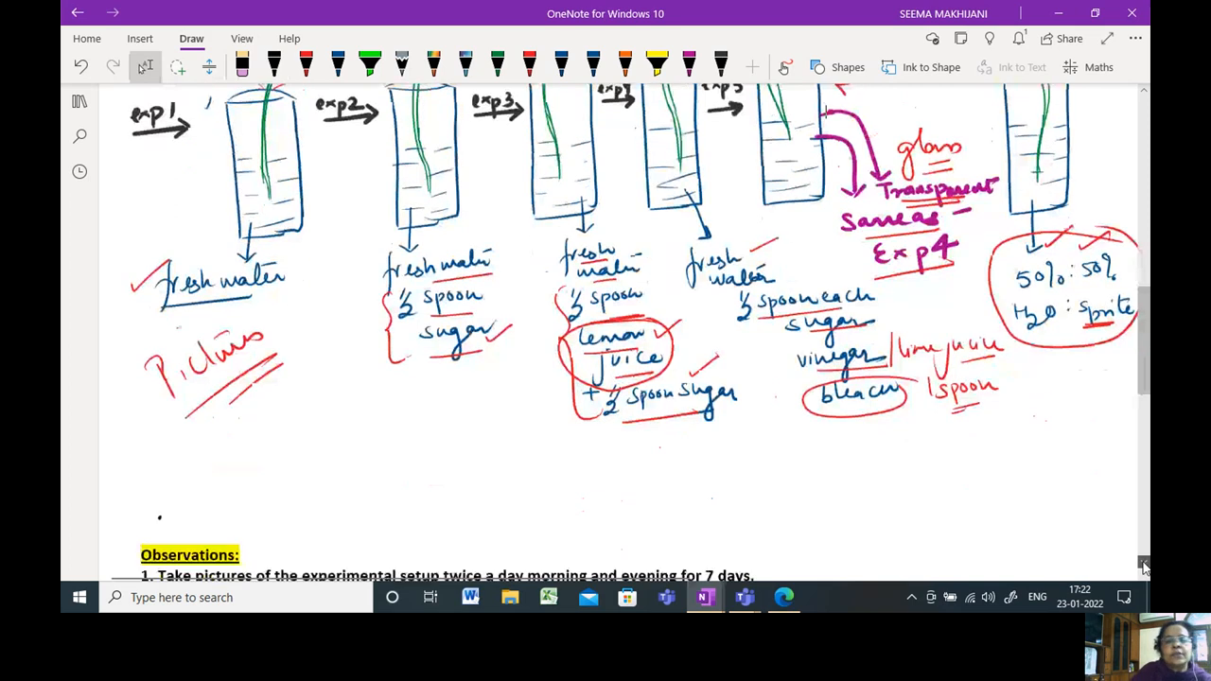
scroll(down, 3)
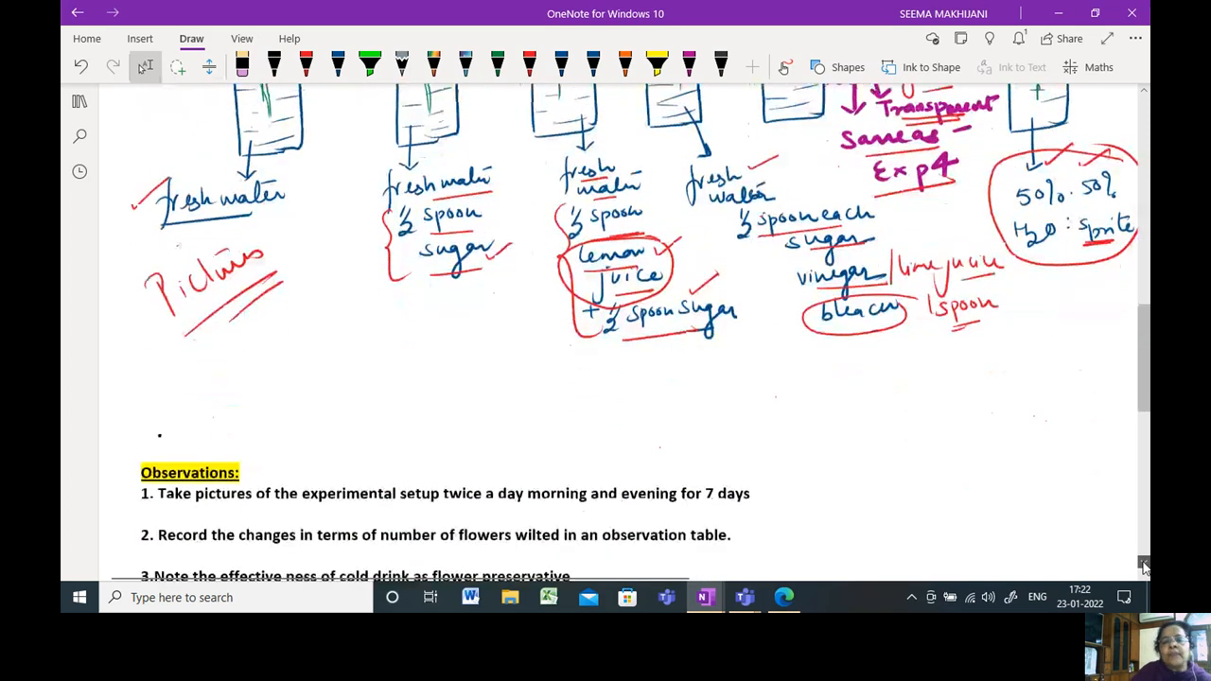
scroll(down, 3)
text(.)
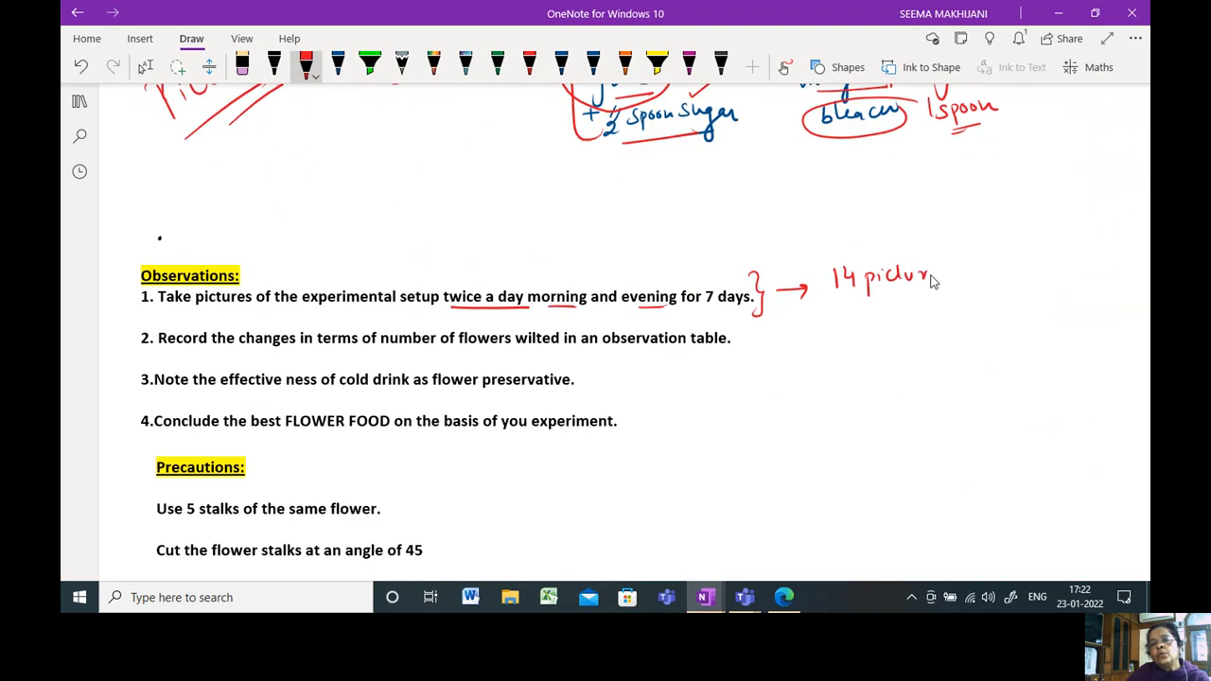
Step: In red ink, write and underline '14 pictures', underline Record, brace item 2, circle FLOWER FOOD
drag(909, 275, 946, 293)
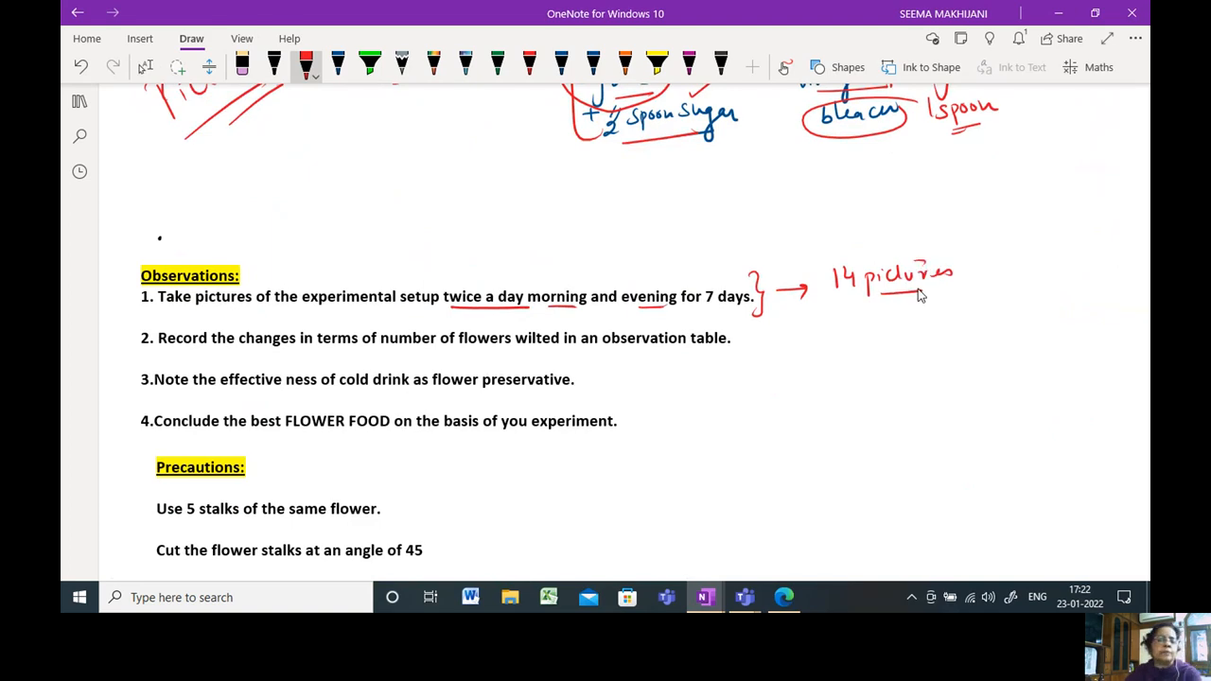
drag(169, 352, 206, 352)
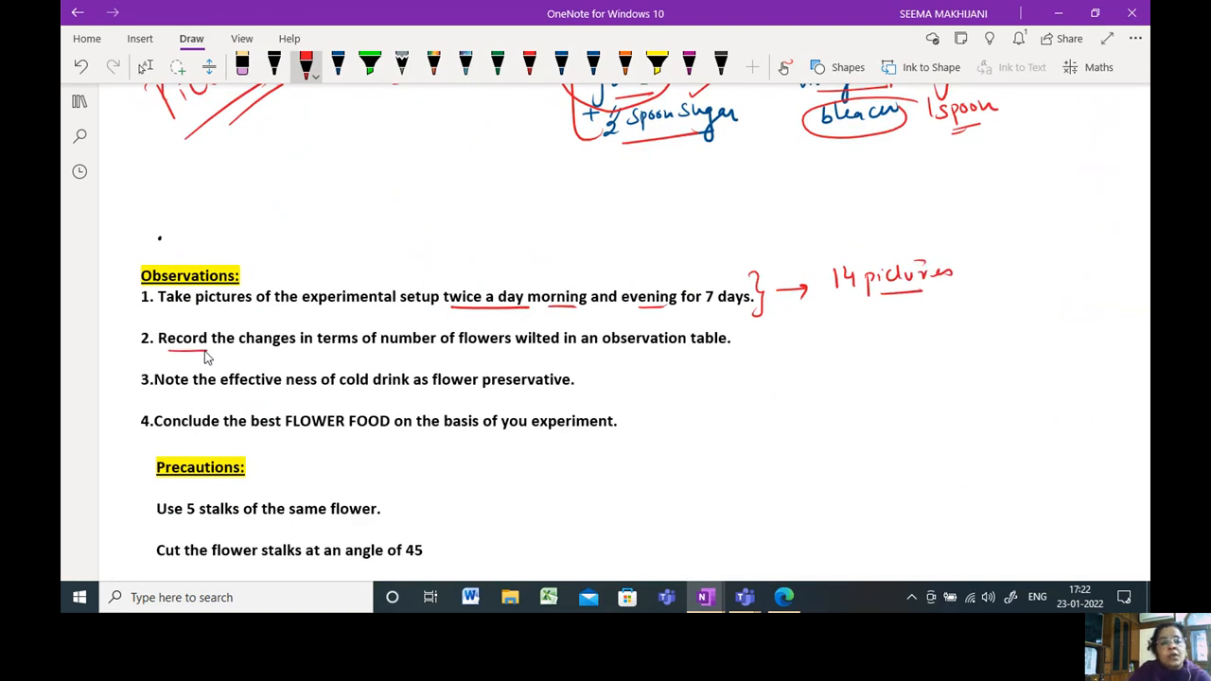
drag(165, 353, 487, 353)
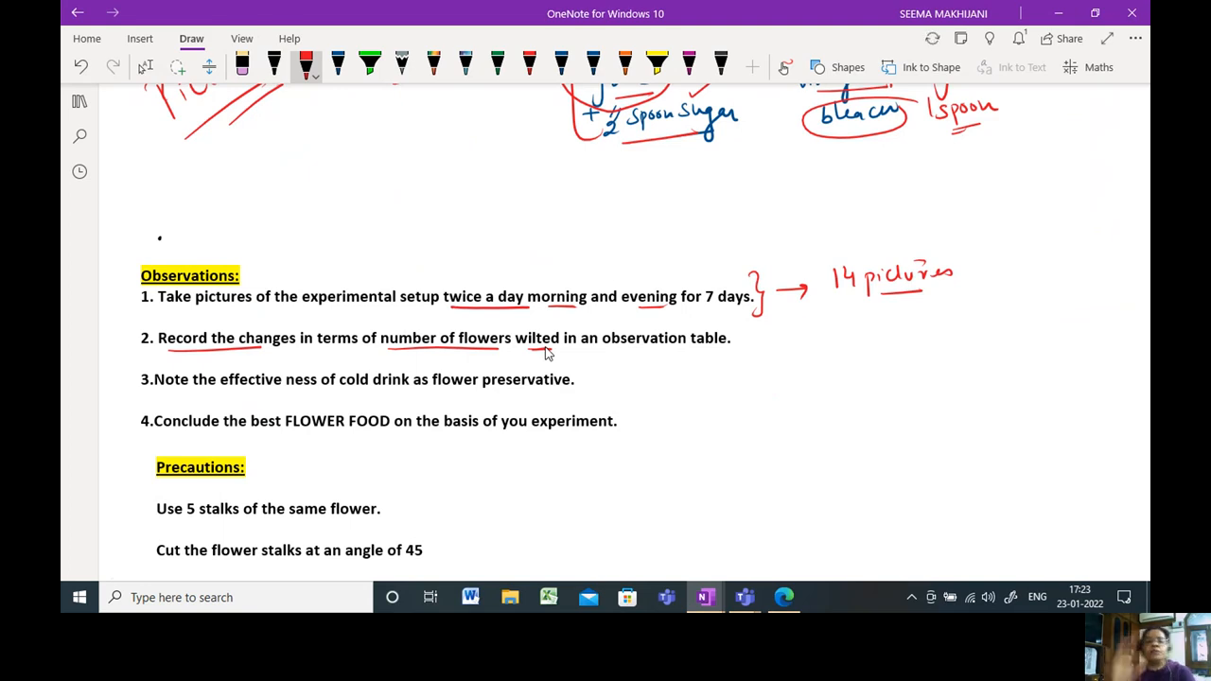
mouse_move(736, 326)
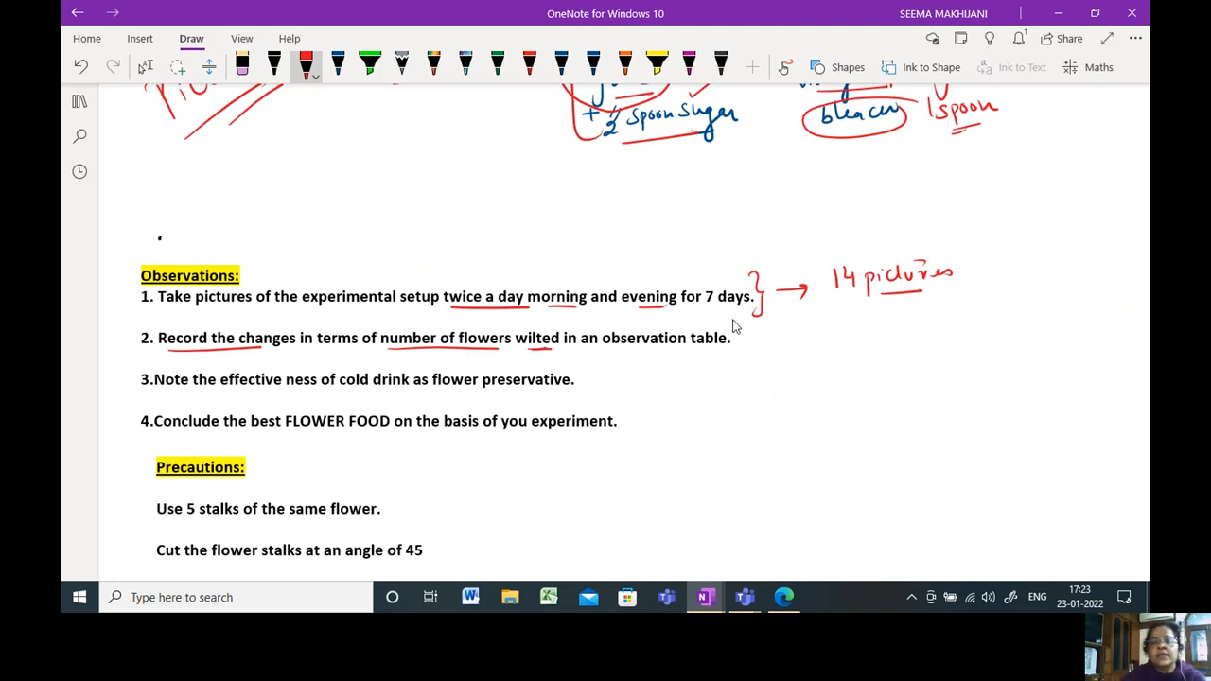
drag(740, 321, 740, 369)
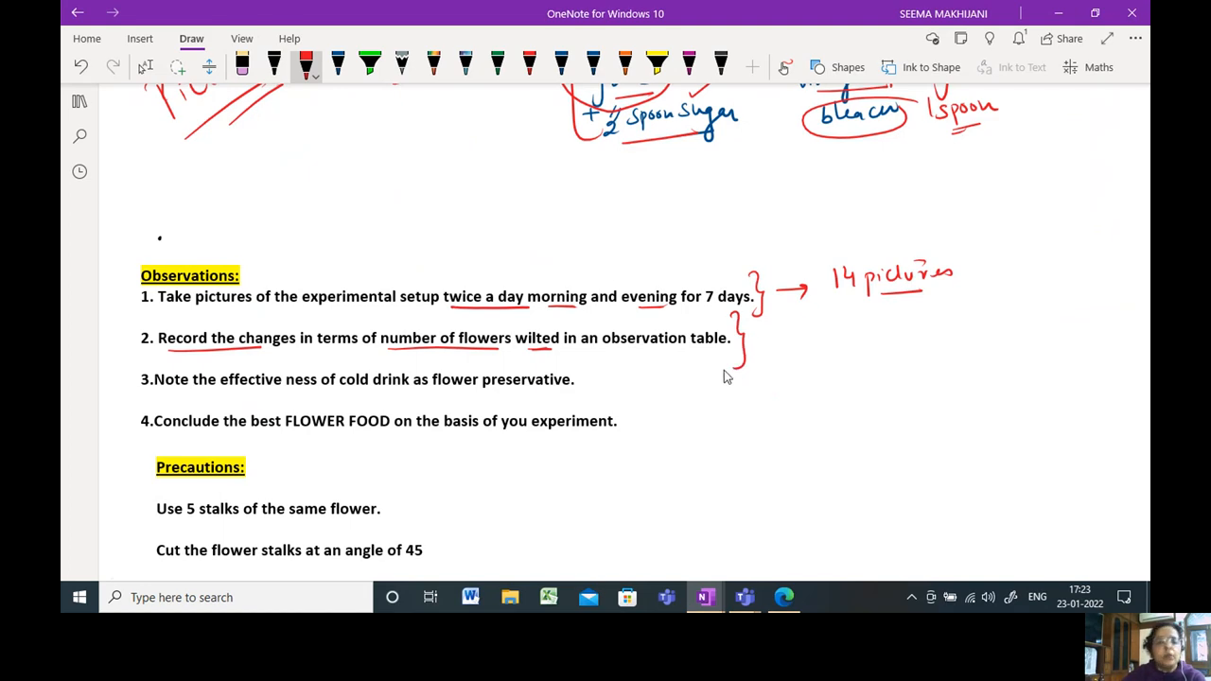
mouse_move(345, 397)
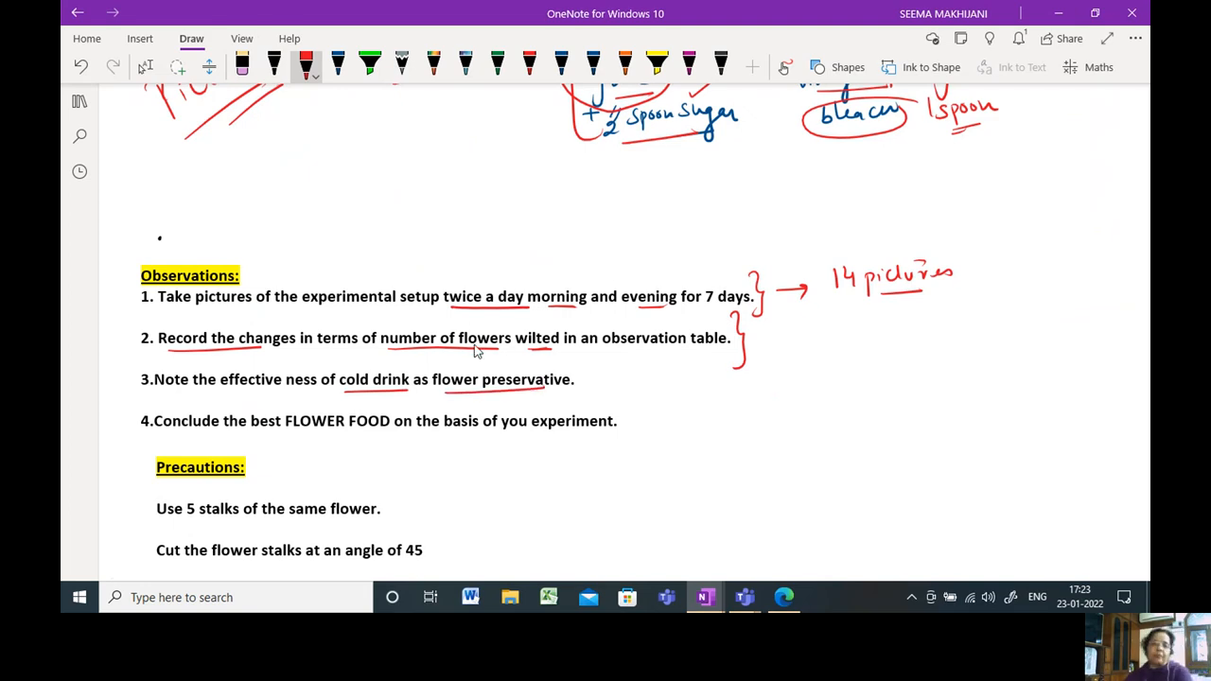
mouse_move(738, 307)
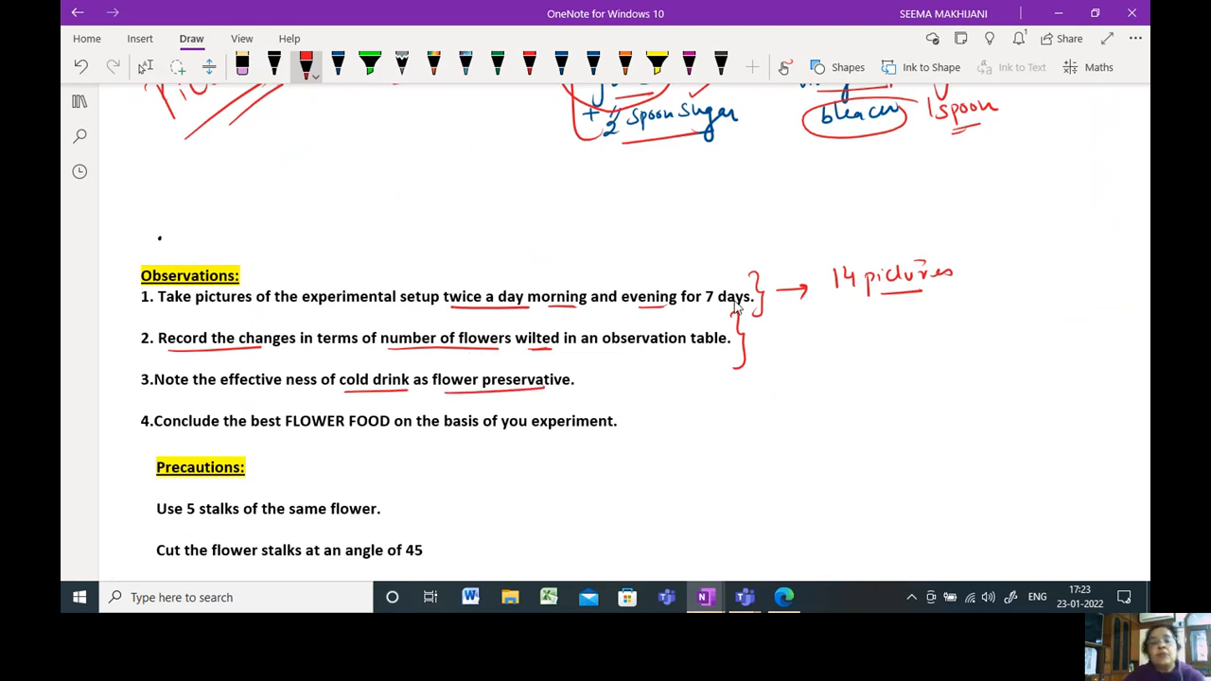
mouse_move(385, 433)
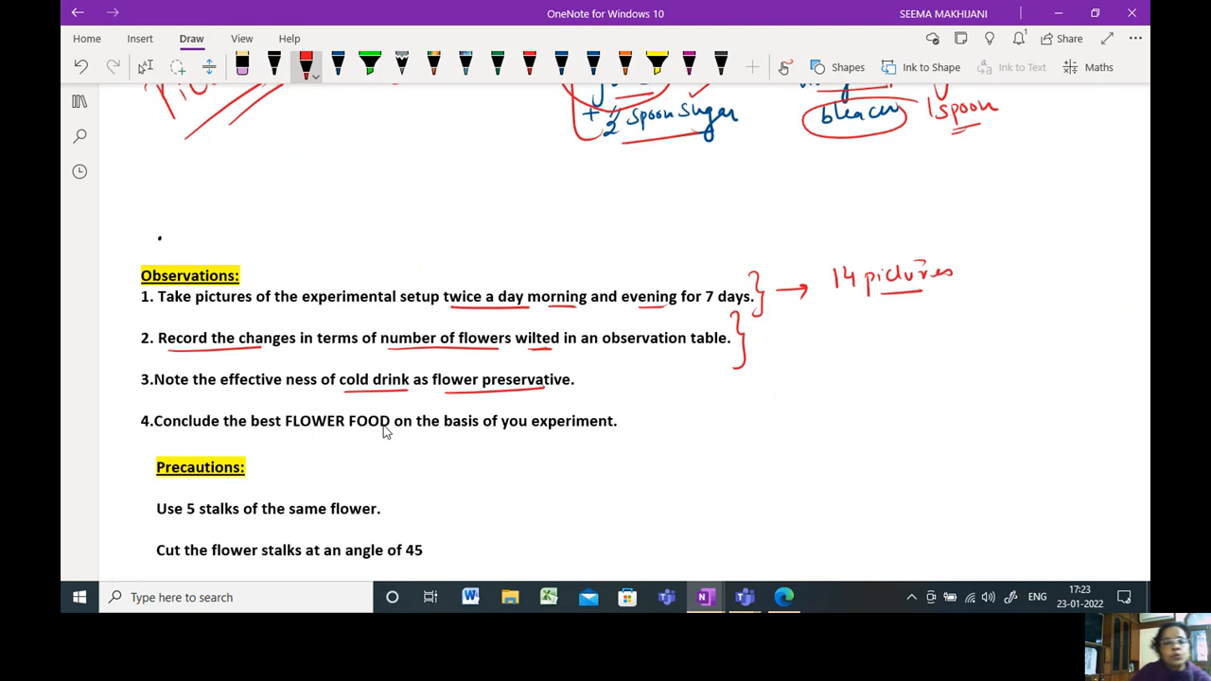
drag(278, 426, 397, 412)
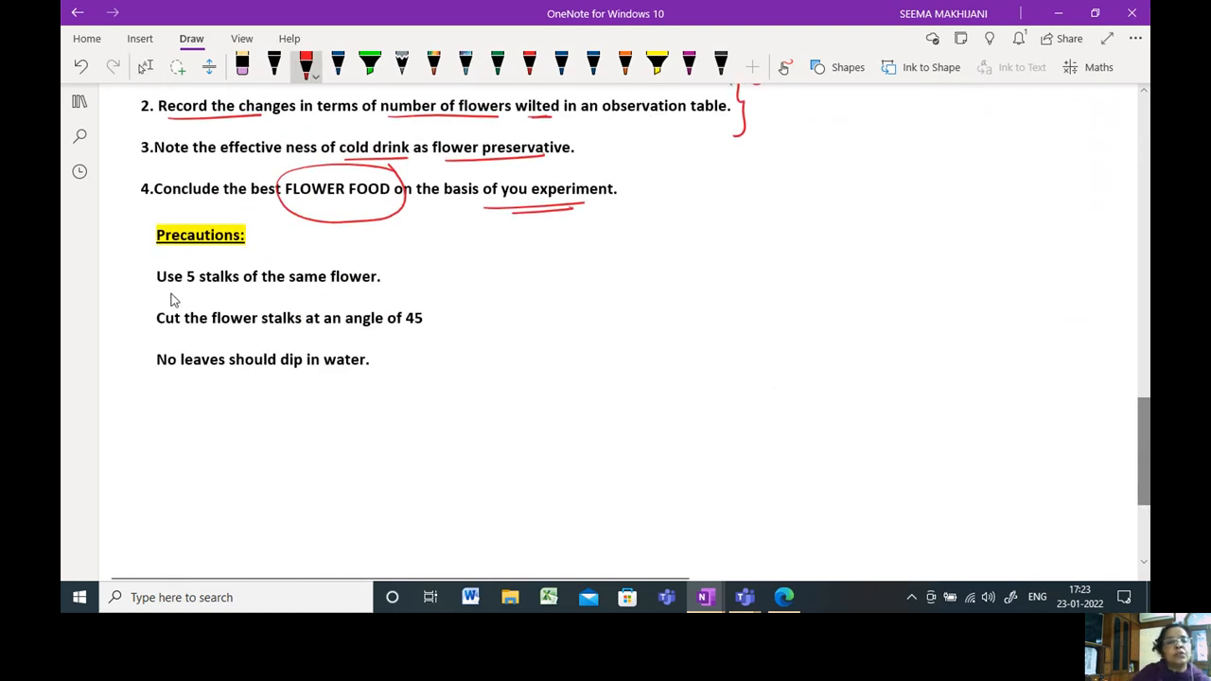
Step: Tick the first precaution and underline 'Cut the flower' in red, then begin a green stalk sketch
drag(136, 279, 162, 251)
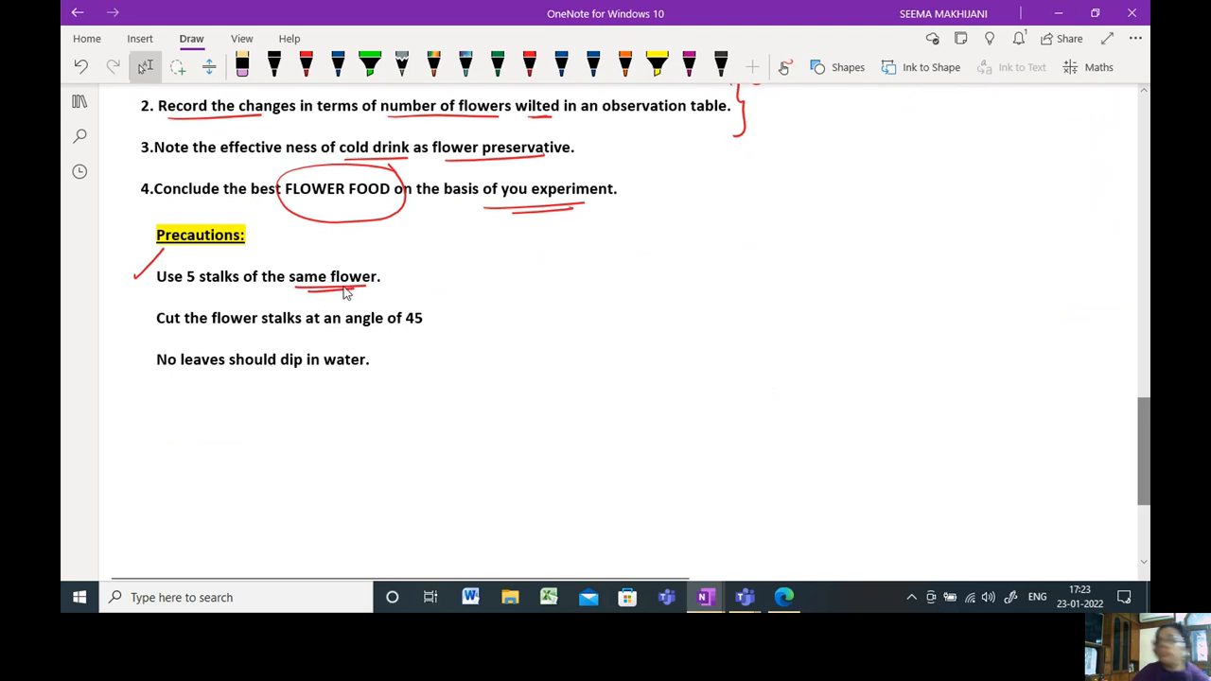
click(306, 64)
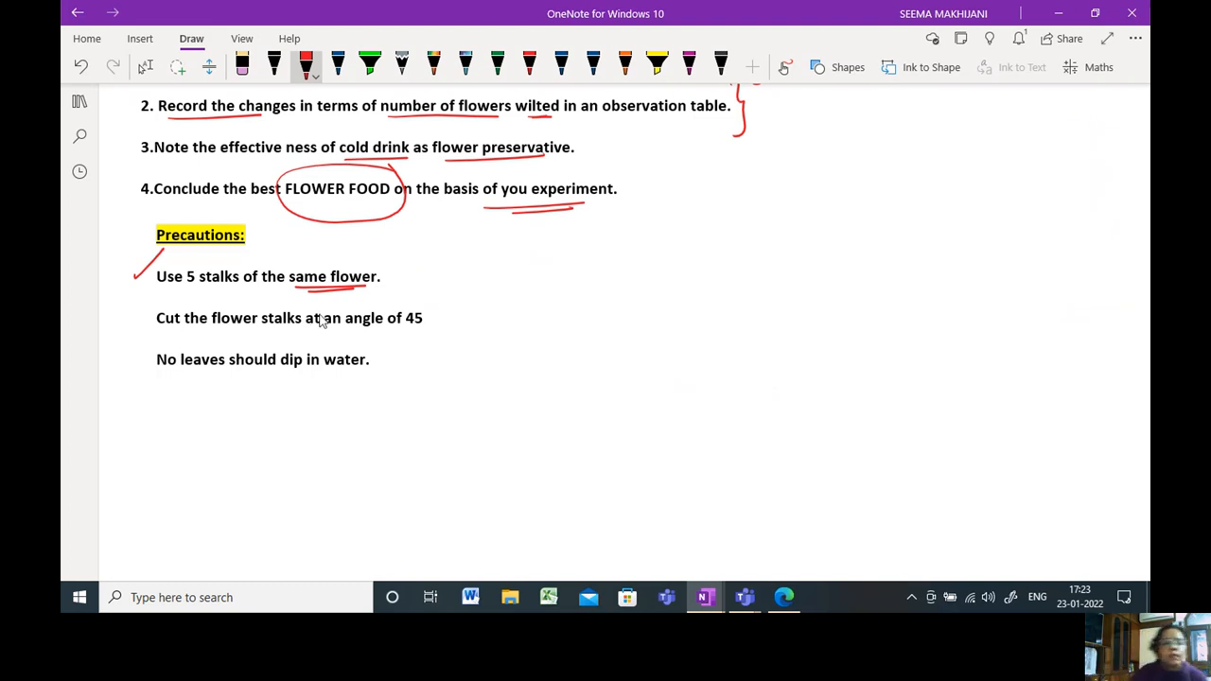
drag(157, 329, 265, 325)
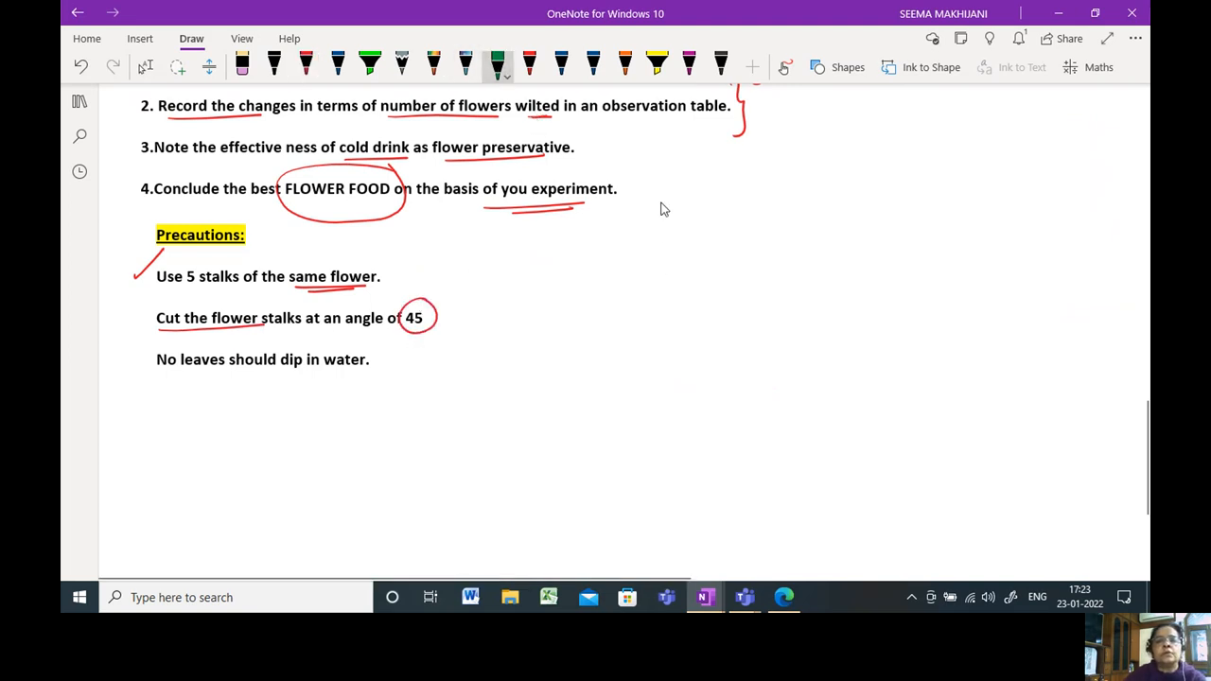
drag(665, 204, 662, 407)
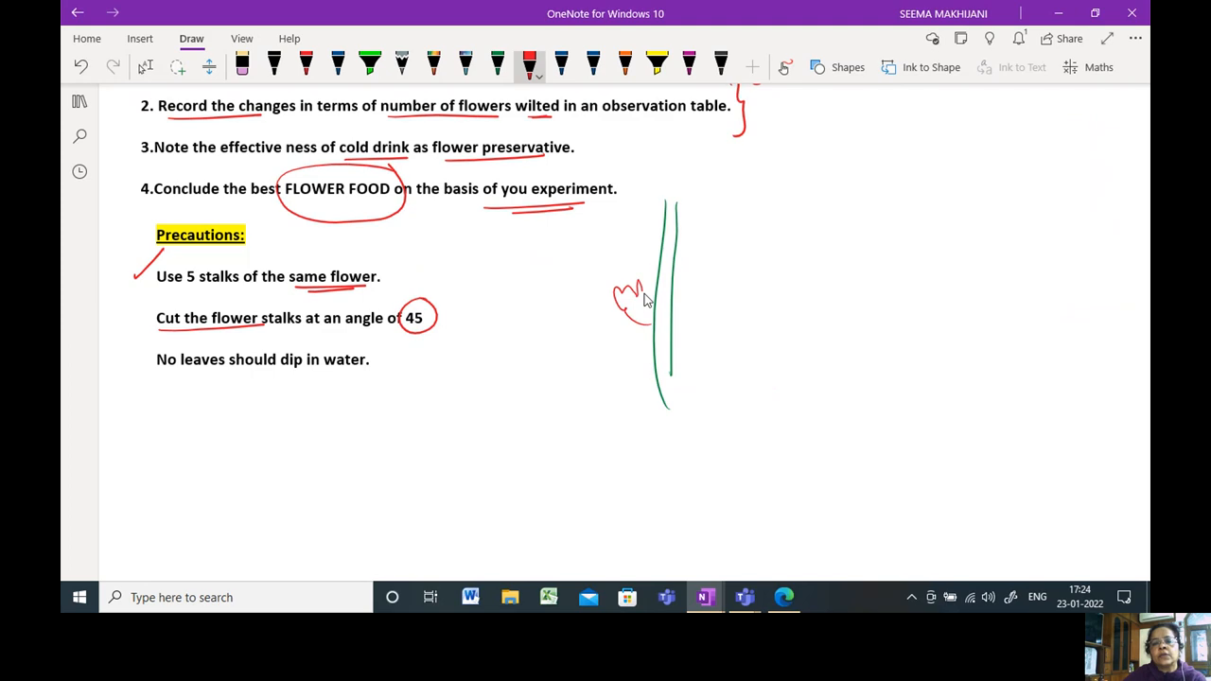
Step: Add red leaves and blue arrows to the stalk; underline 'No leaves should dip in water' in blue
drag(634, 293, 681, 152)
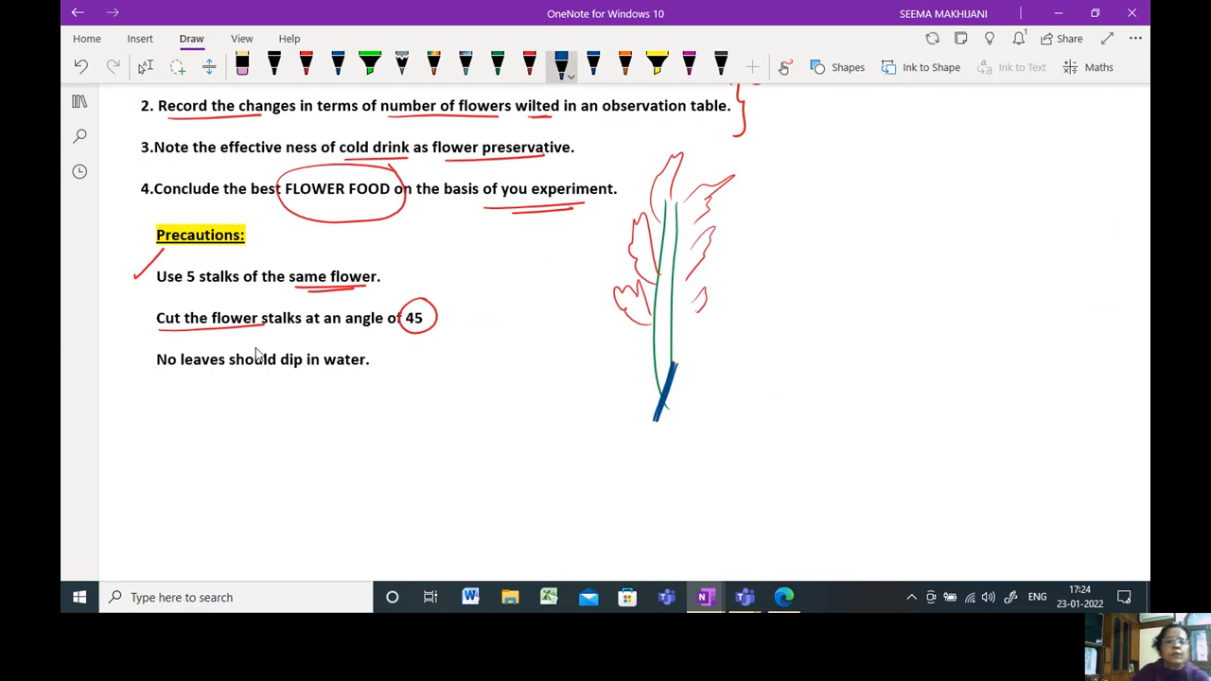
mouse_move(620, 356)
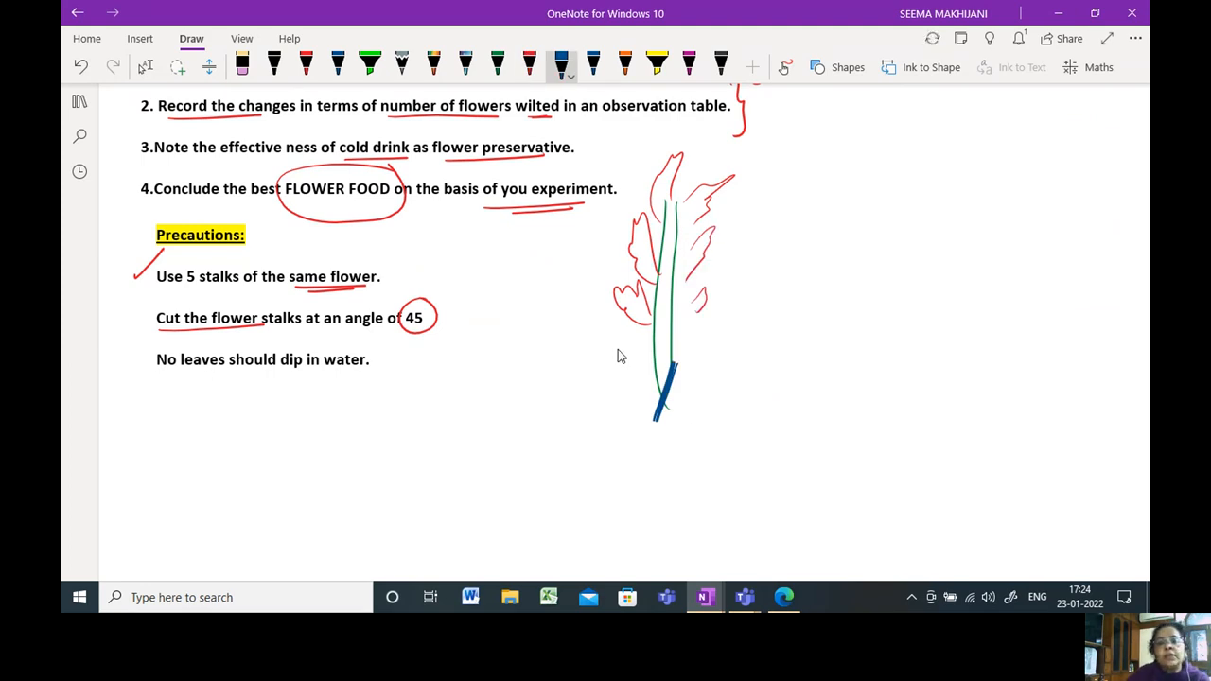
drag(591, 358, 643, 379)
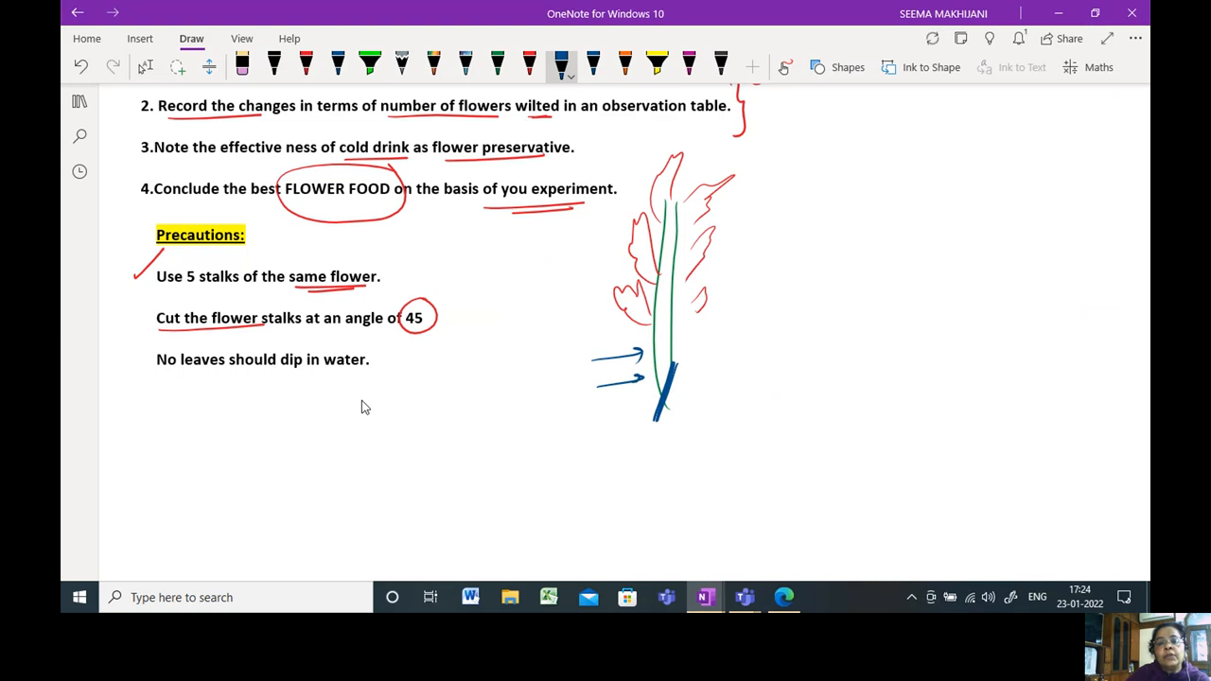
drag(163, 377, 359, 369)
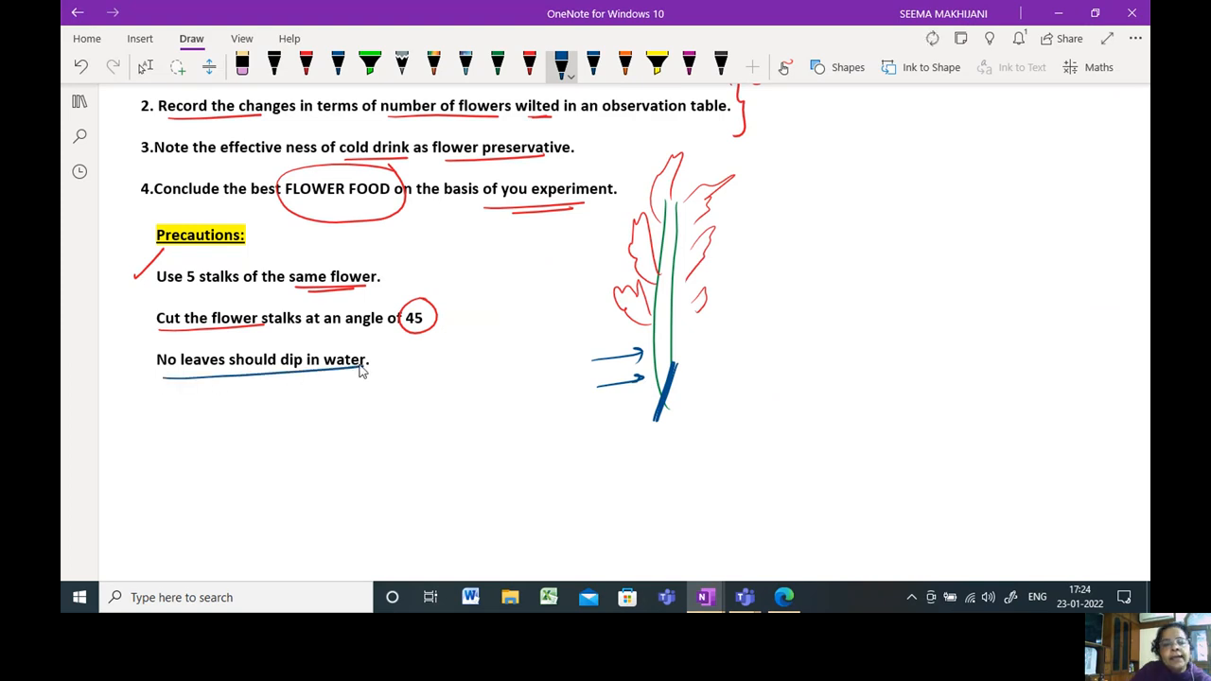